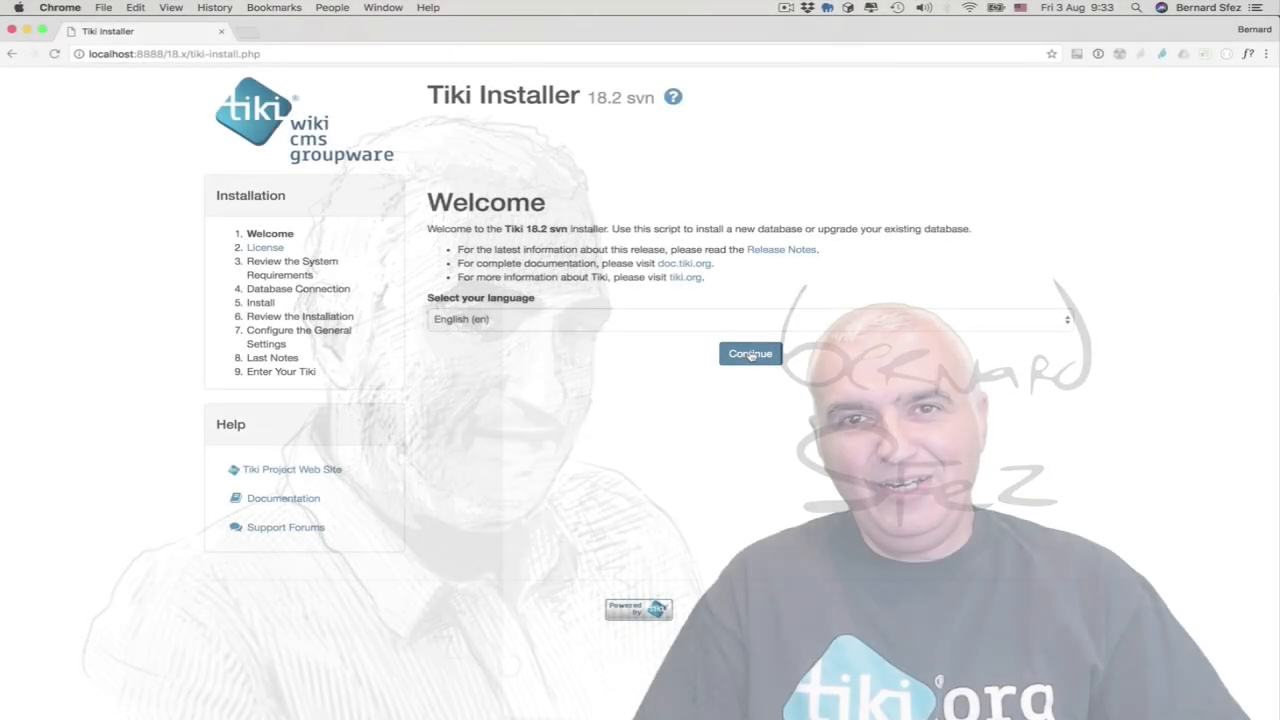
- Advance the Tiki installer in English, accepting the license, through to the final step
click(750, 353)
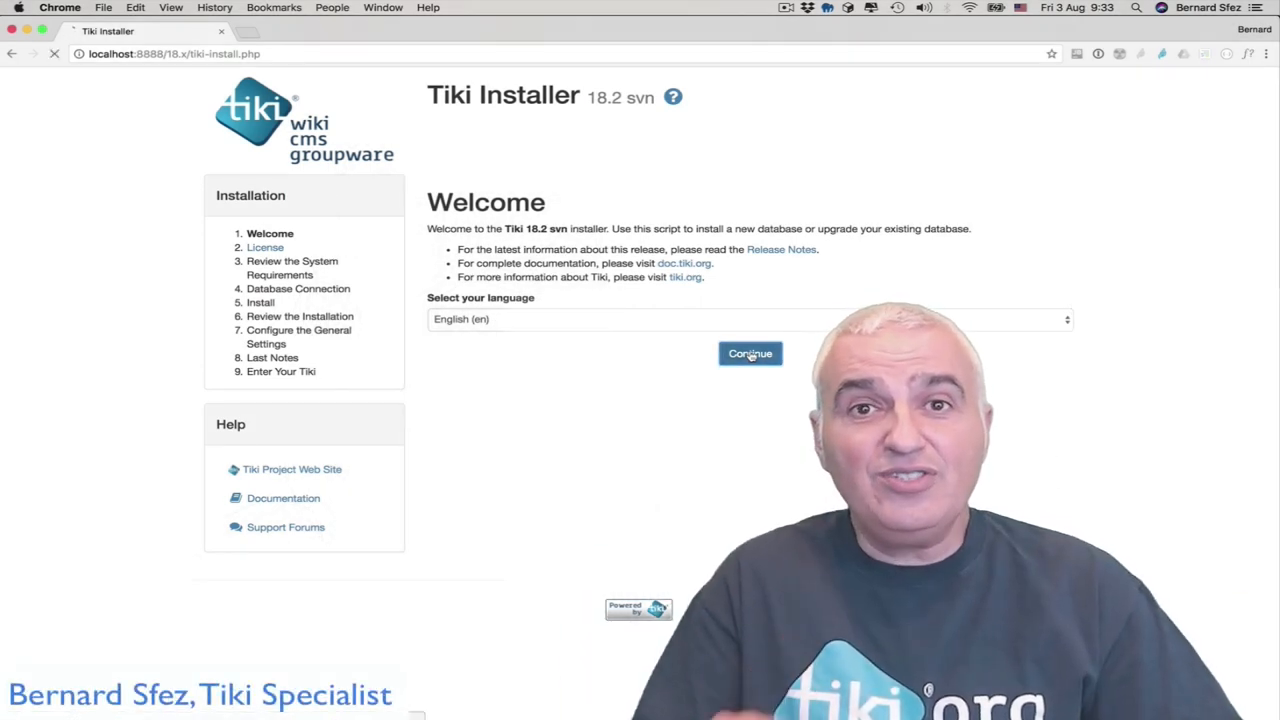
click(750, 353)
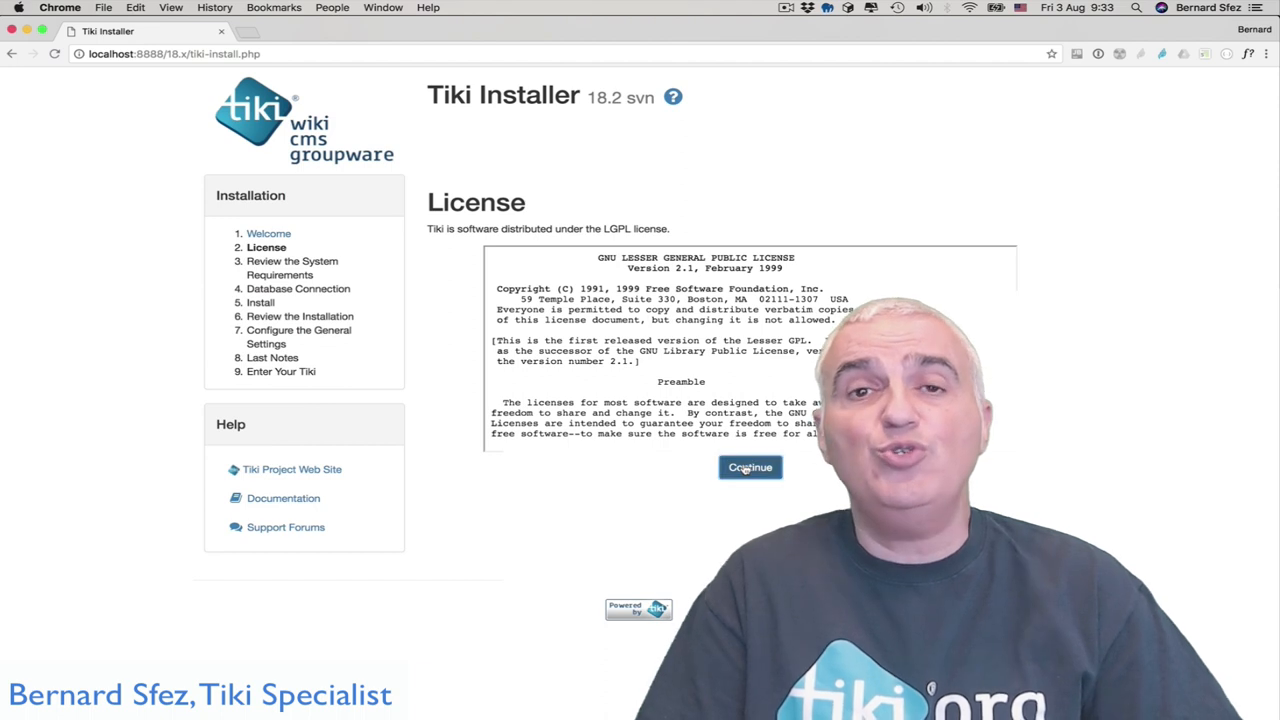
click(750, 467)
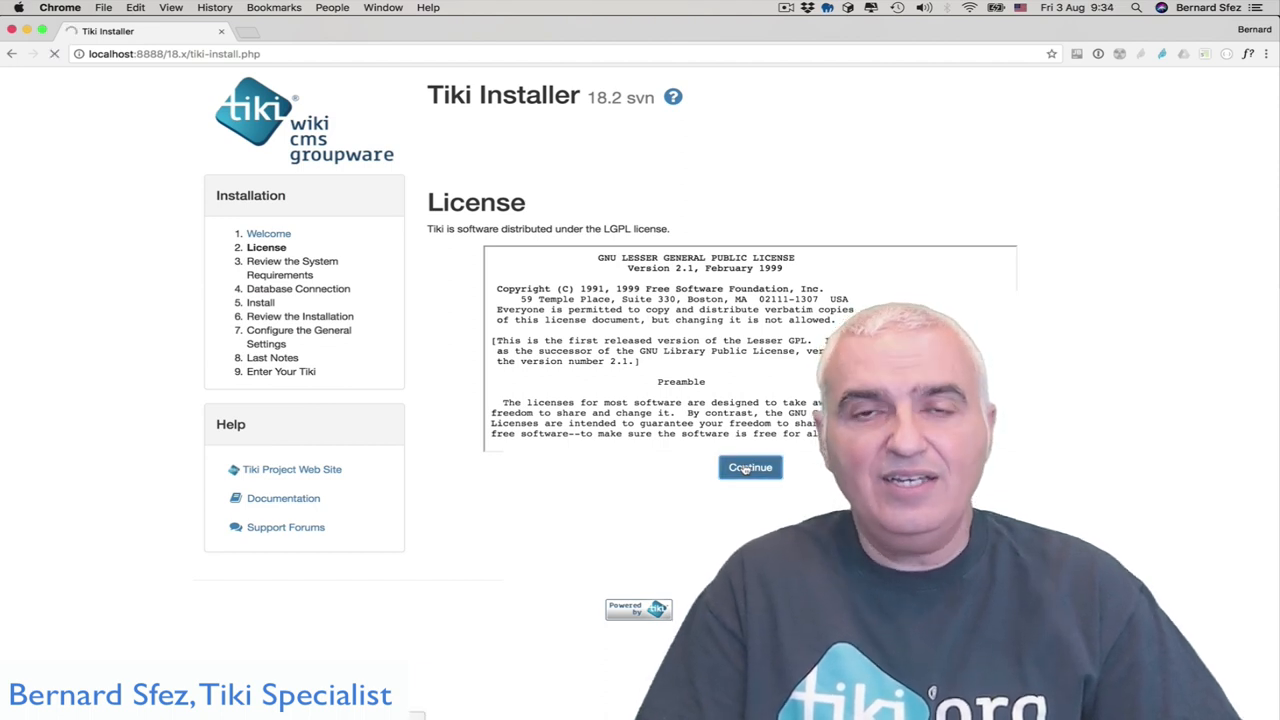
click(750, 467)
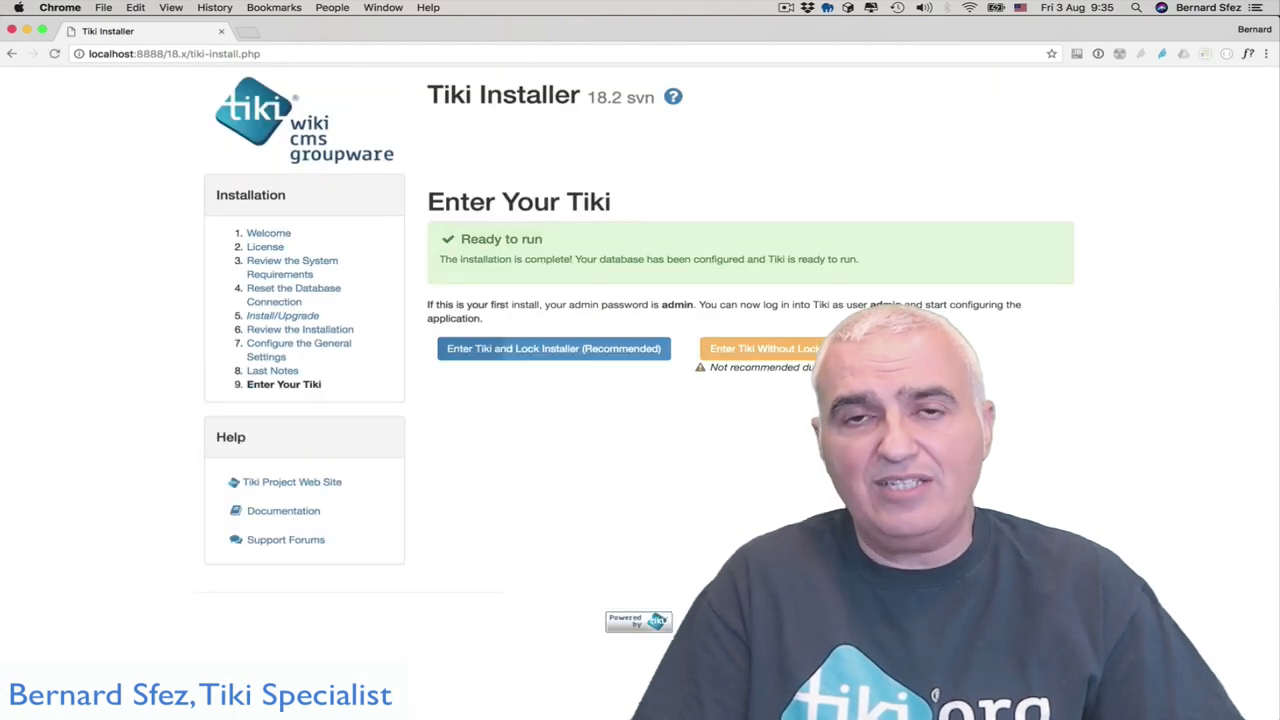
mouse_move(800, 357)
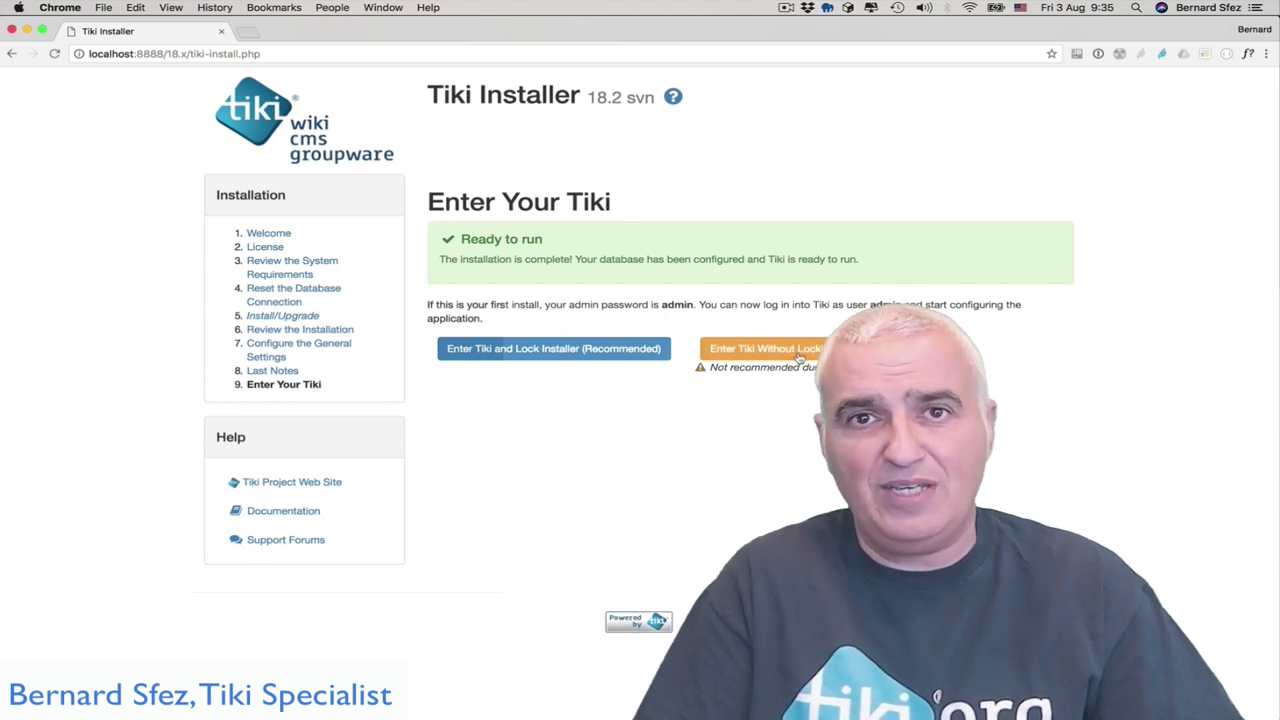
- Enter Tiki without locking the installer, and apply a new admin password and email
click(763, 348)
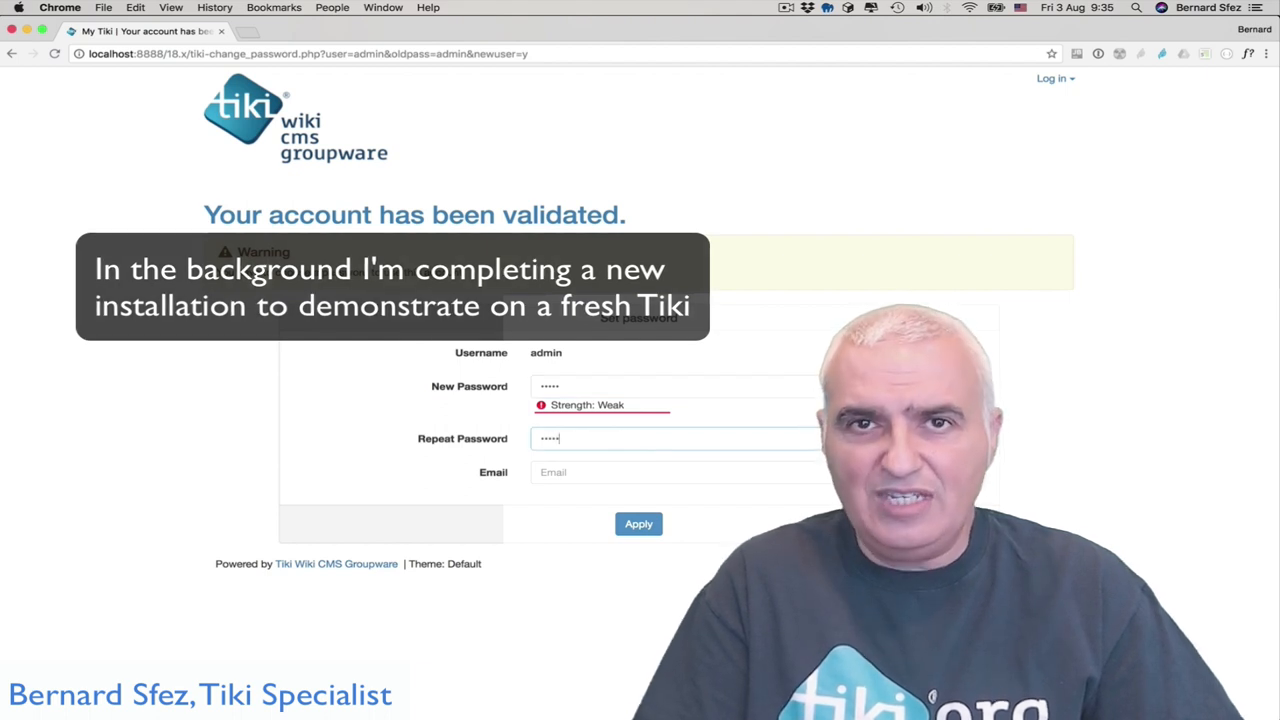
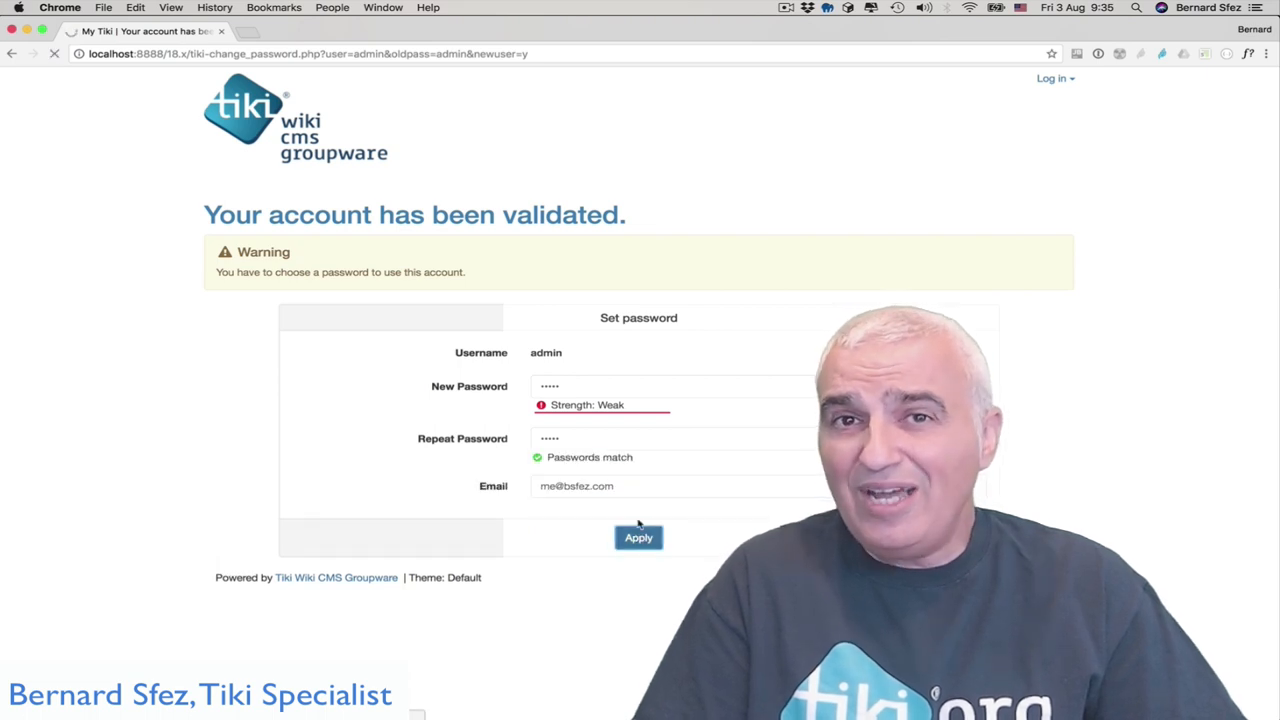
click(638, 537)
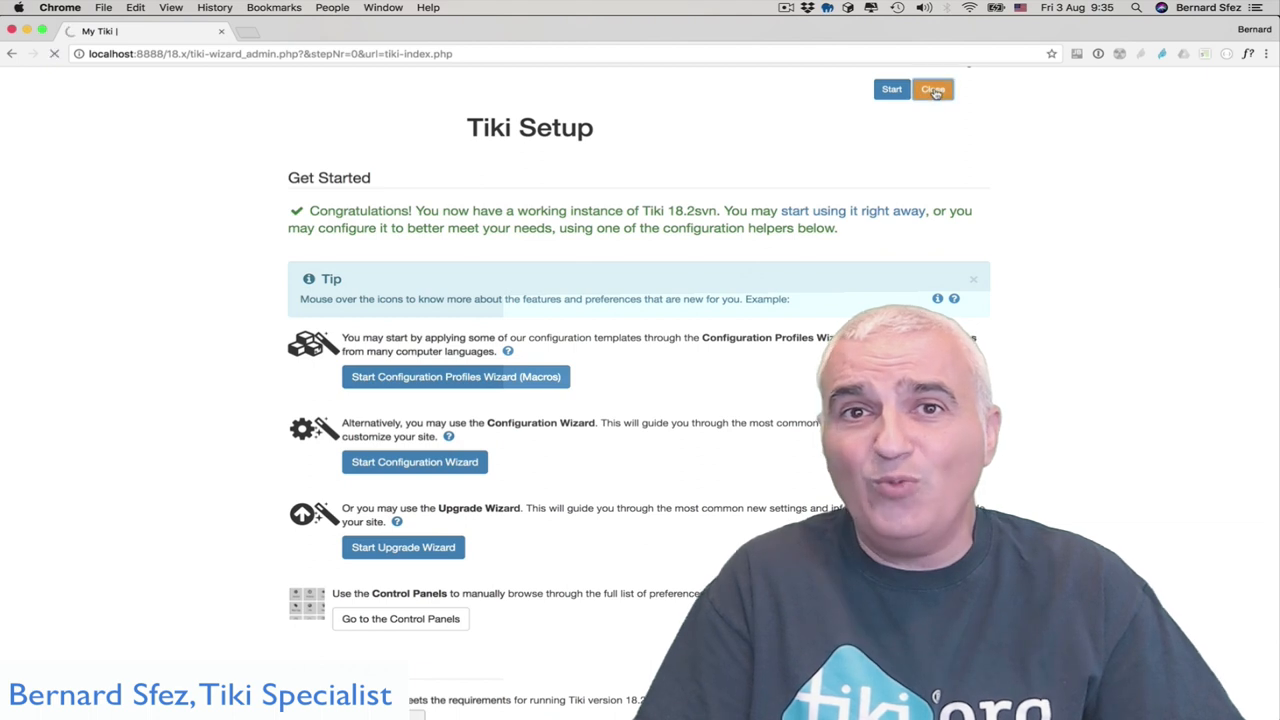
click(931, 89)
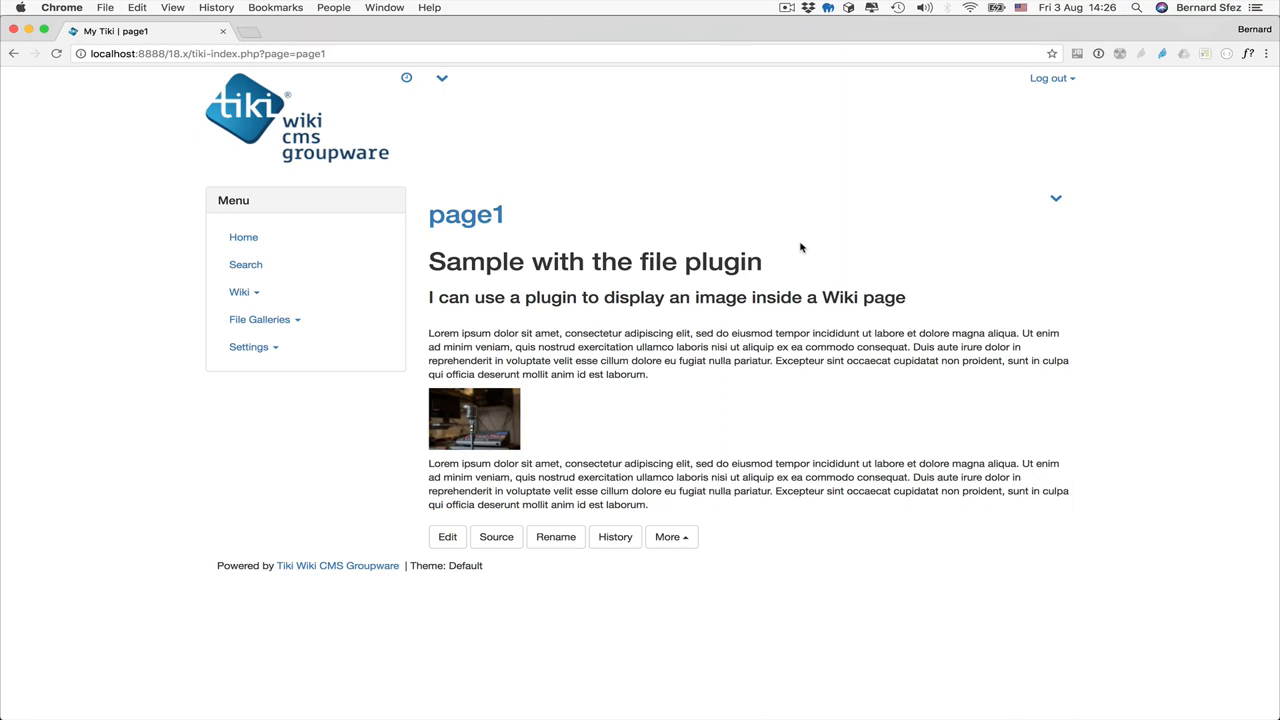
- Re-save page1 from the editor as version 2, then go to the logged-out HomePage
click(1055, 197)
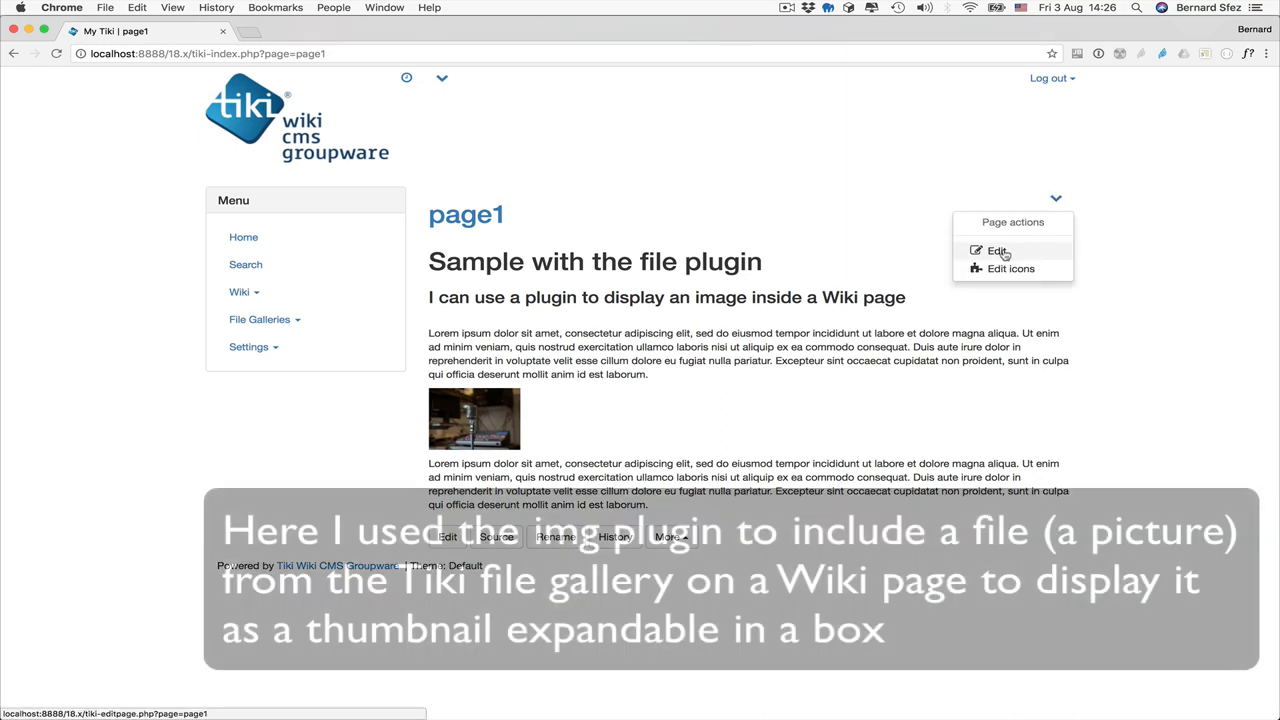
click(996, 251)
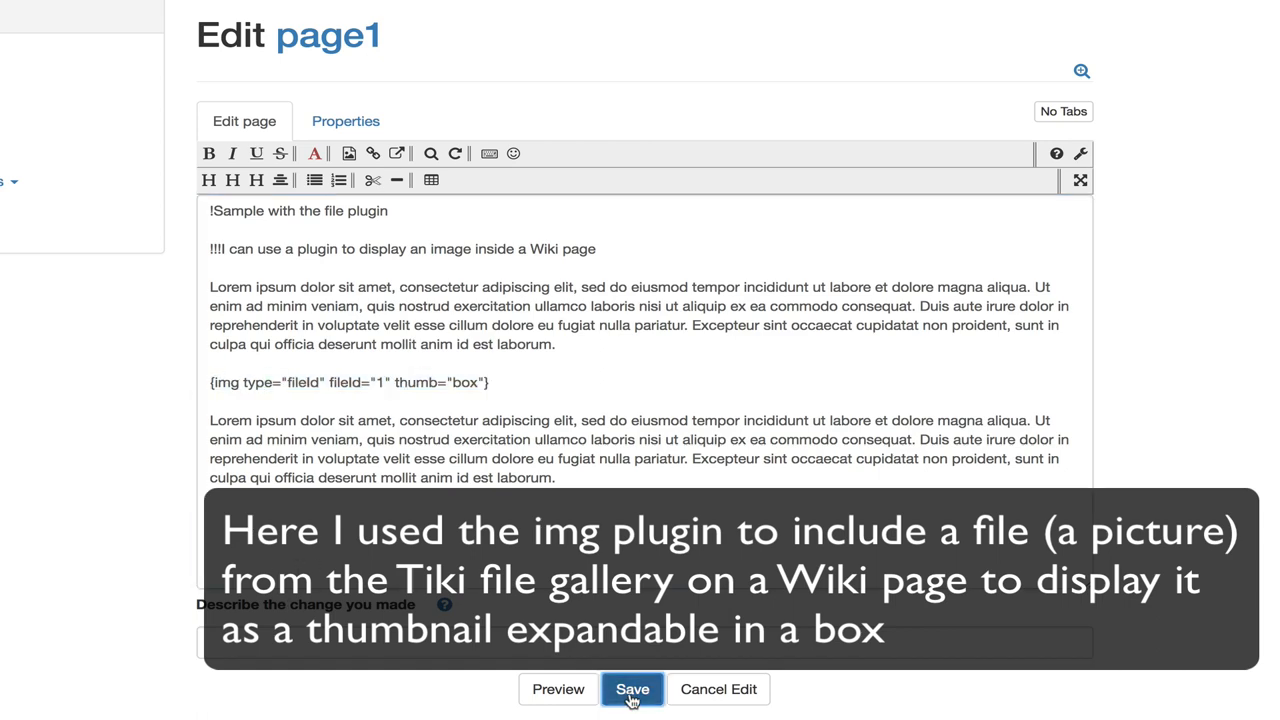
click(632, 689)
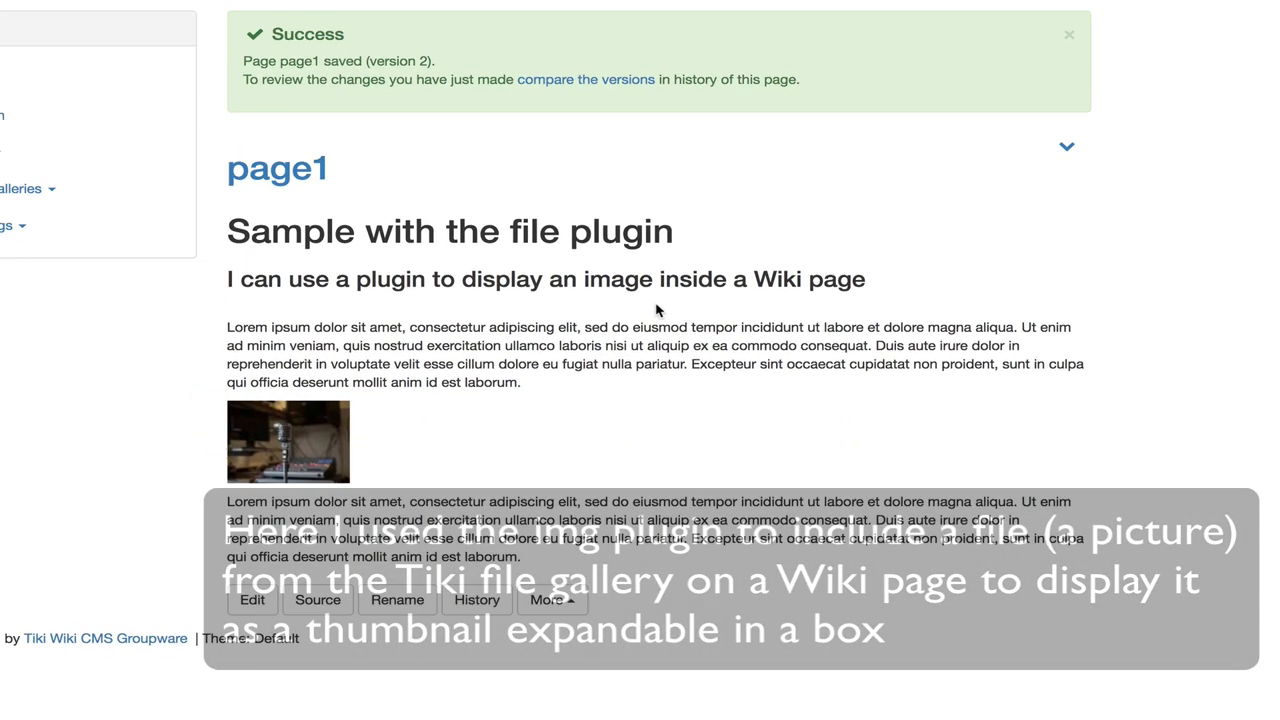
click(288, 441)
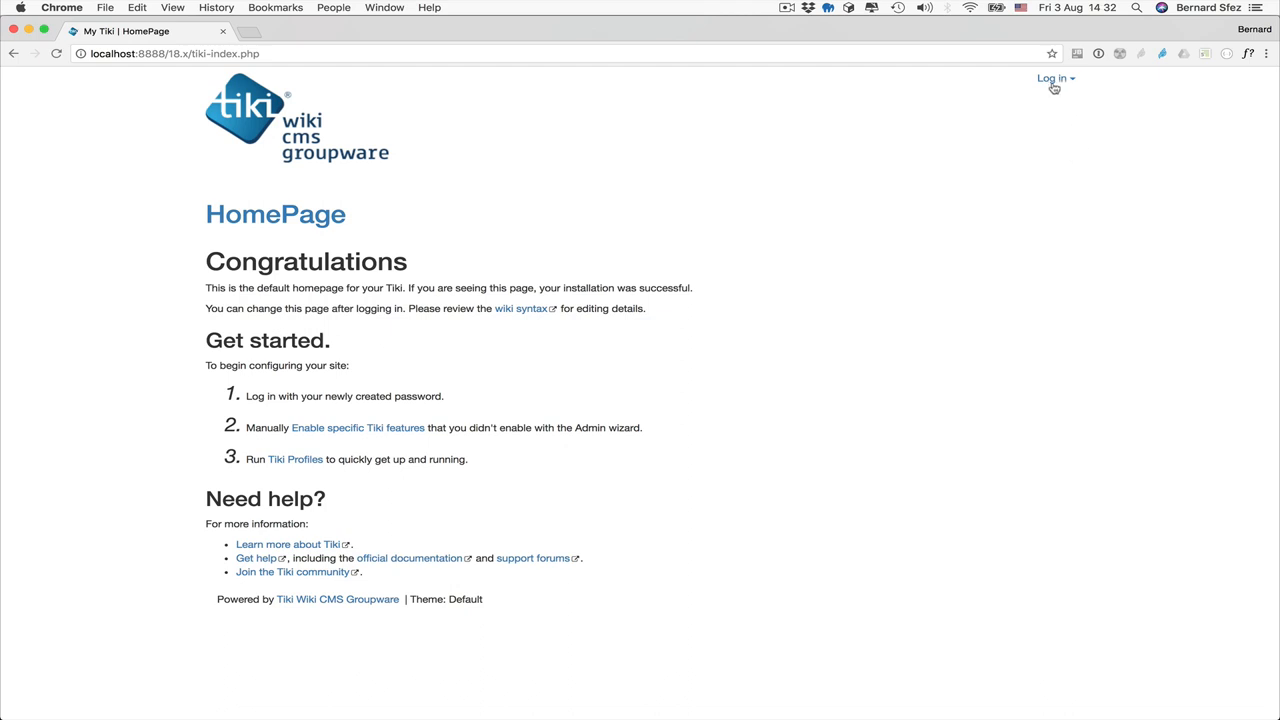
- Log in with username Admin and the admin password from the Log in dropdown
text(Adm)
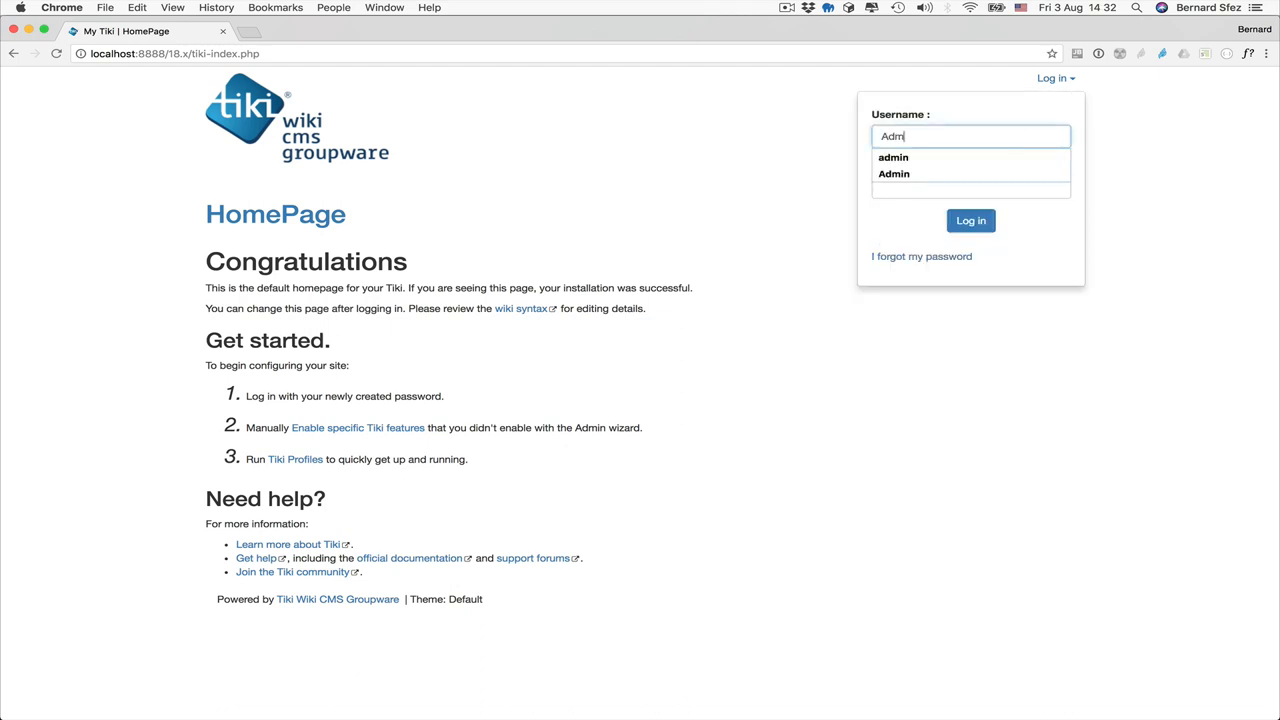
text(••••)
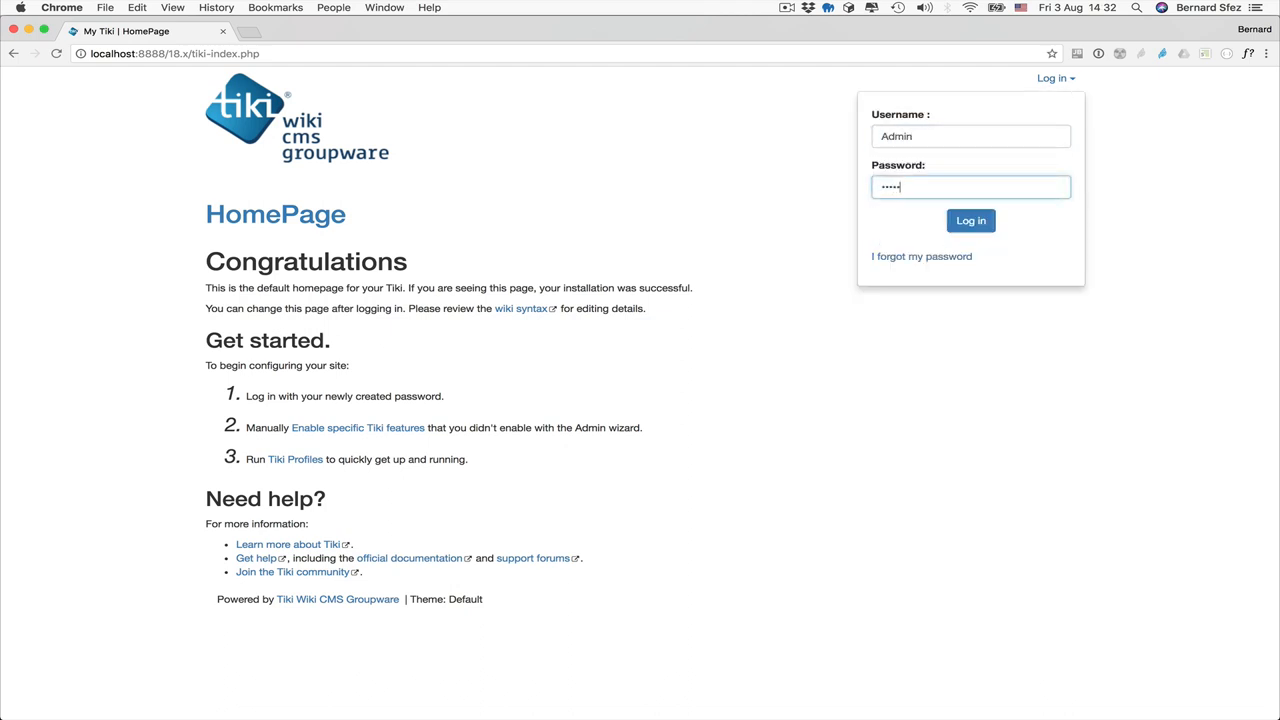
click(970, 220)
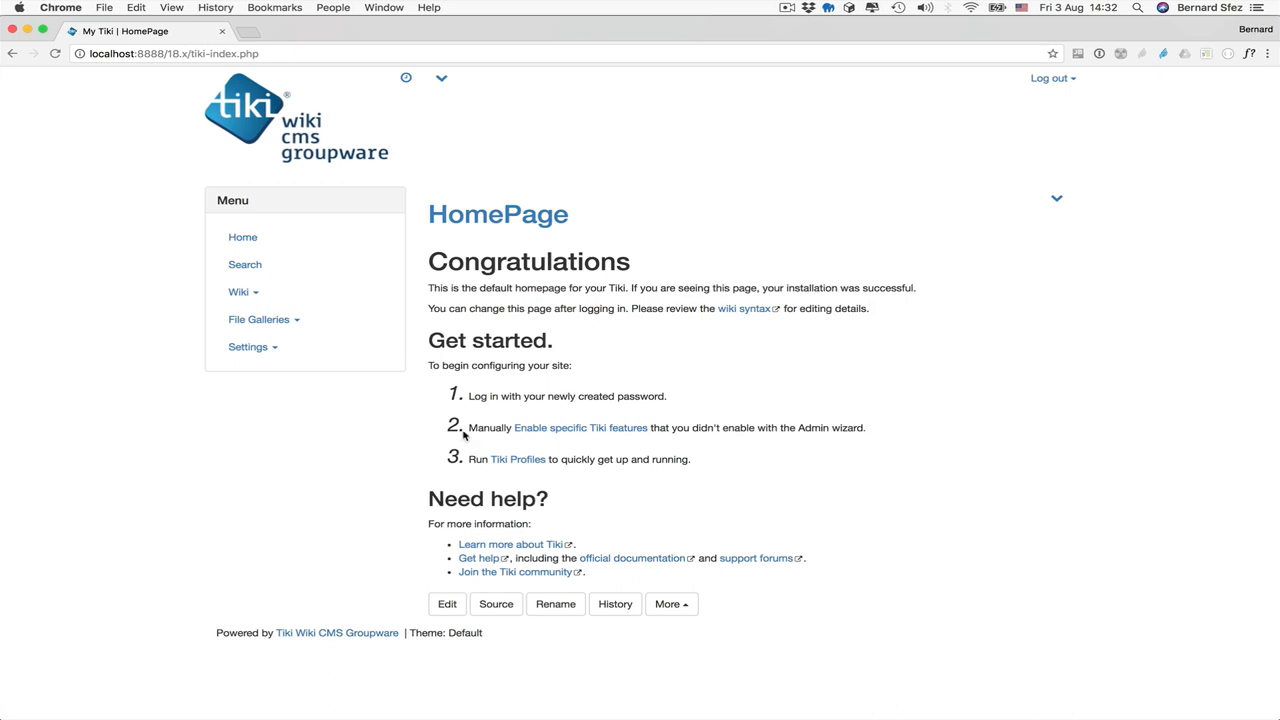
mouse_move(308, 292)
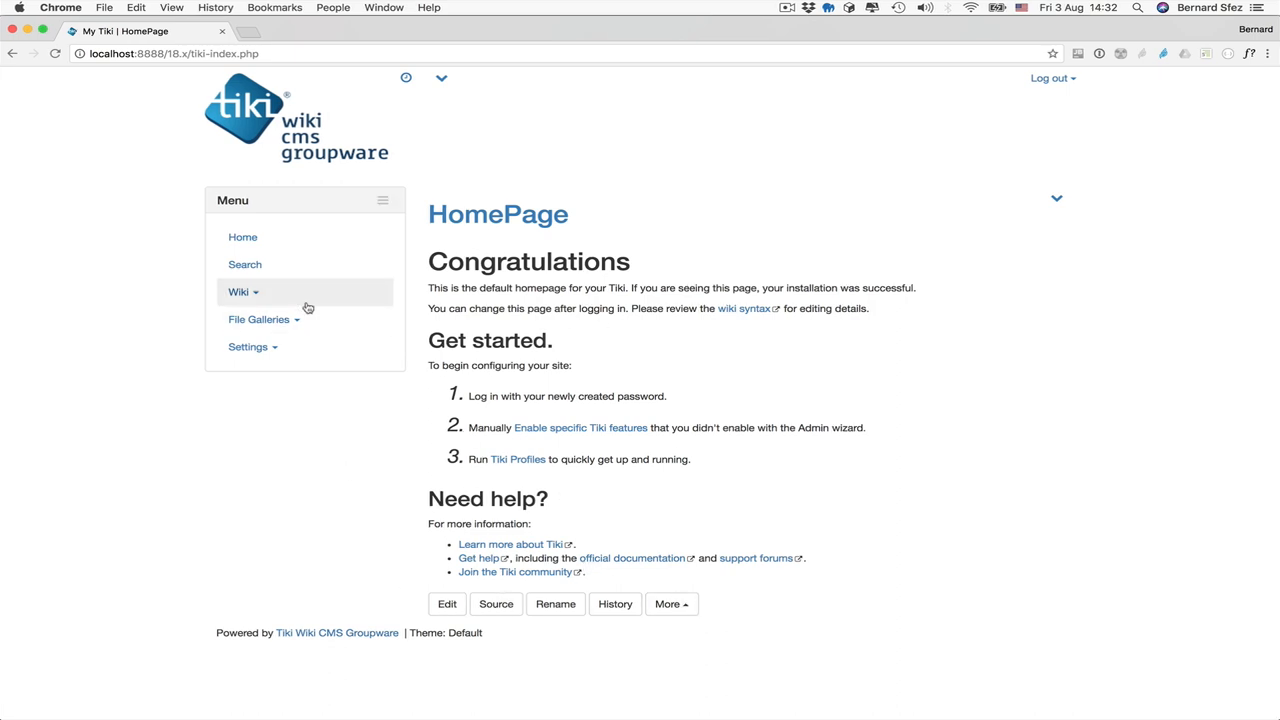
click(1056, 197)
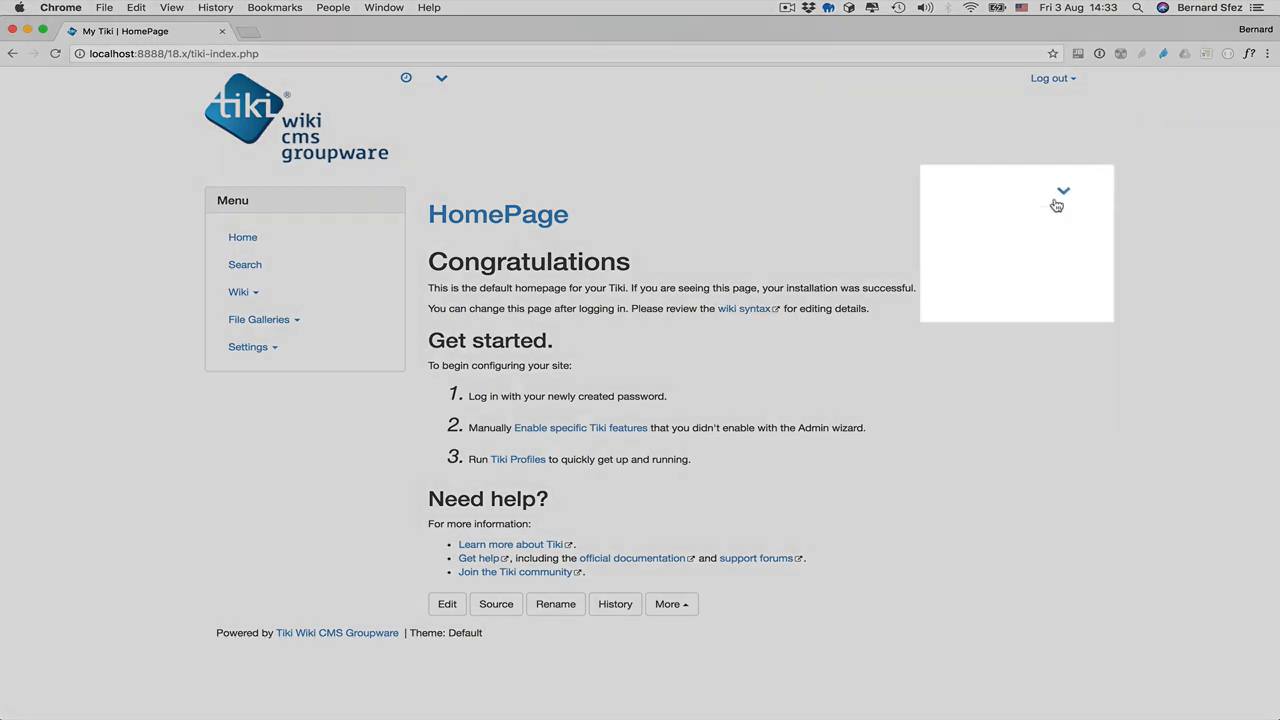
- Open the HomePage in the editor and select all of its existing source text
click(1063, 191)
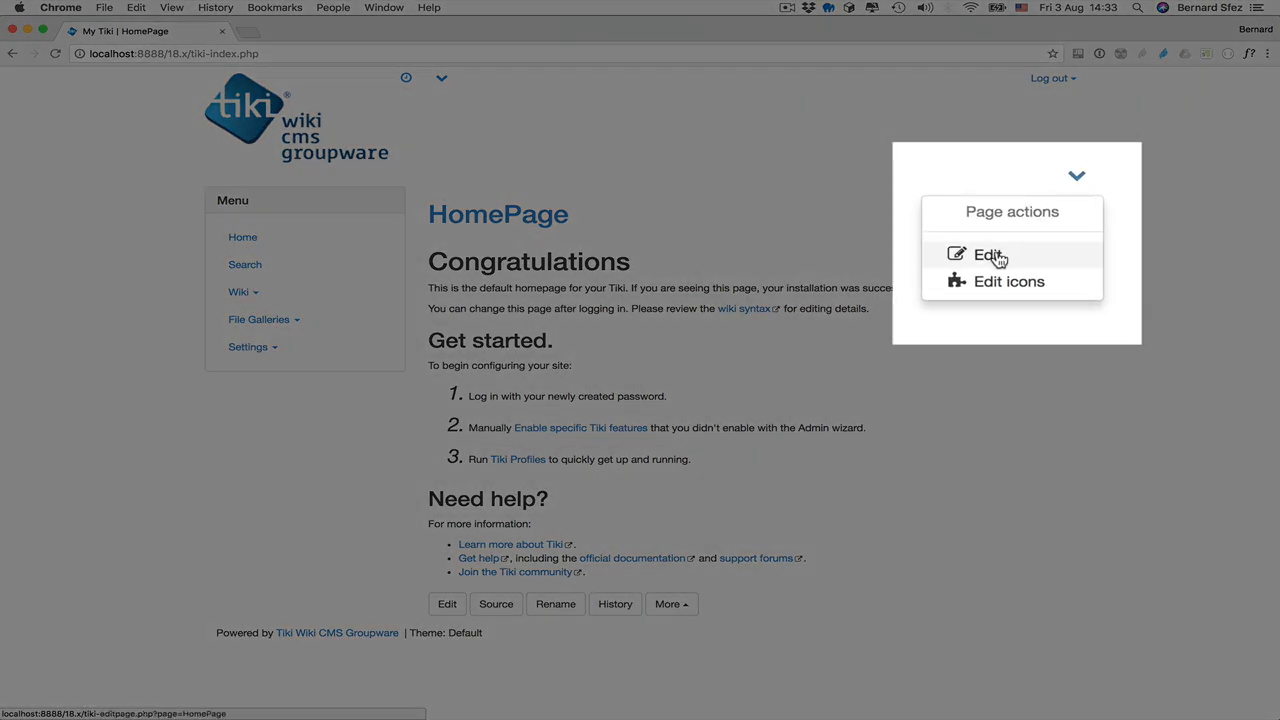
click(987, 255)
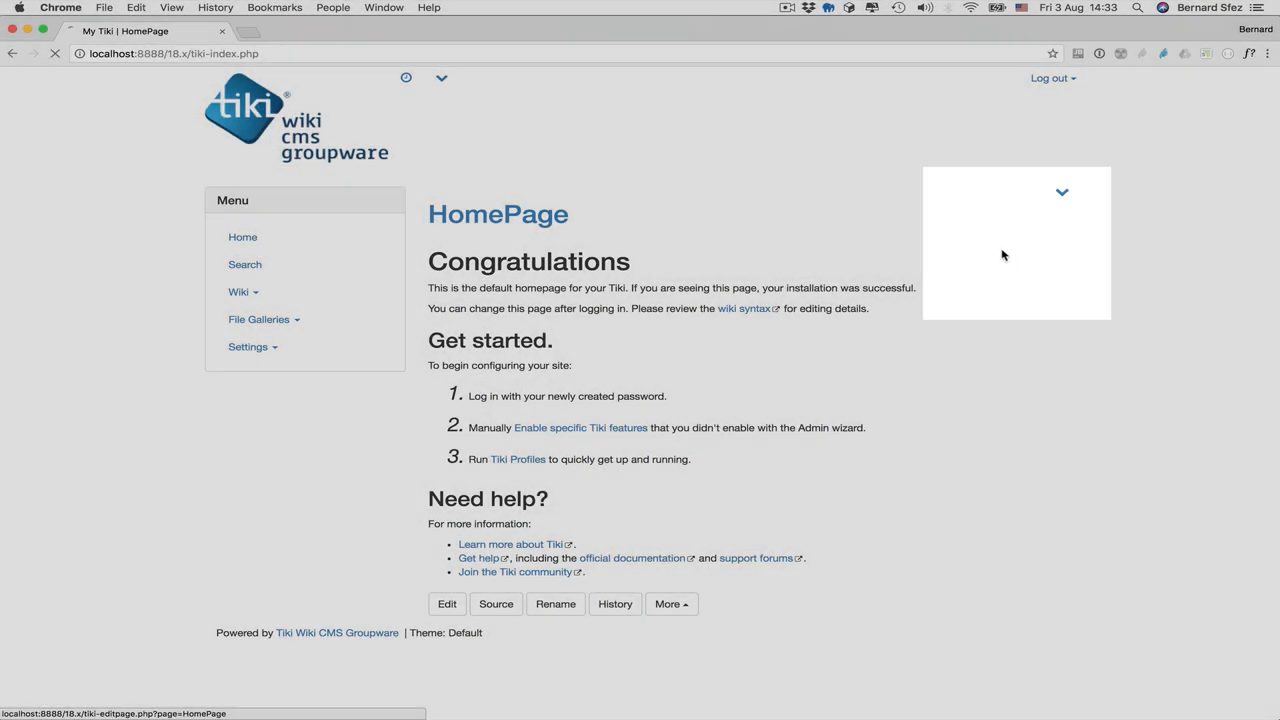
click(446, 603)
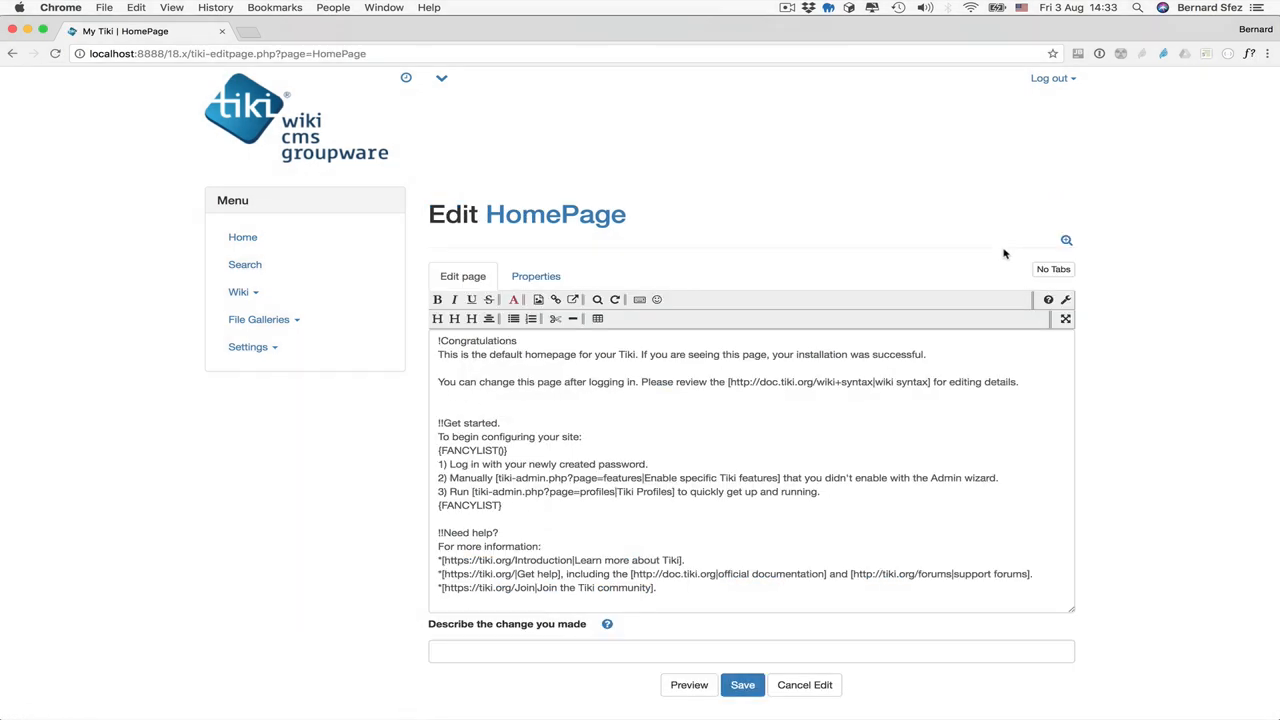
mouse_move(910, 178)
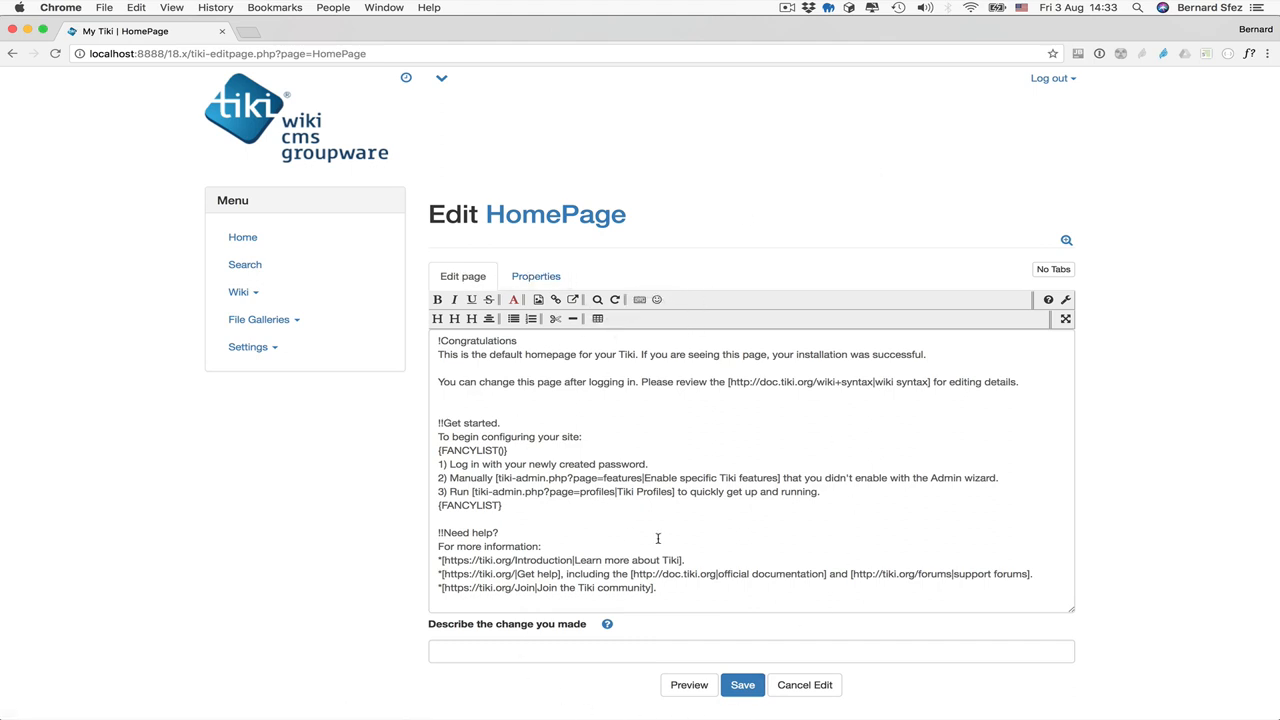
mouse_move(800, 487)
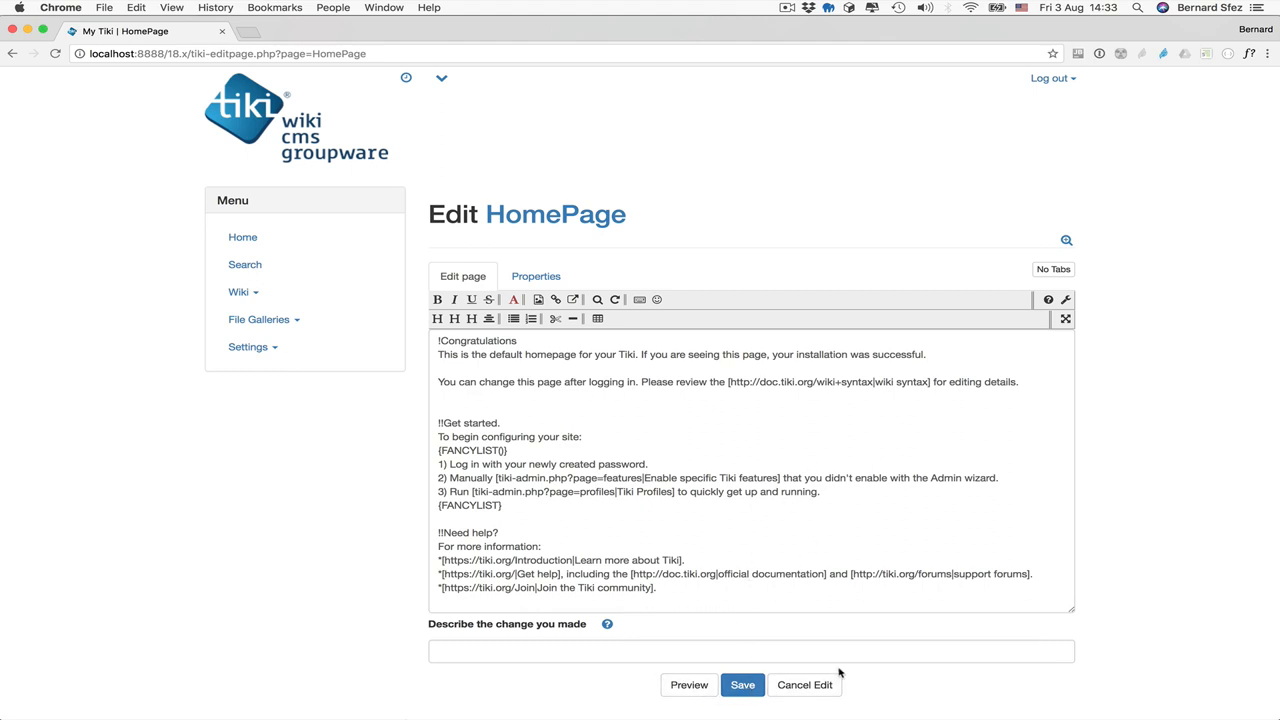
key(cmd+a)
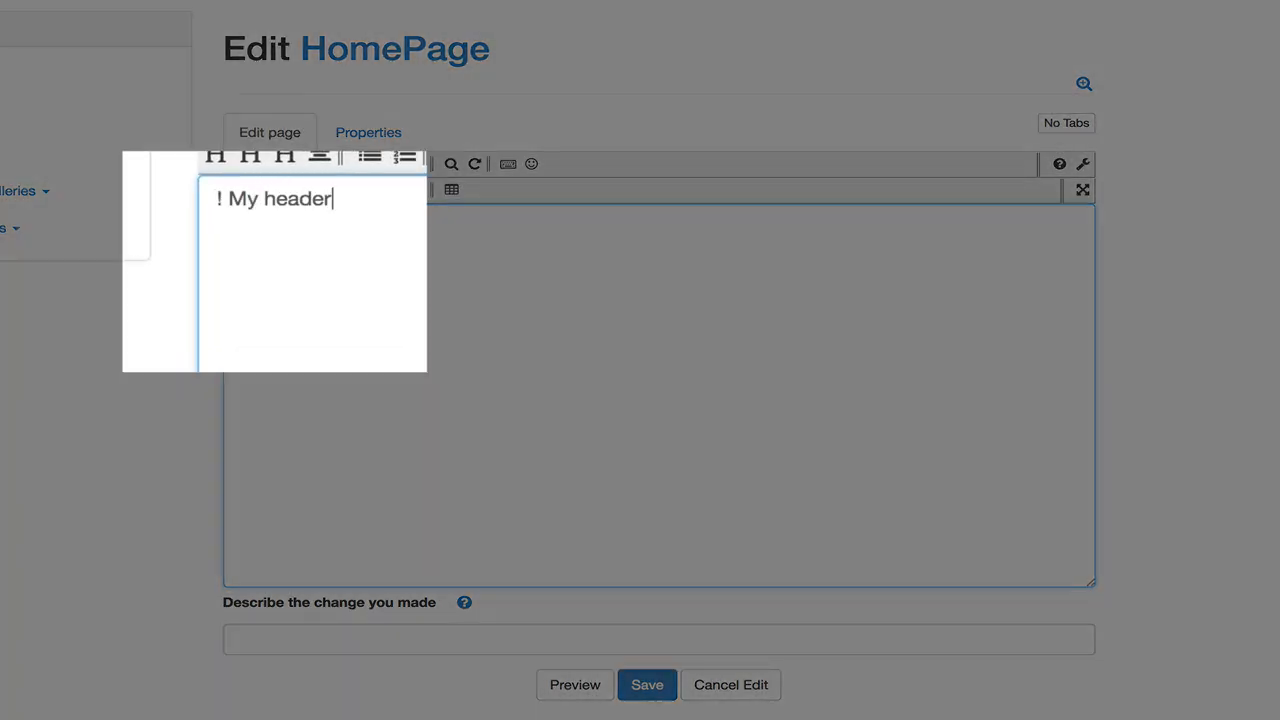
- Type the '! My header' heading and bullet items one, two and three
text(o)
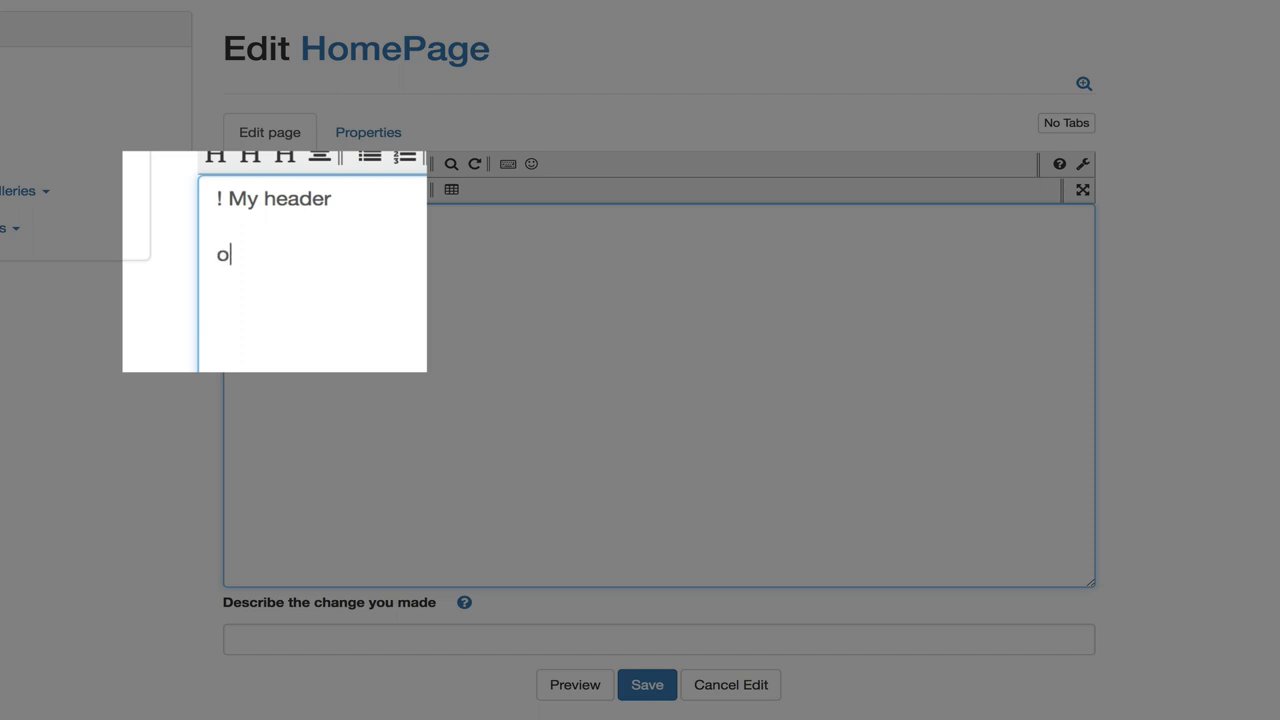
text(ne)
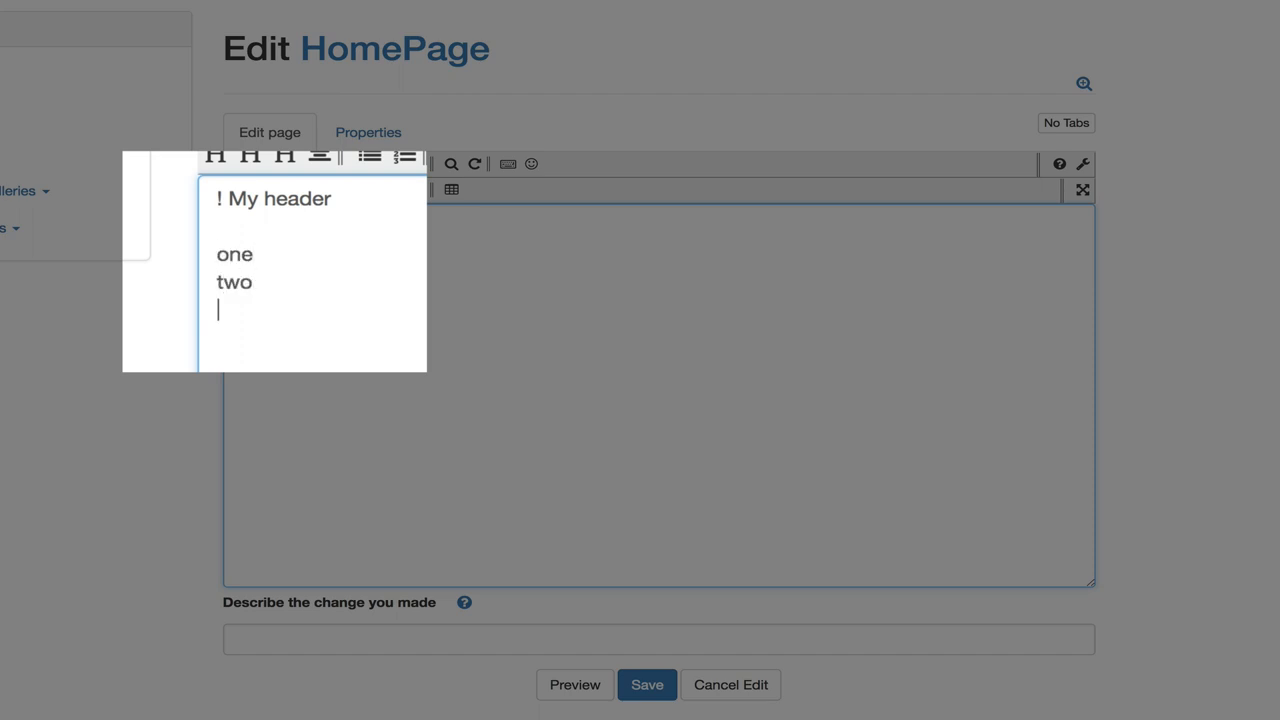
text(three)
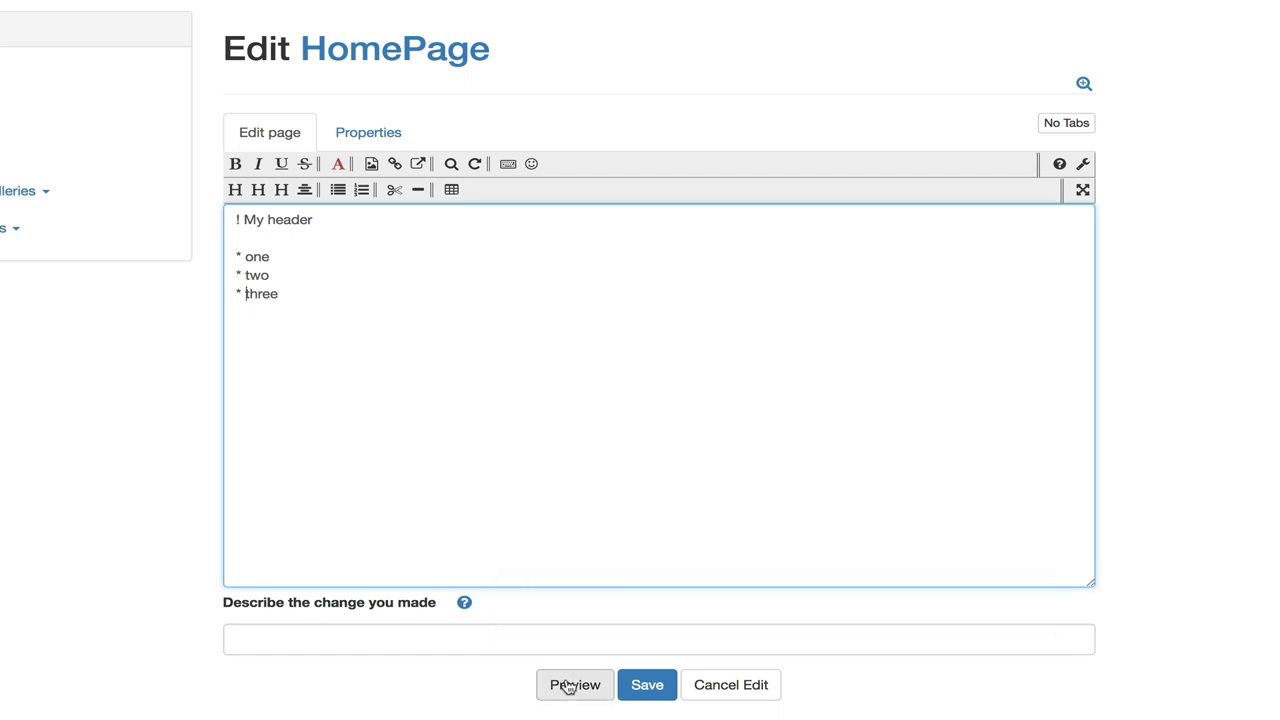
- Preview the header and list, then add __bold__ on a new line below
click(575, 685)
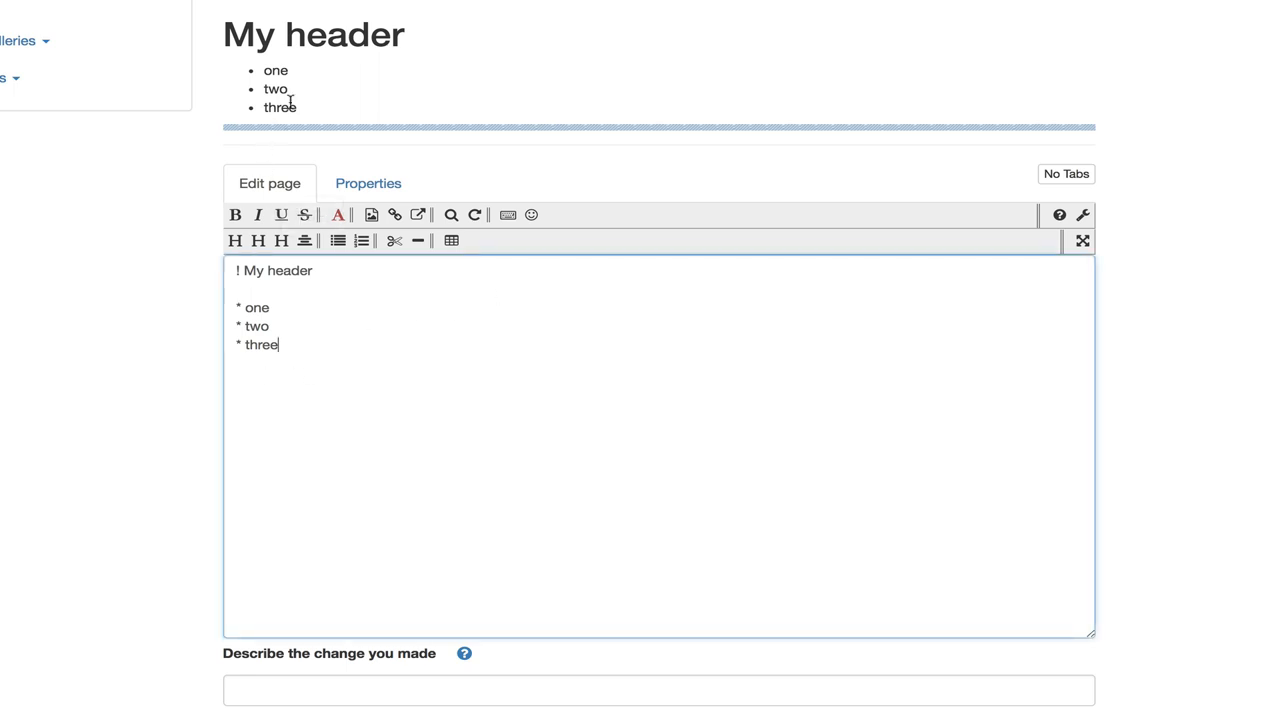
mouse_move(347, 348)
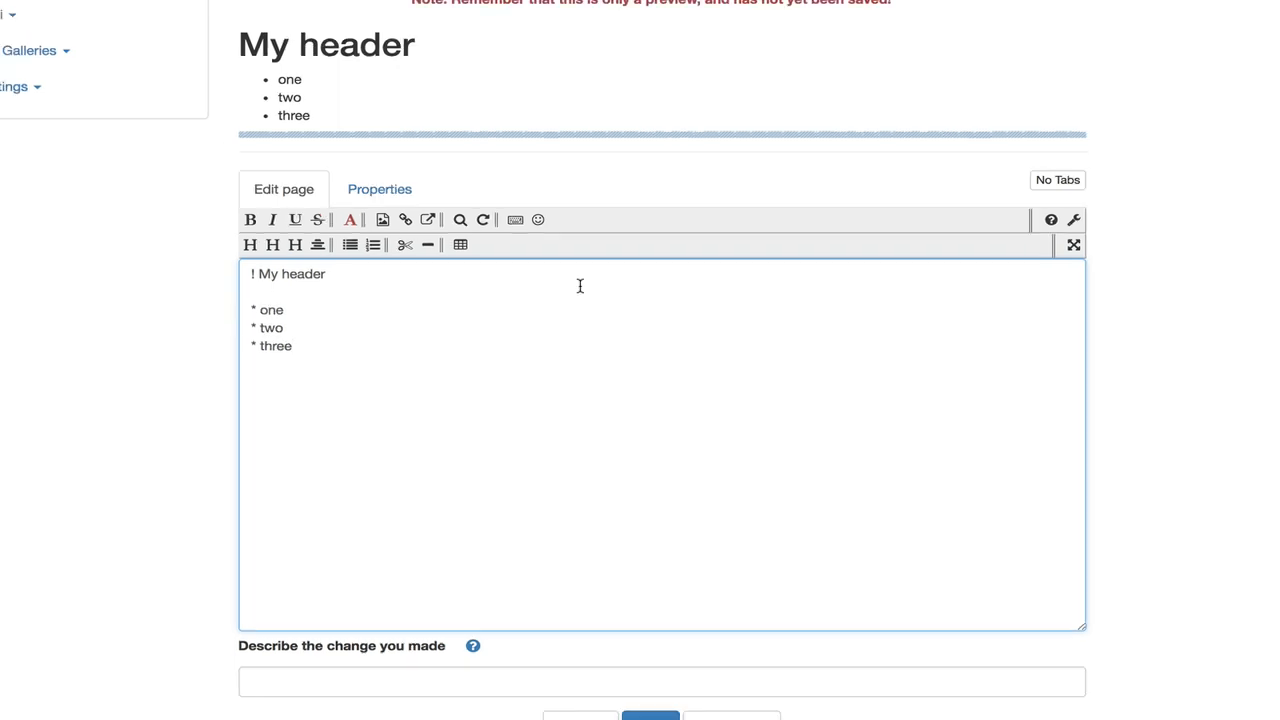
text(__bol)
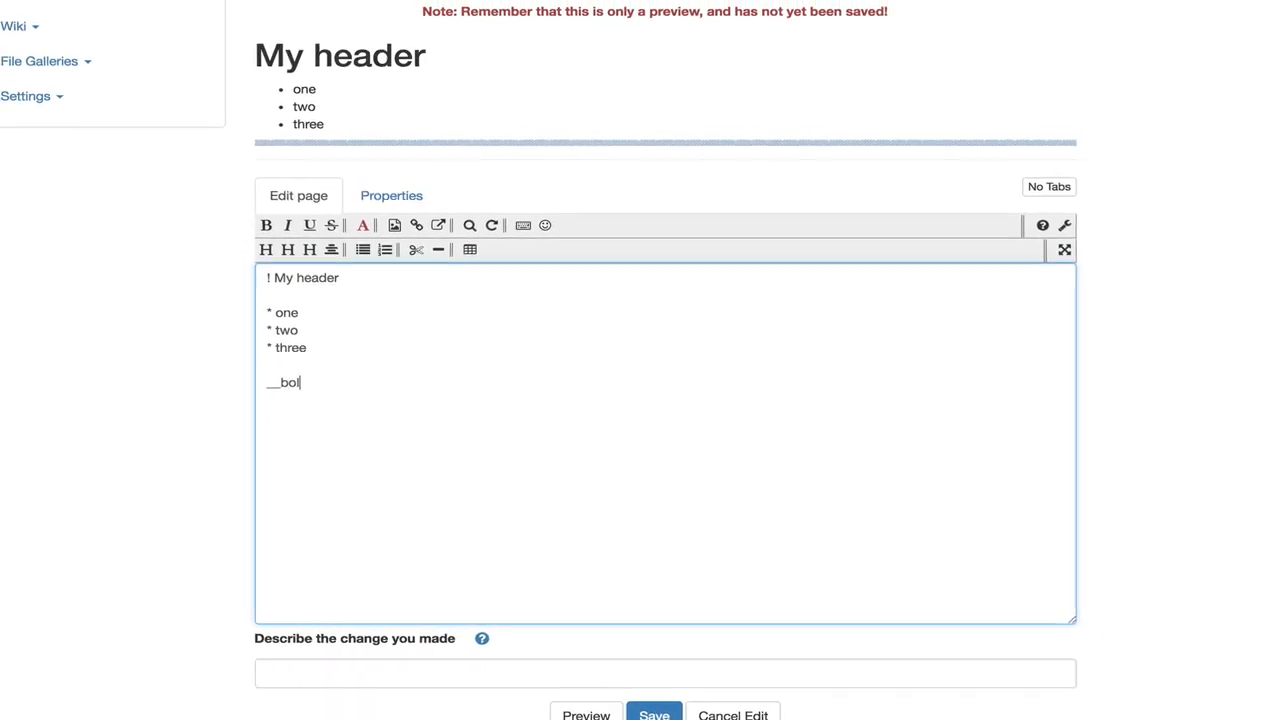
text(d__)
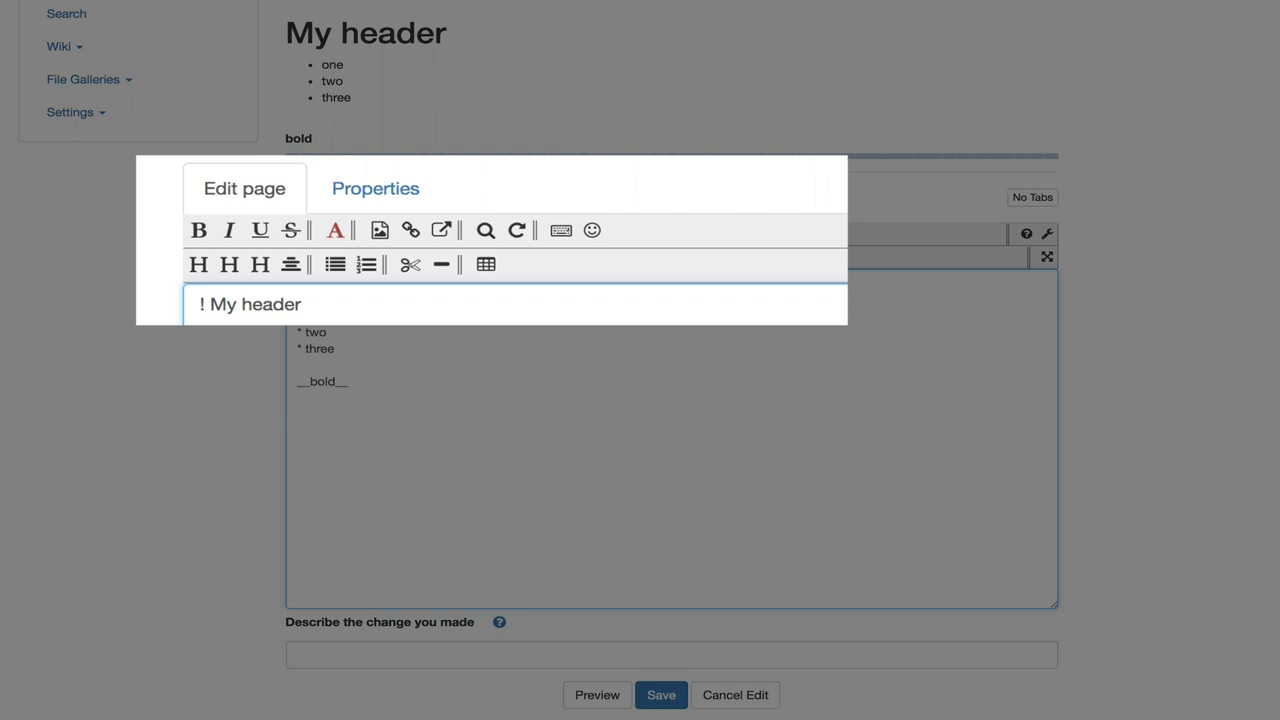
mouse_move(229, 265)
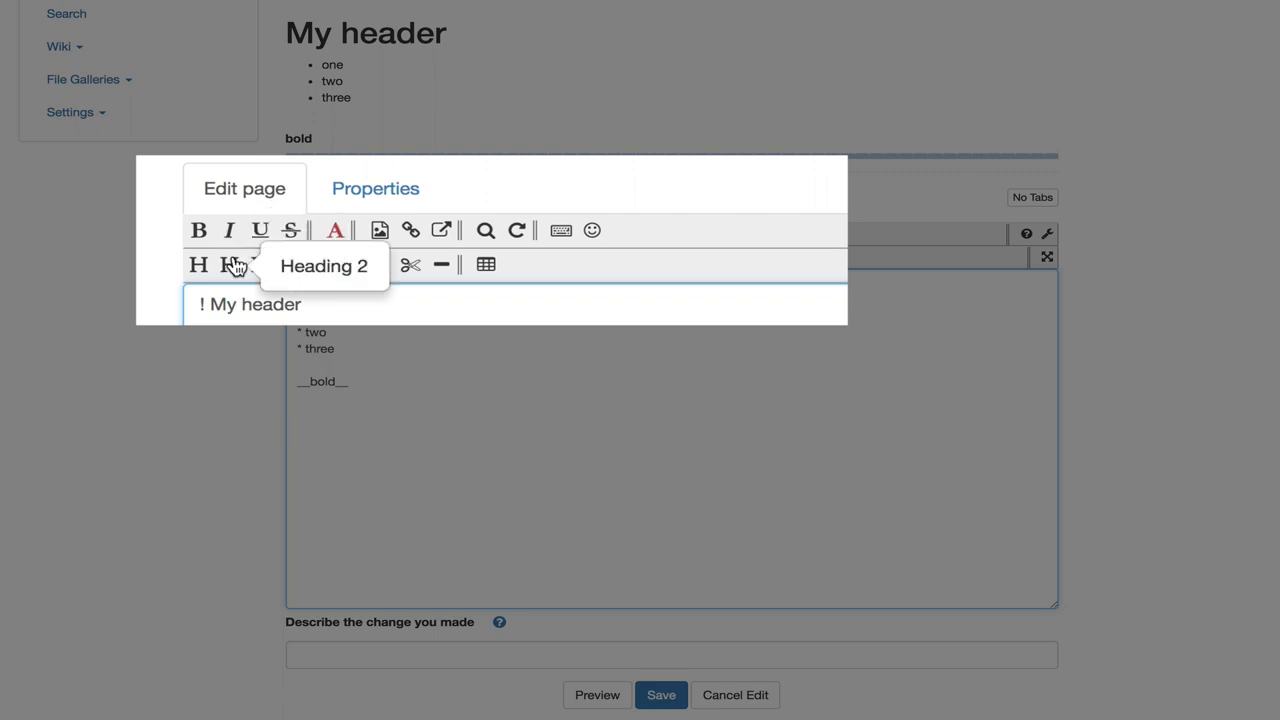
mouse_move(331, 265)
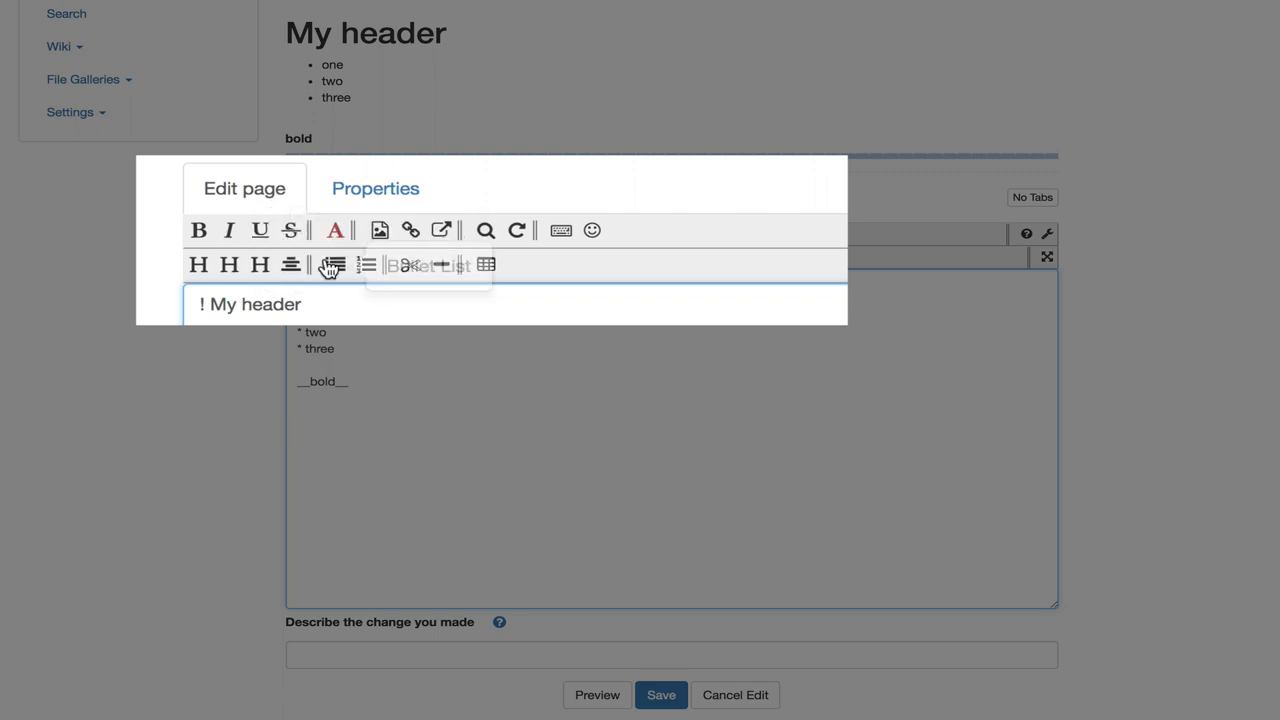
mouse_move(380, 230)
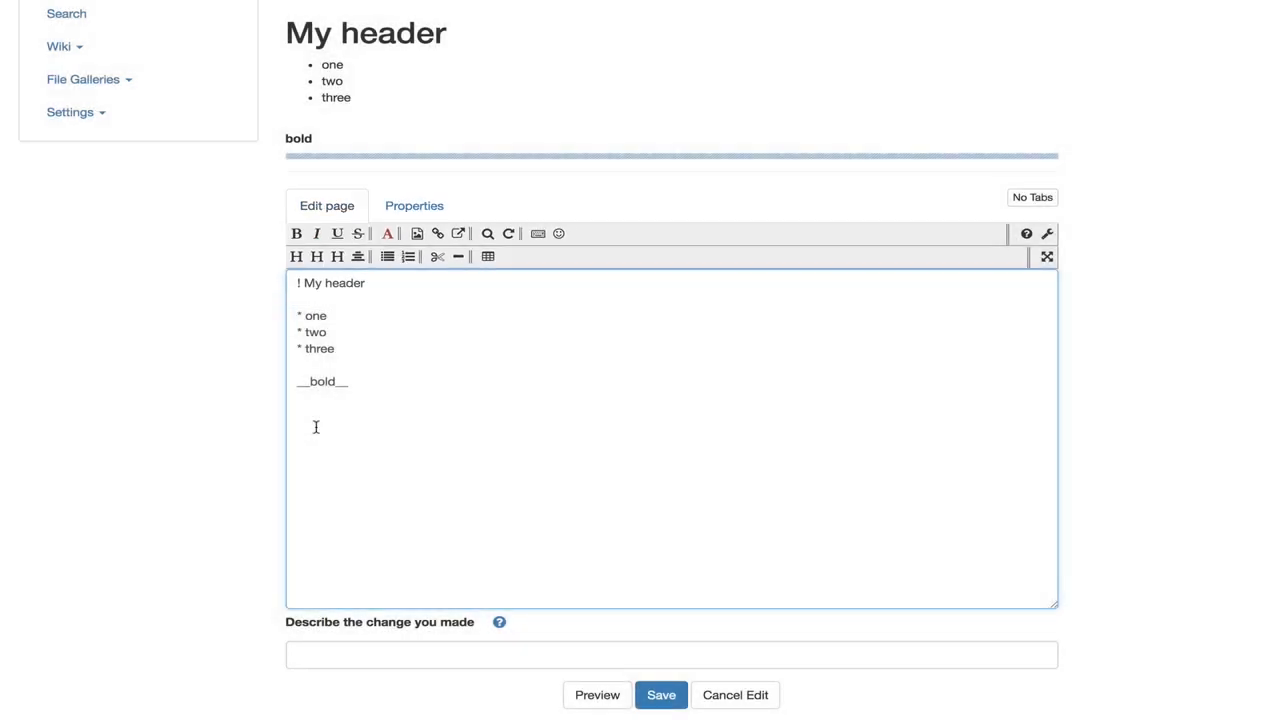
- Add ===This my wiki syntax exemple=== on a new line and preview it
text(T)
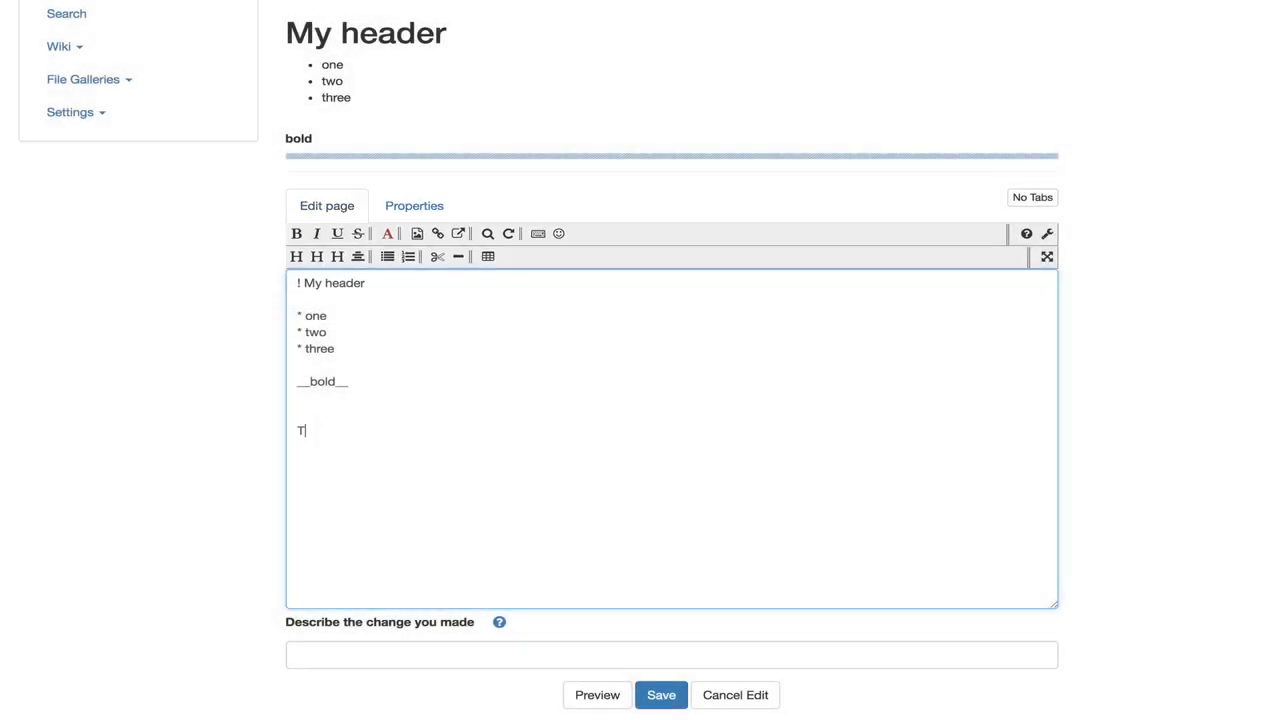
text(his my)
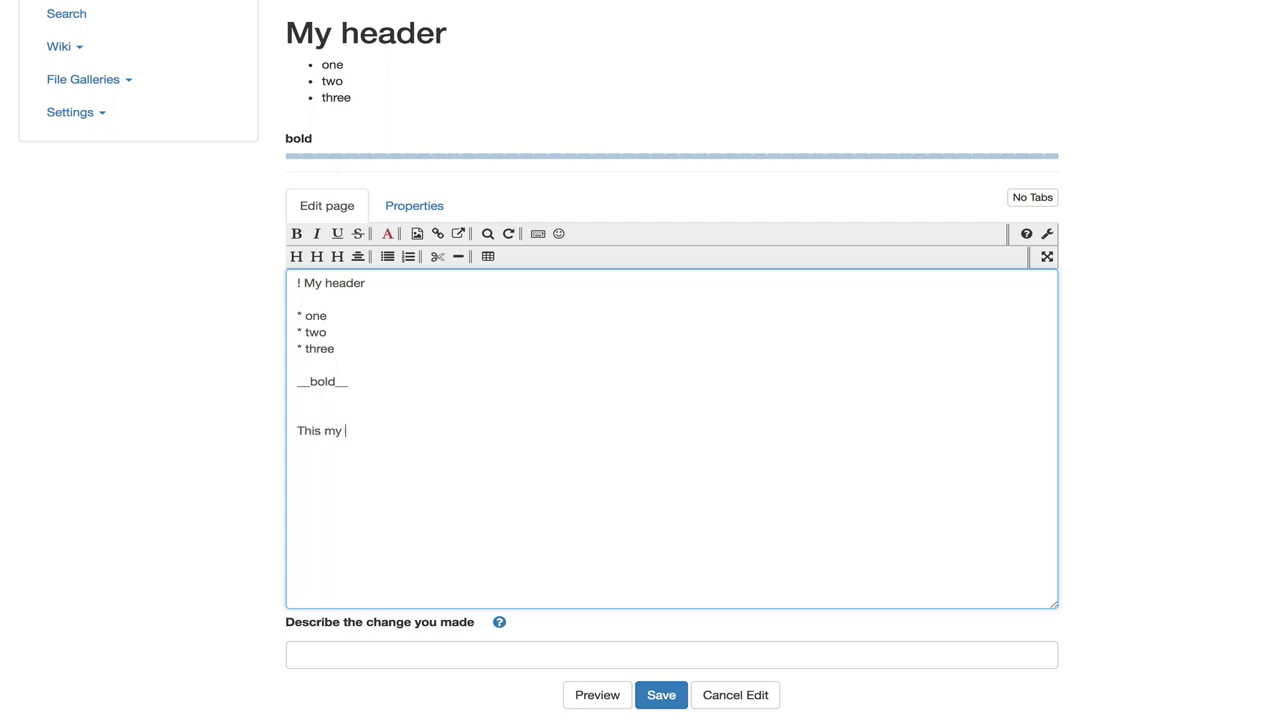
text(wiki syntax exemple===)
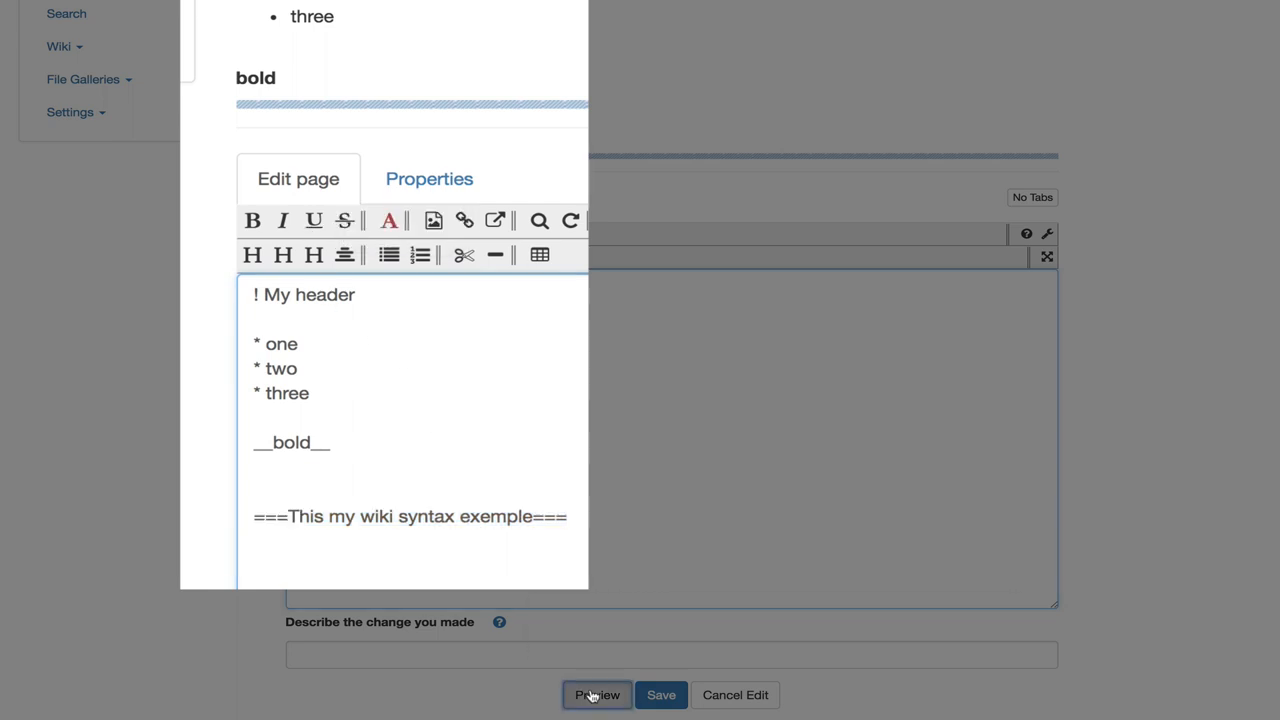
click(597, 695)
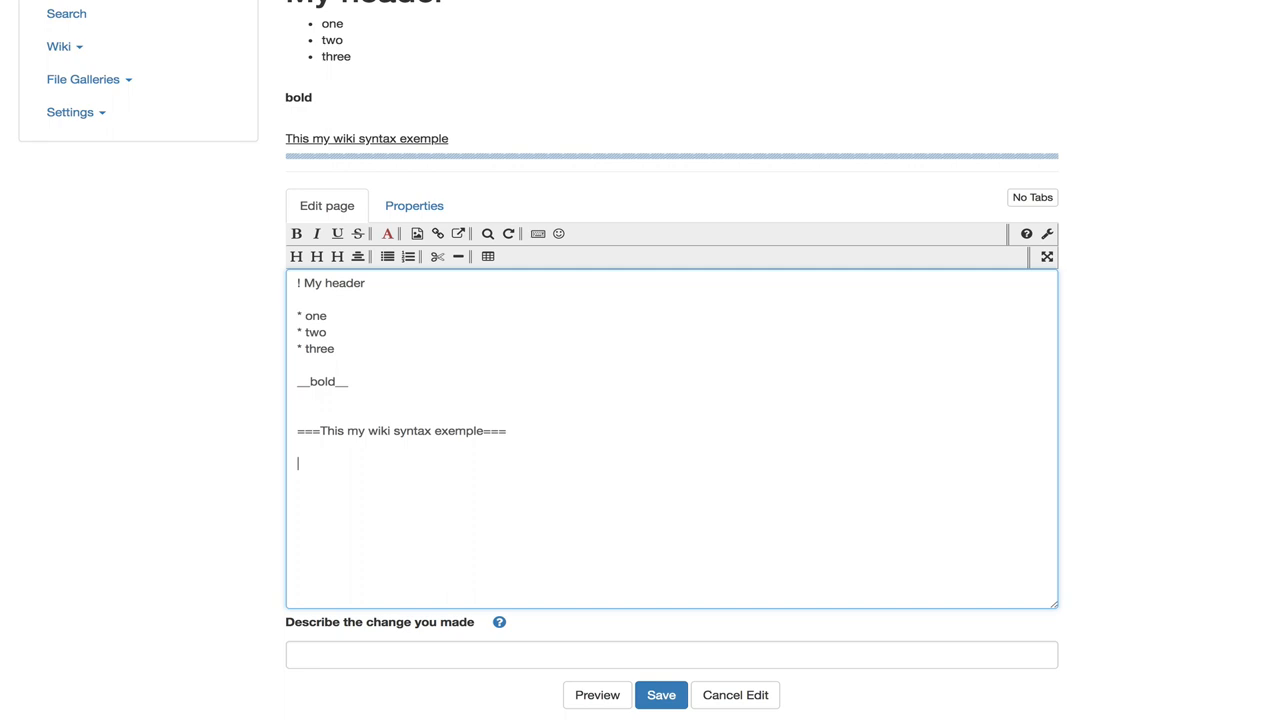
mouse_move(337, 233)
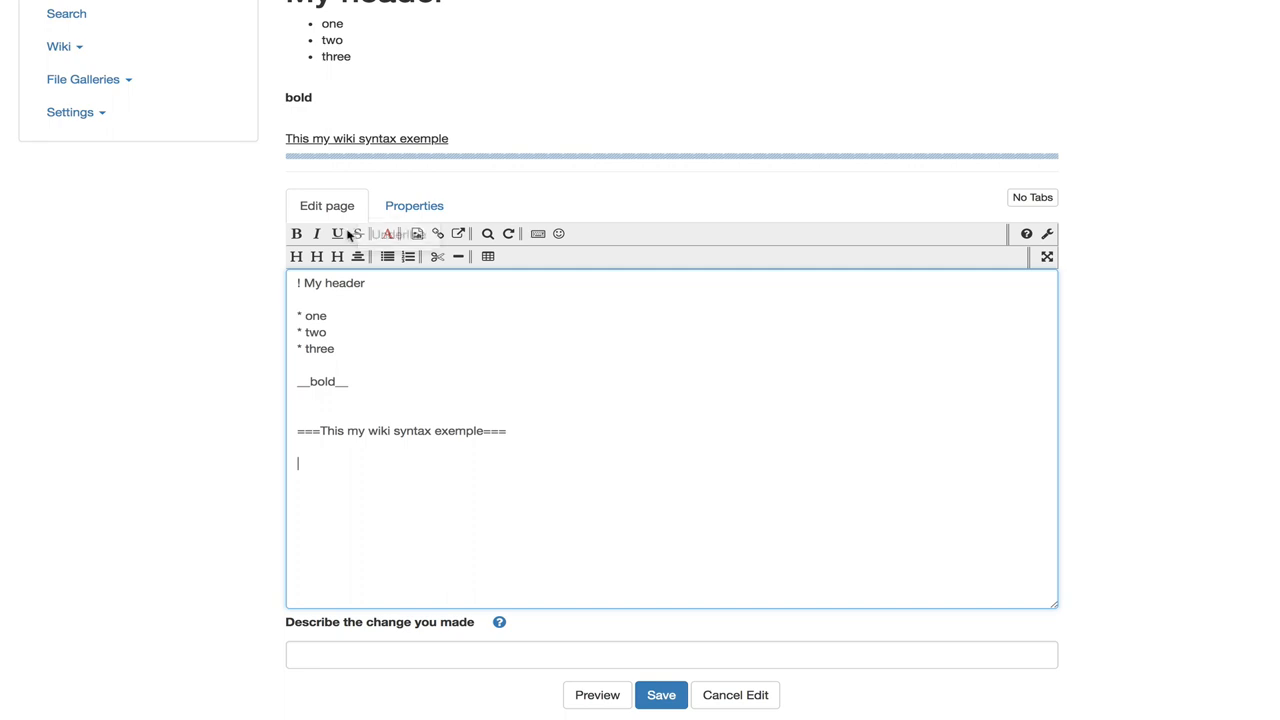
- Add ''text'' and ''Hello'' as separate italic lines and preview the page
click(315, 233)
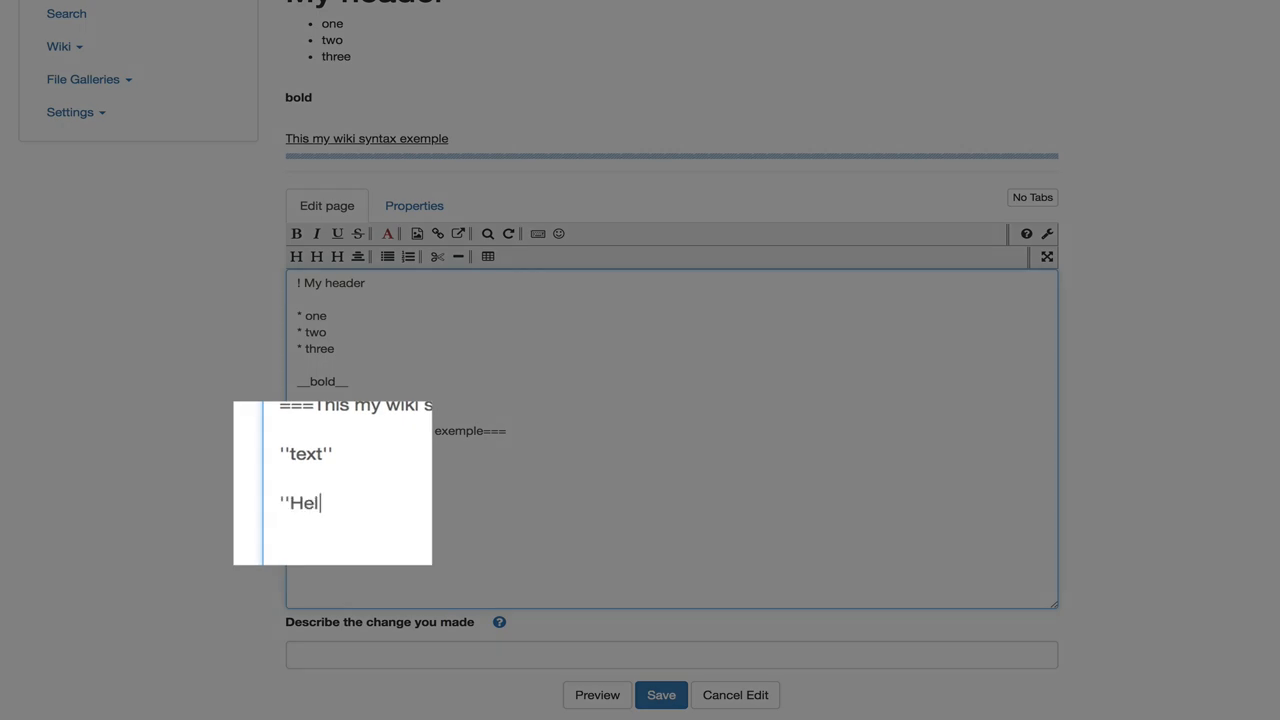
text(lo'')
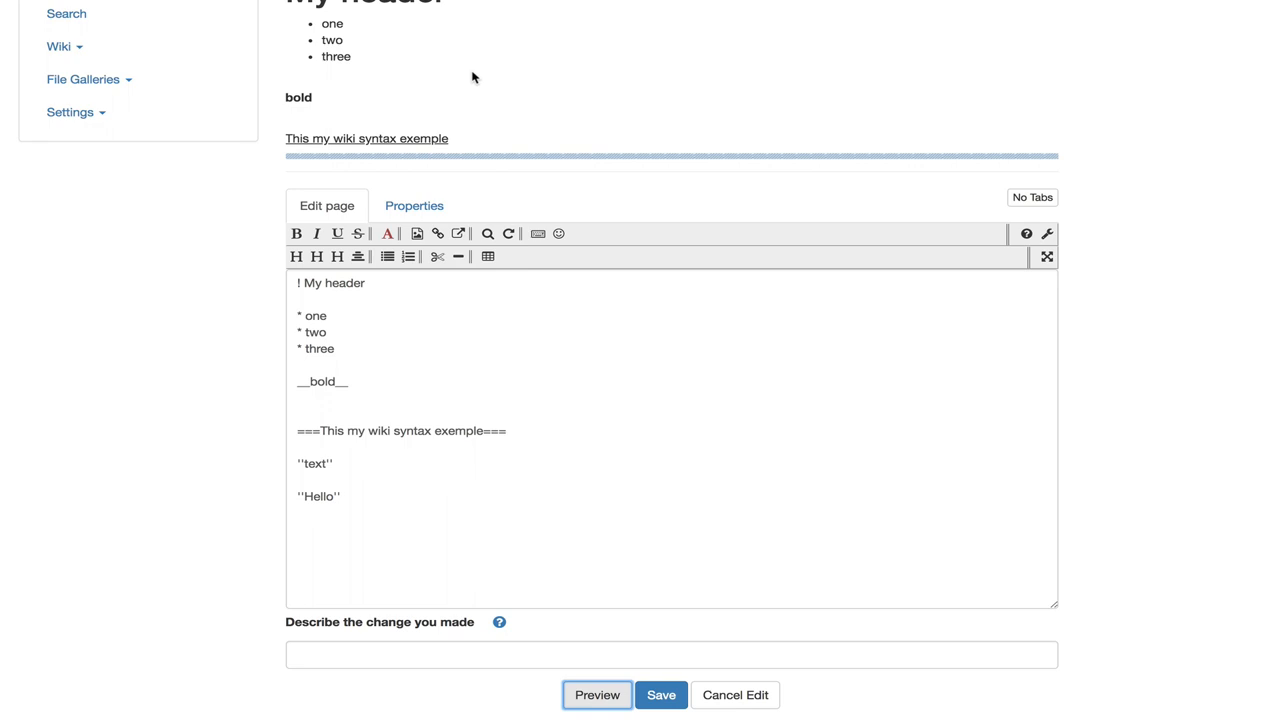
click(596, 695)
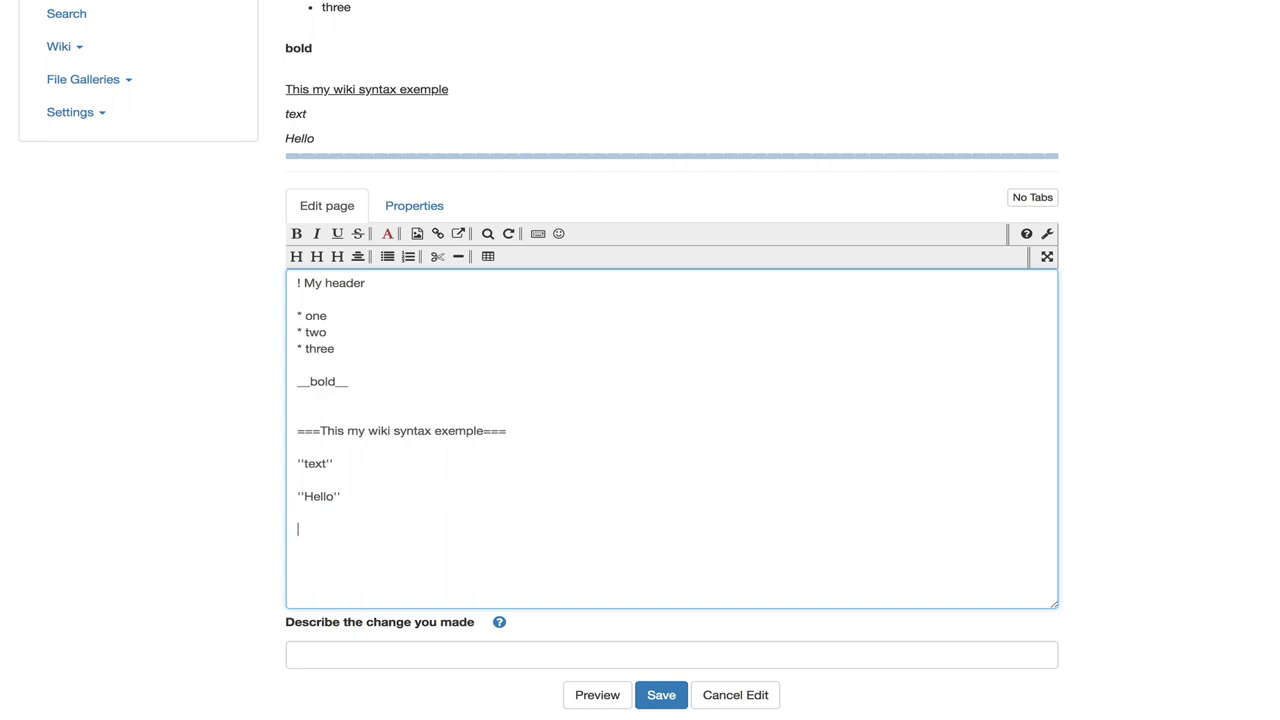
mouse_move(457, 233)
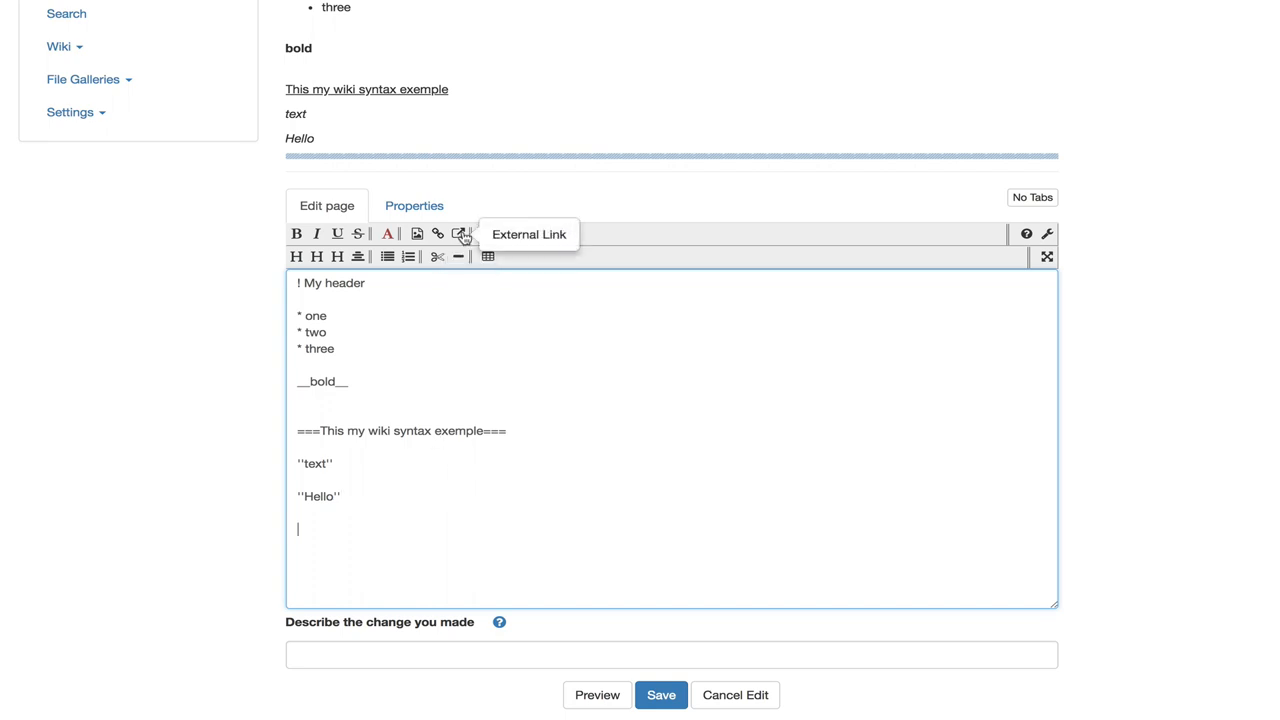
- Insert an external link displaying 'Bernard Sfez' to the personal .com website
click(459, 233)
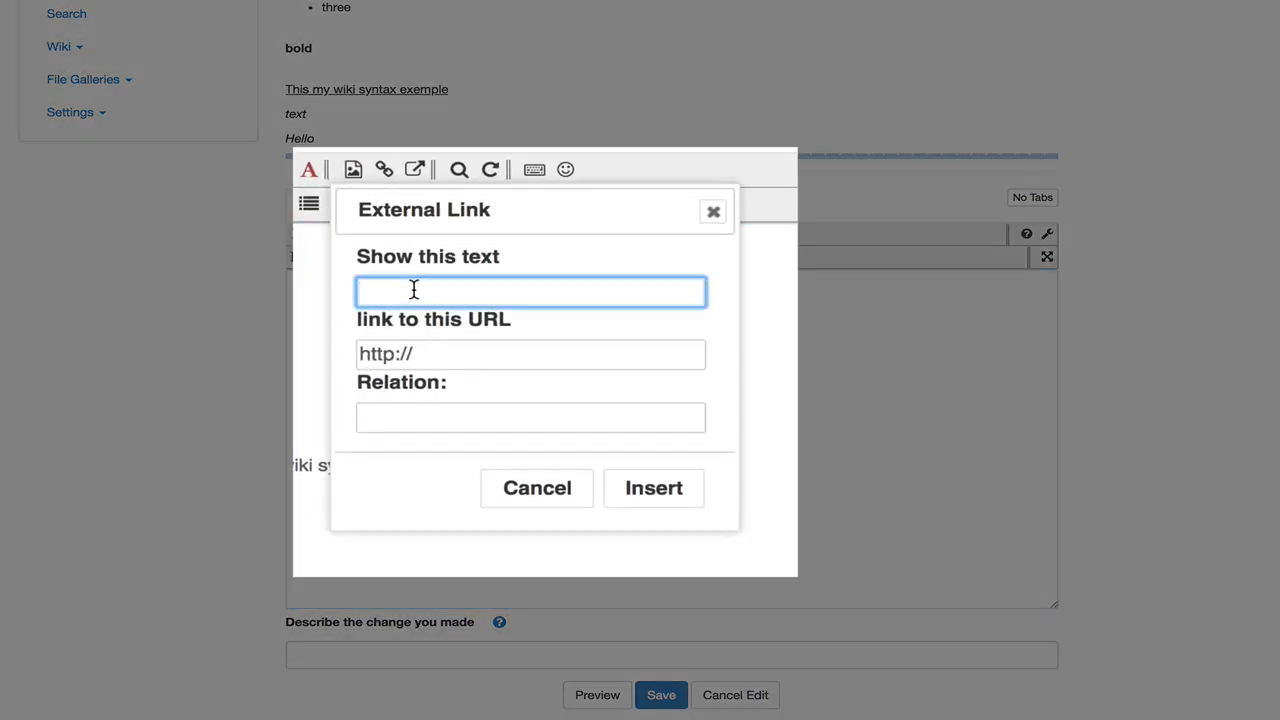
text(Bernard)
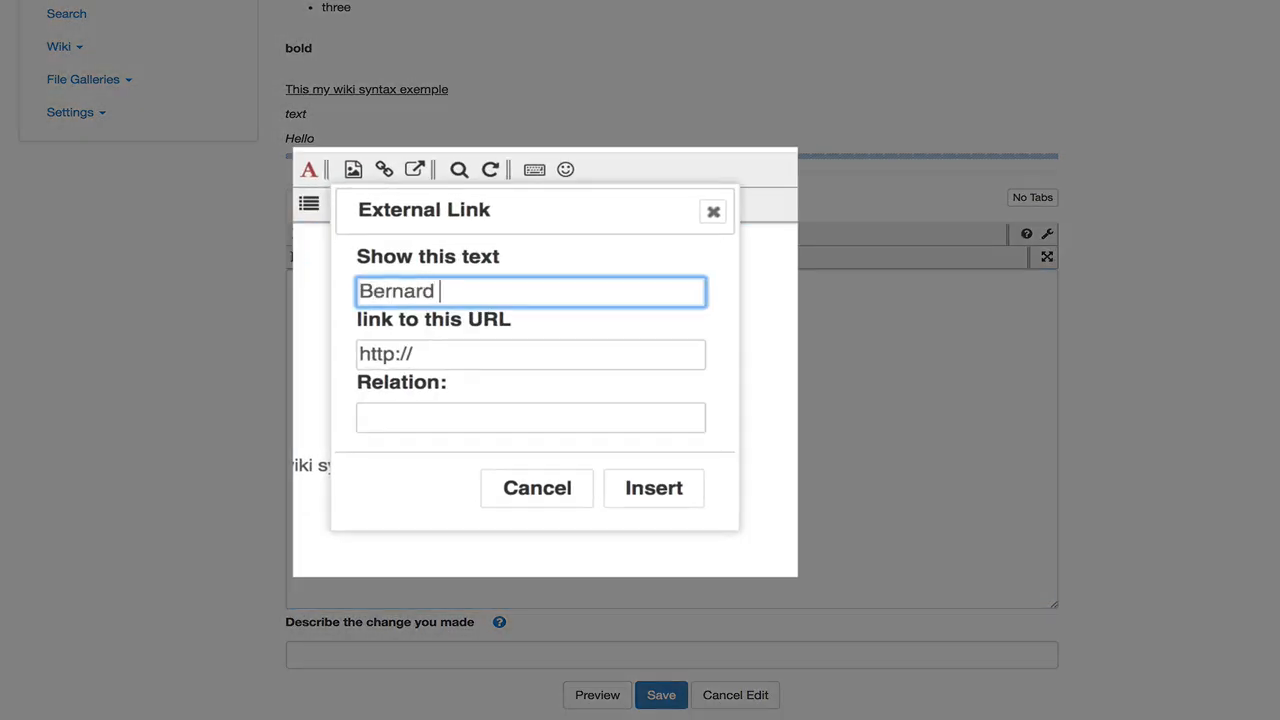
text(Sfez)
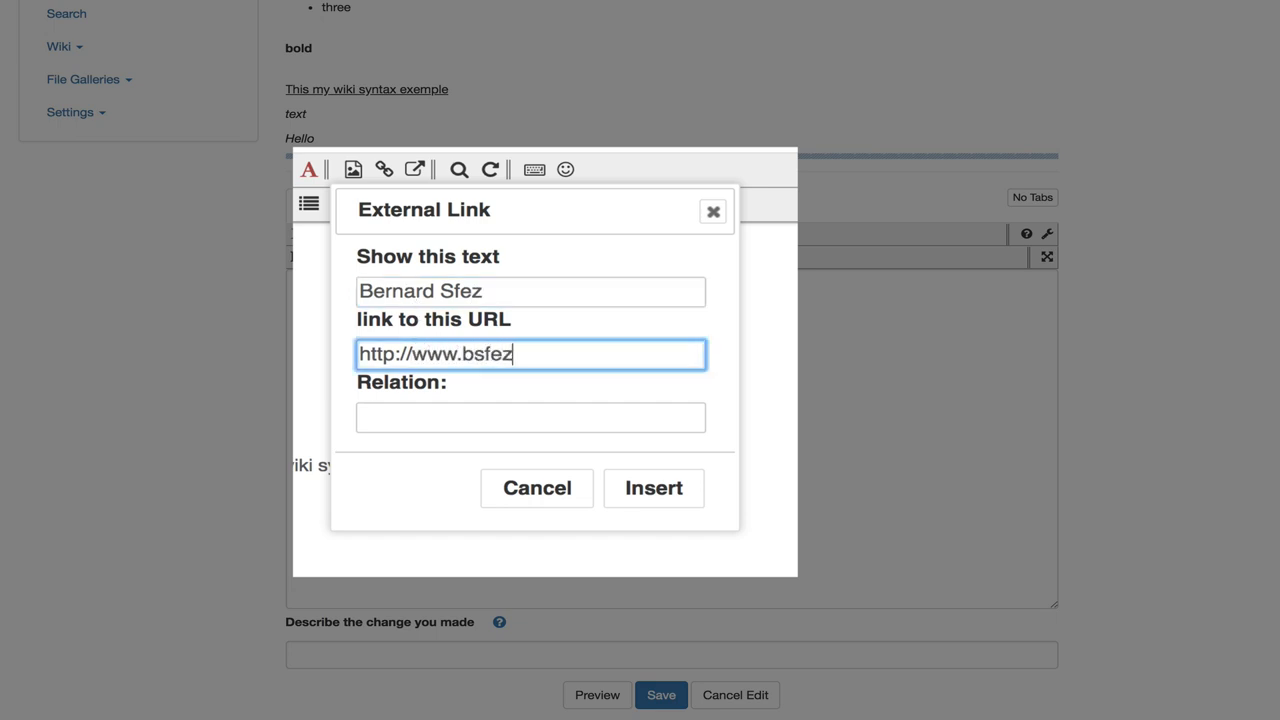
text(.com)
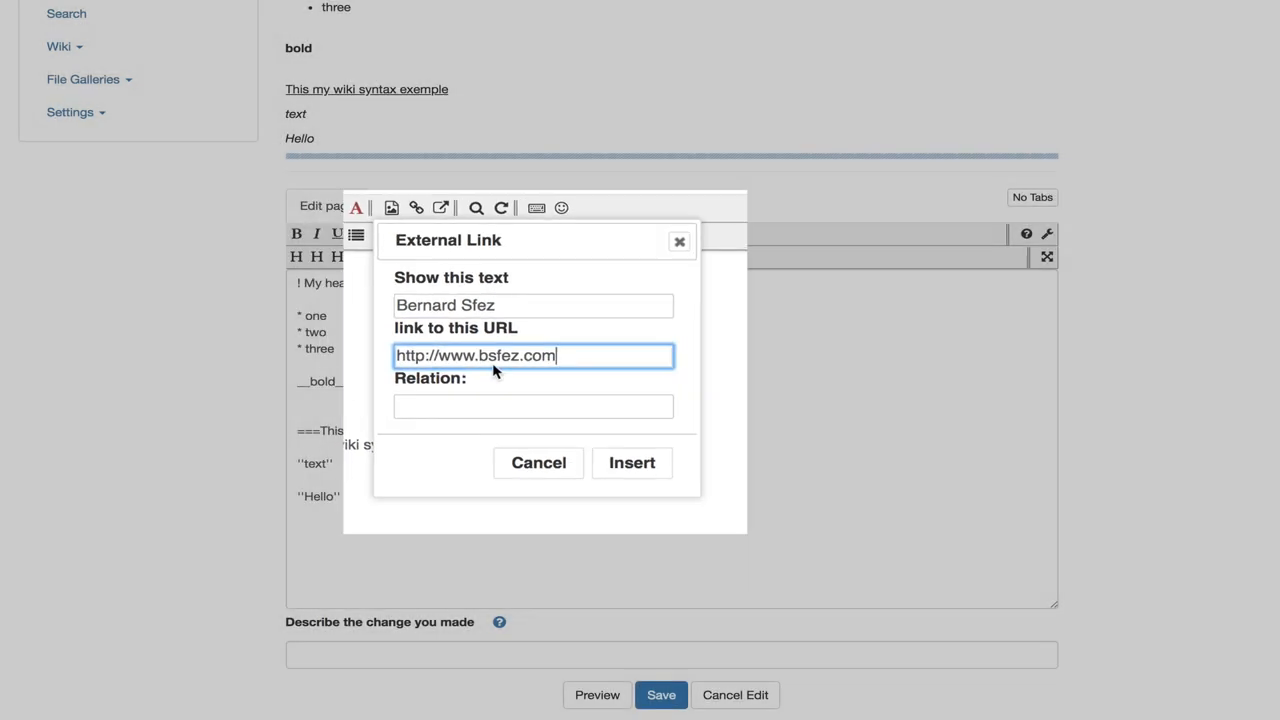
click(632, 462)
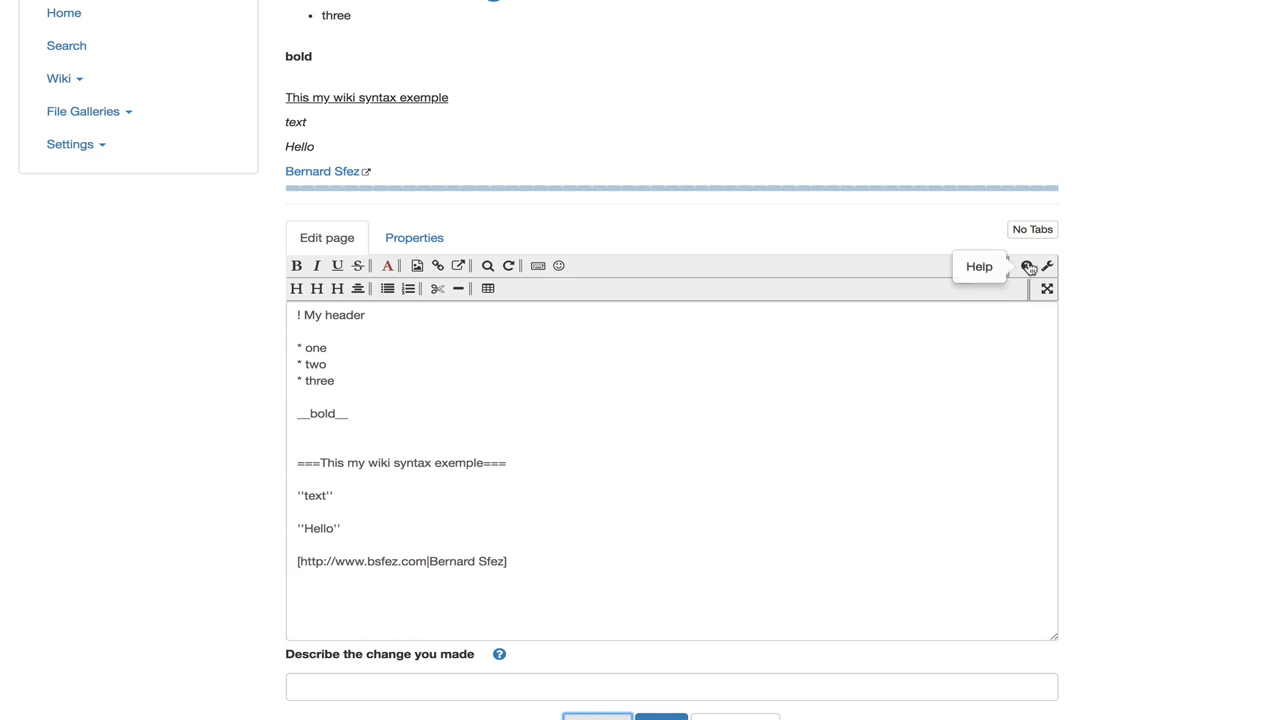
- Open Edit Help and scroll through the syntax codes for bold, italics and links
click(1029, 266)
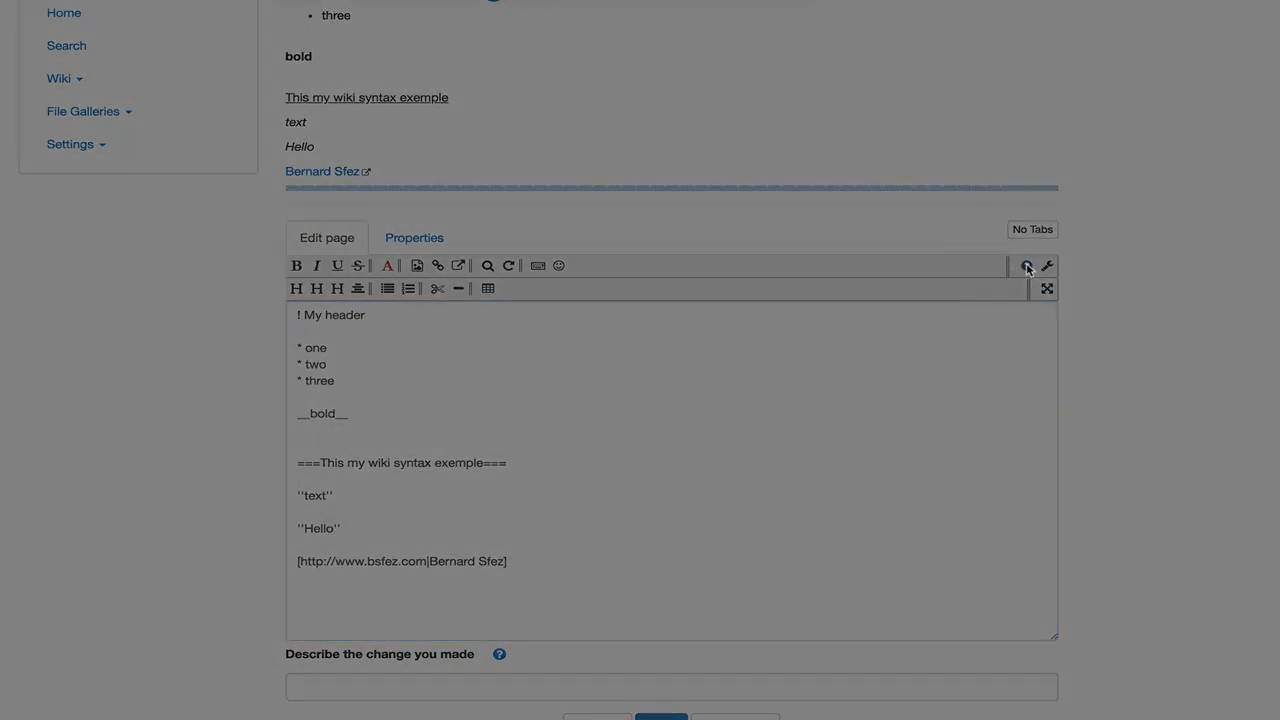
click(1025, 265)
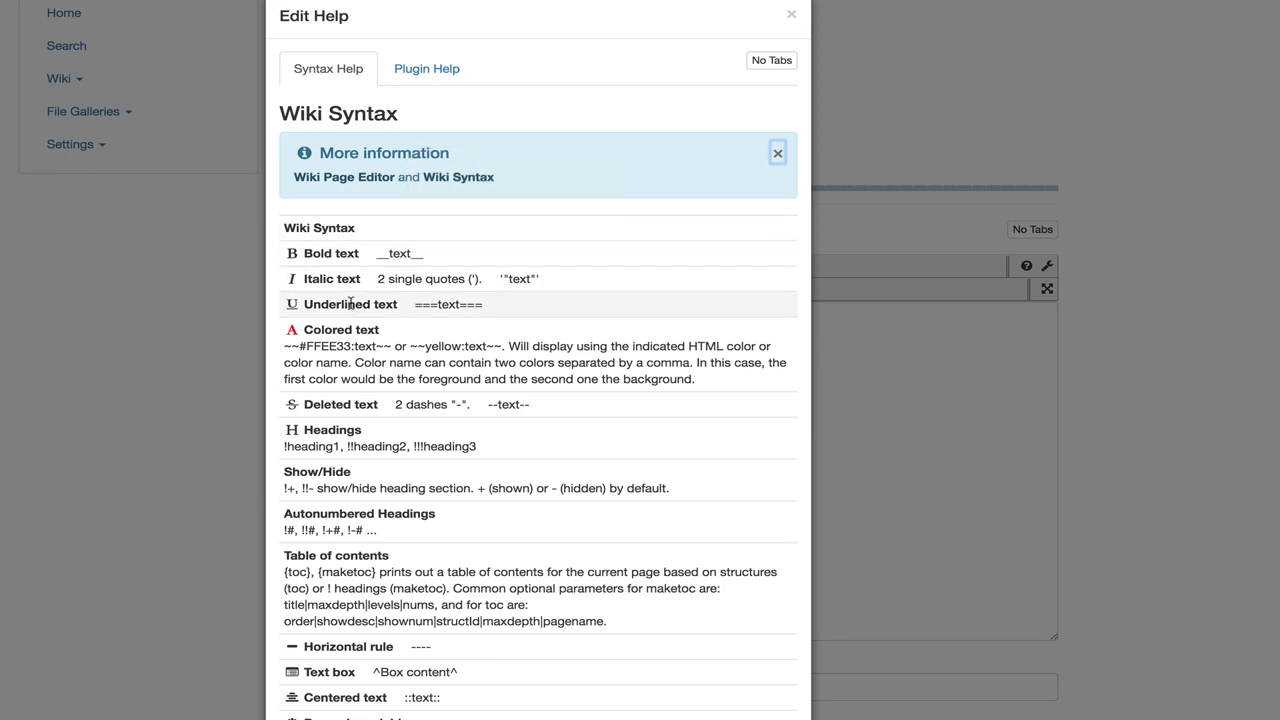
scroll(down, 3)
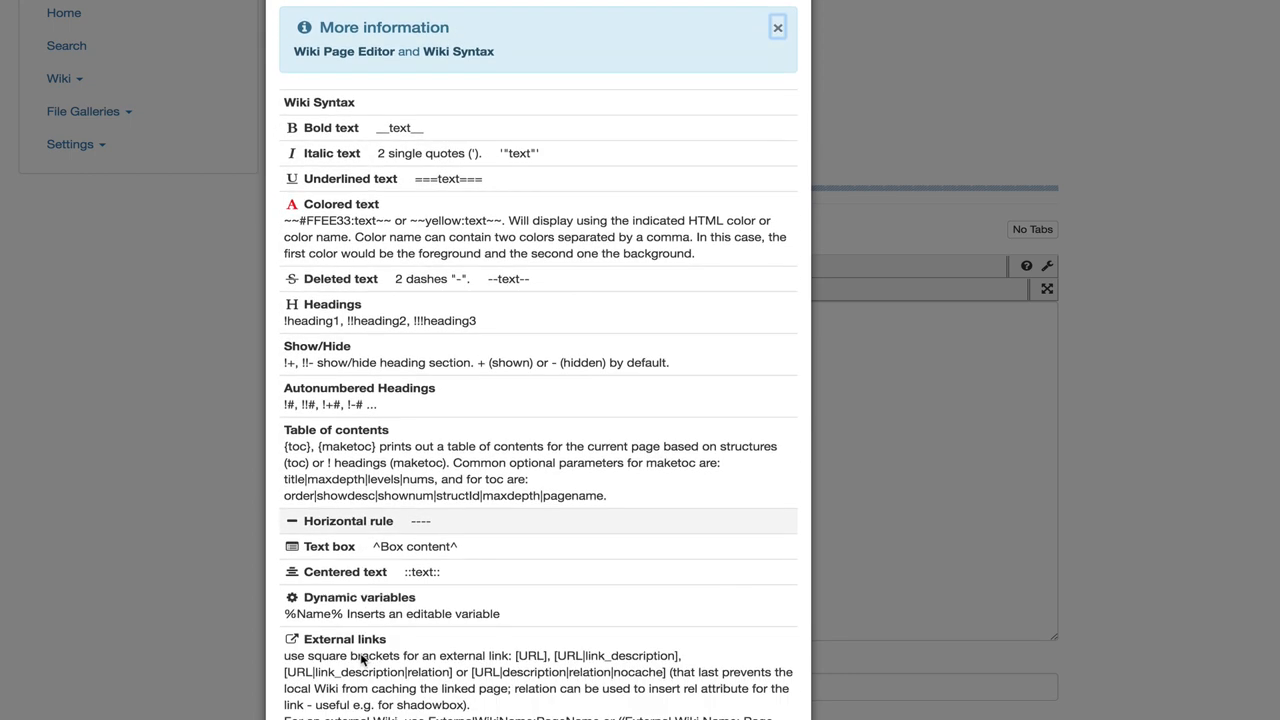
scroll(down, 3)
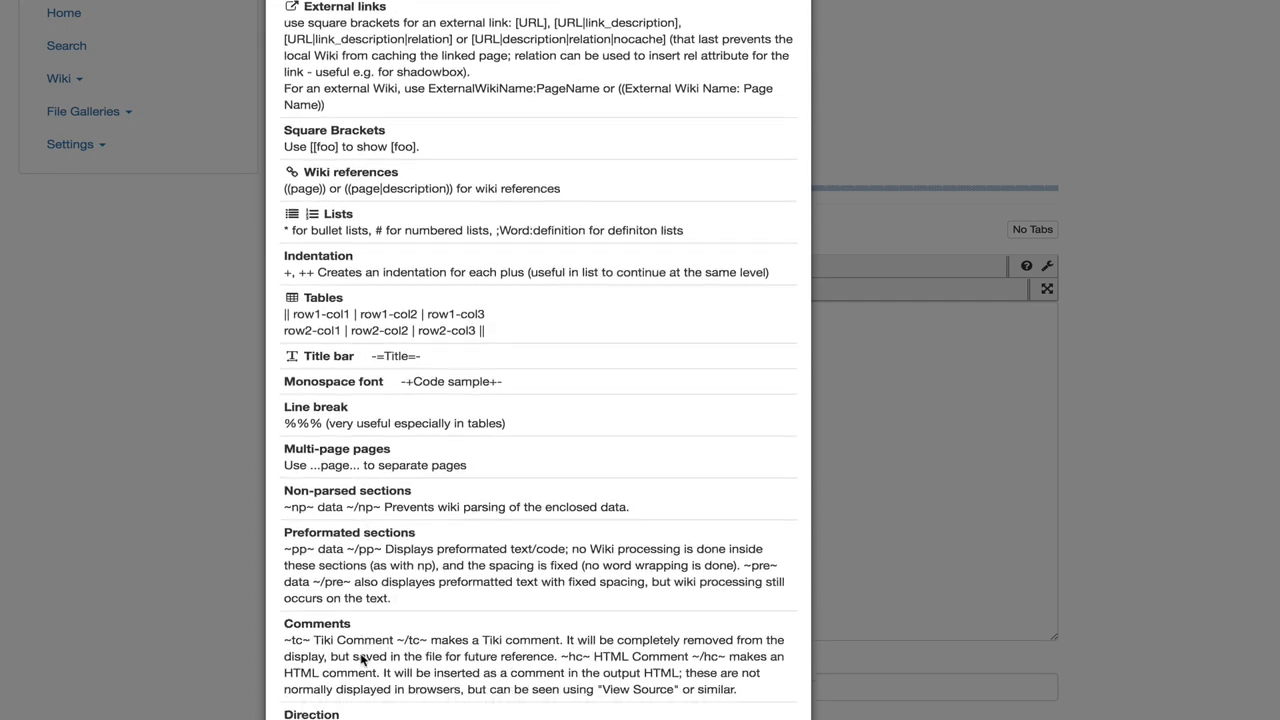
scroll(down, 3)
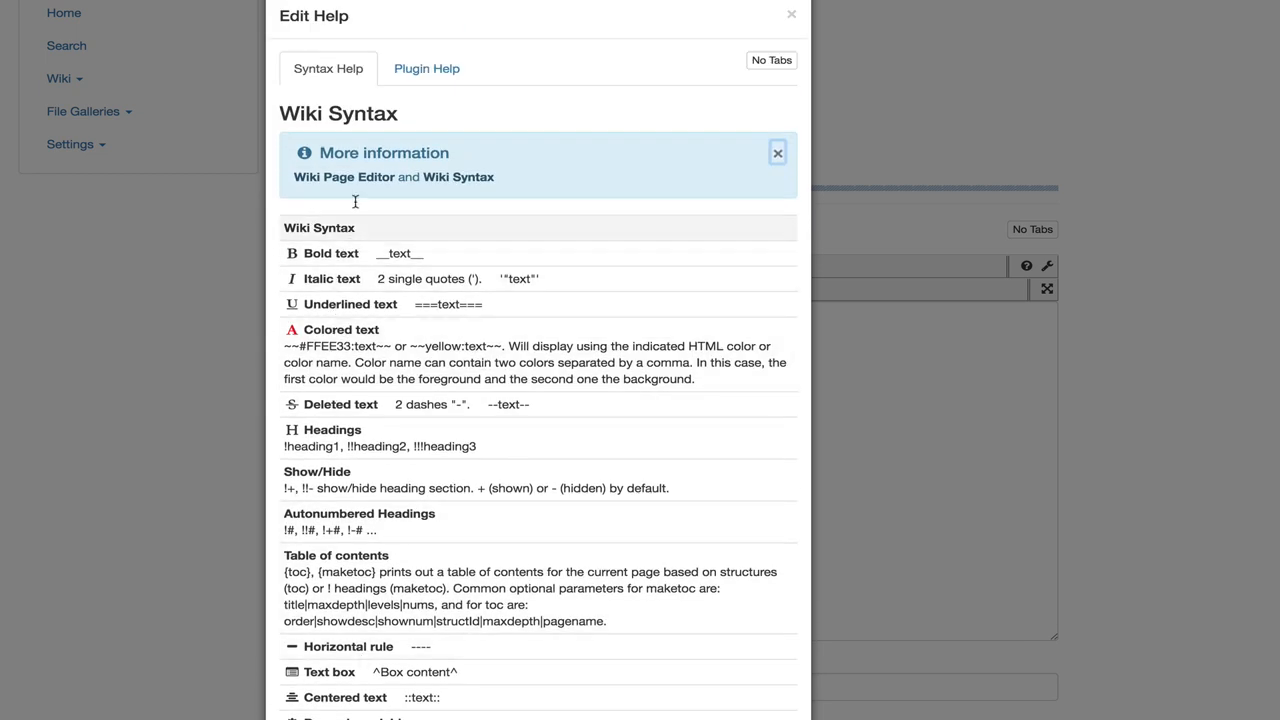
- Switch the help window to the plugin list and scroll toward the Quote plugin
click(426, 68)
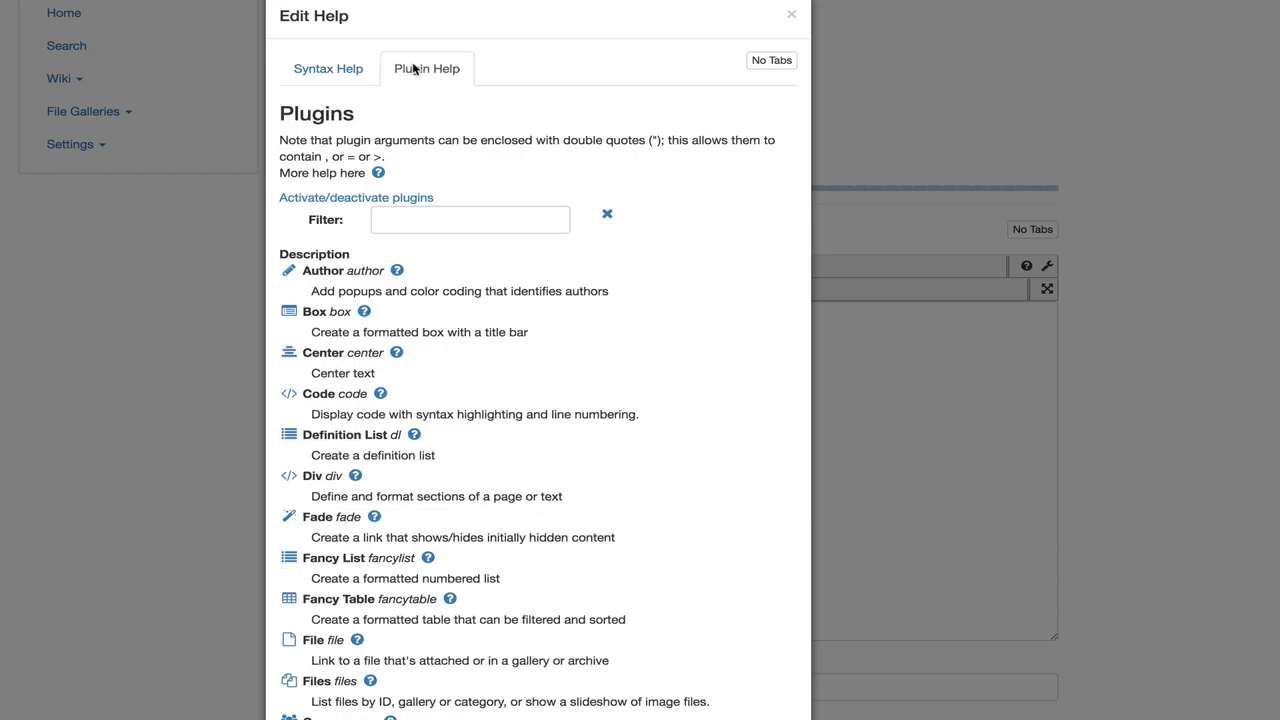
mouse_move(373, 500)
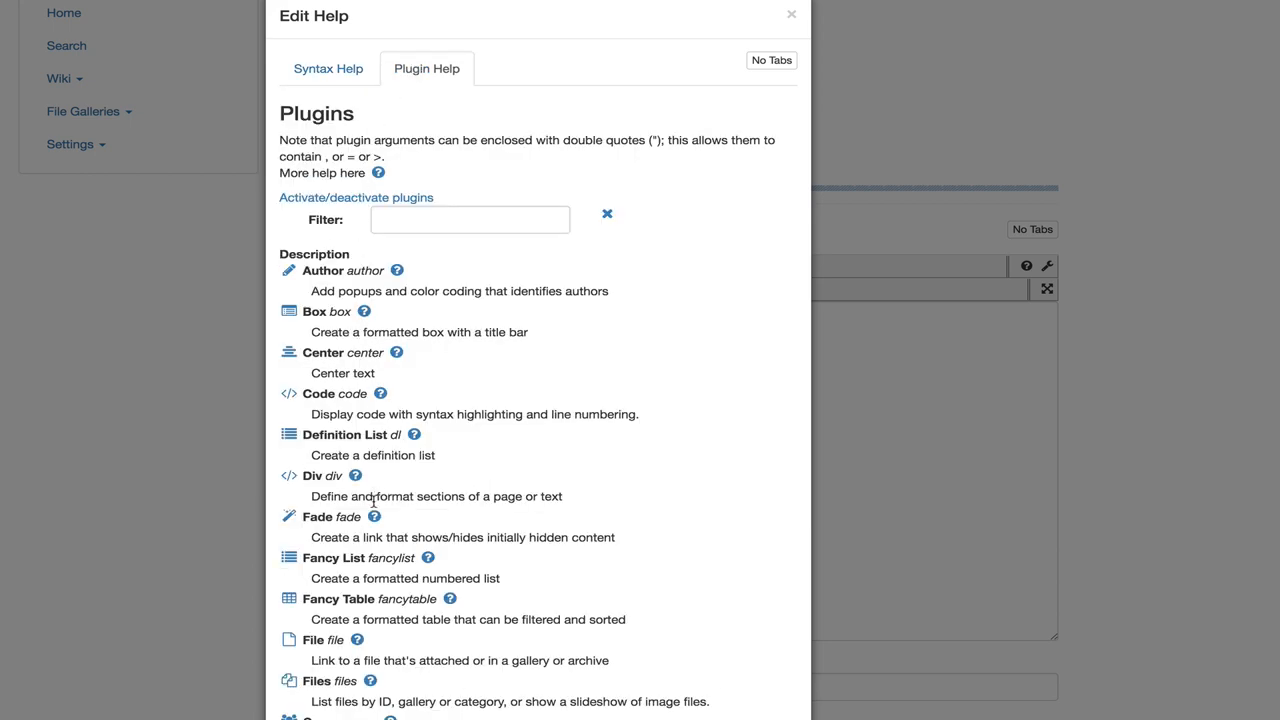
scroll(down, 3)
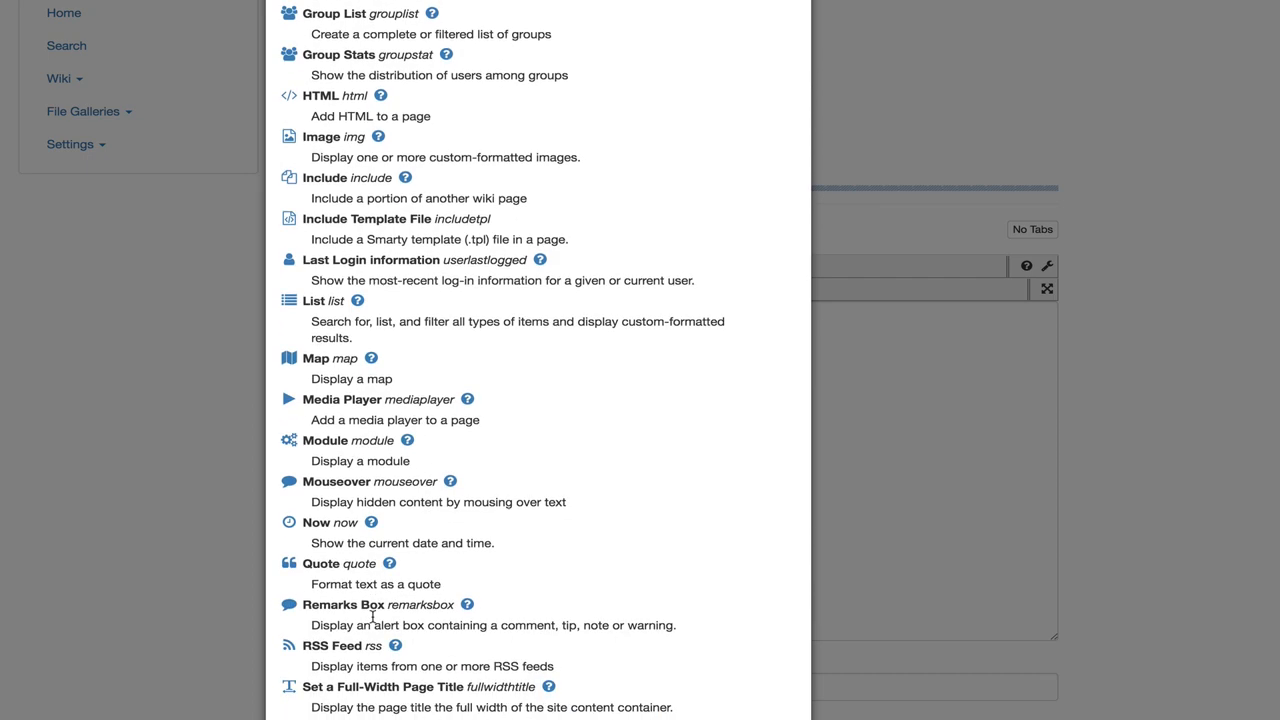
scroll(down, 3)
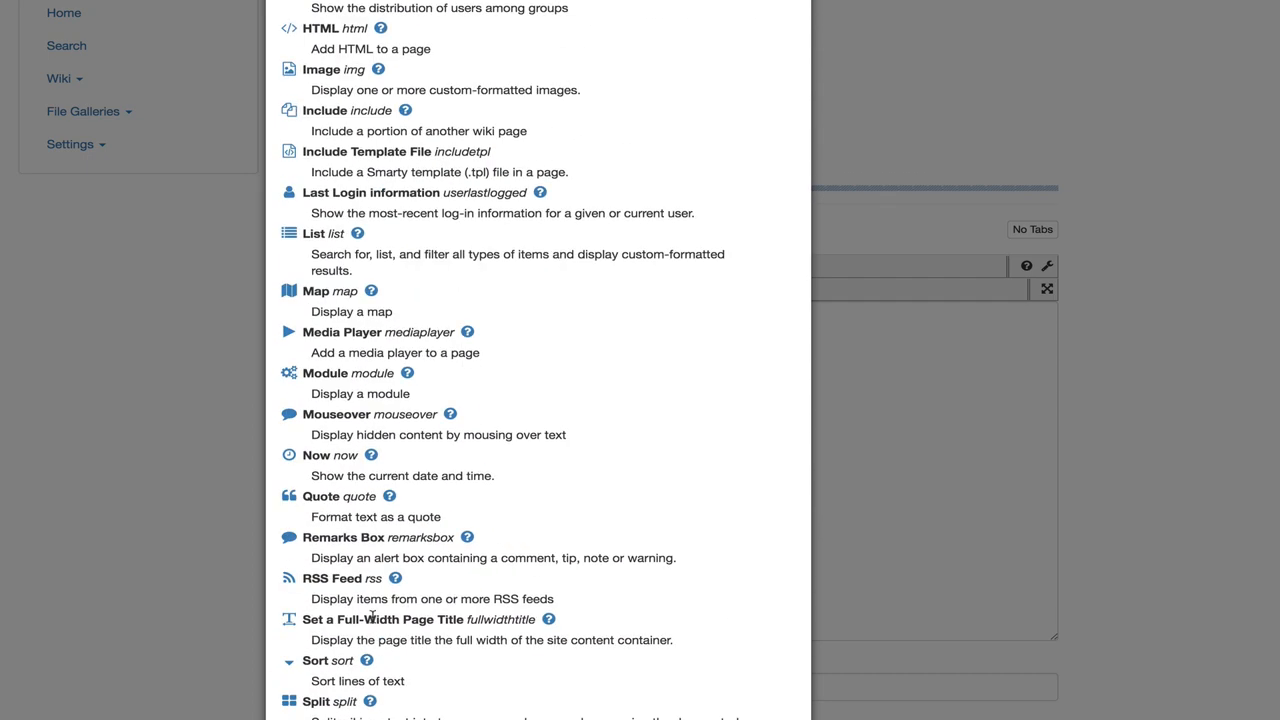
mouse_move(485, 350)
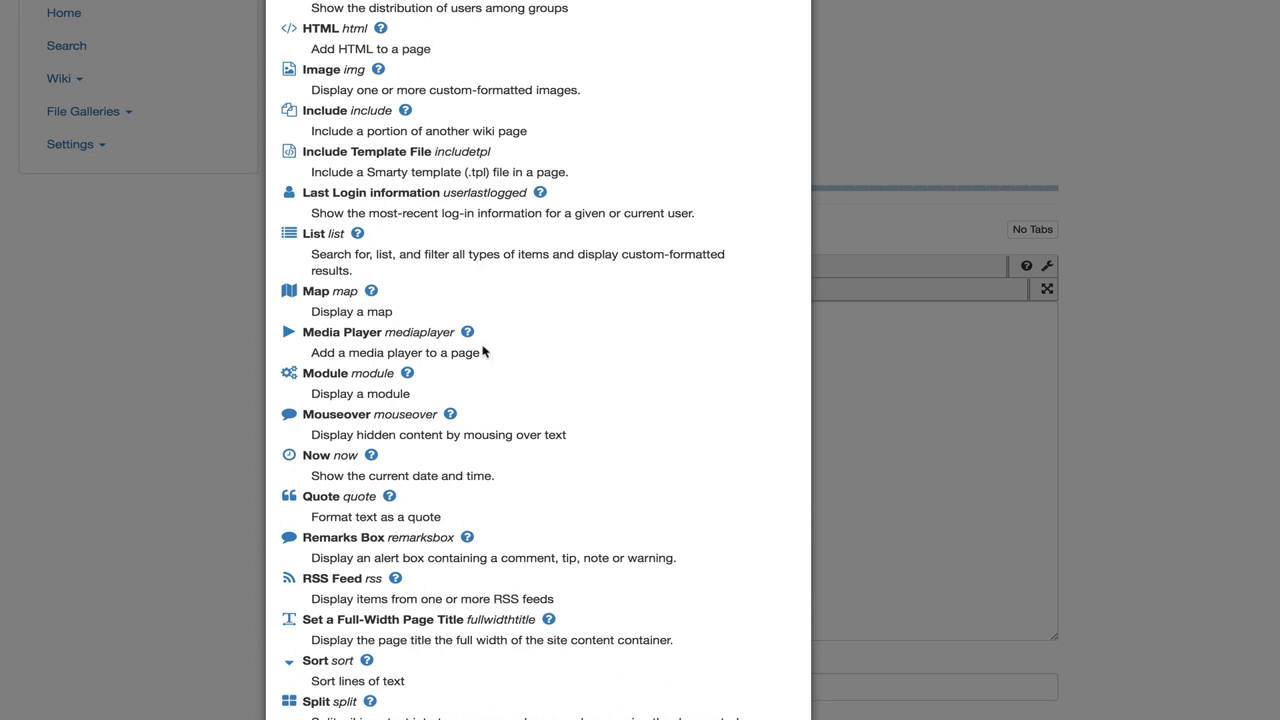
mouse_move(290, 503)
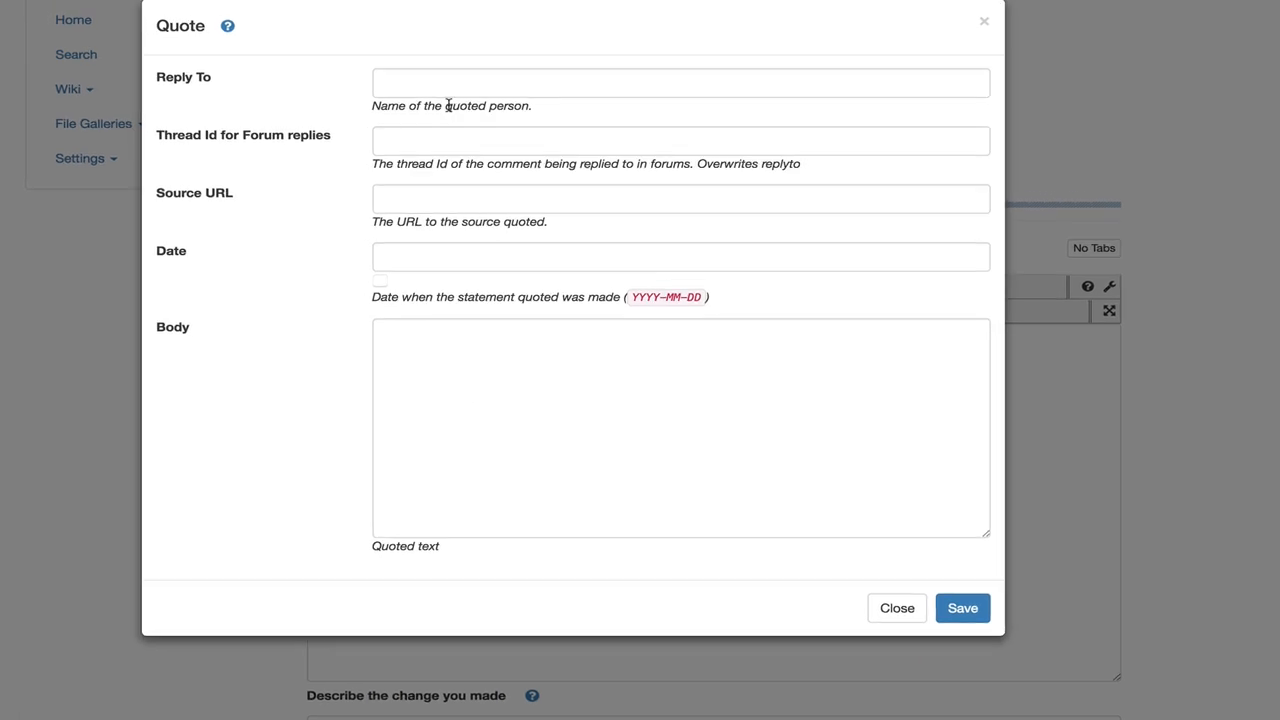
- Fill the quote with author Bernard, a source URL, date 2018-08-07 and 'bla bla' body, and insert it
text(Bernard)
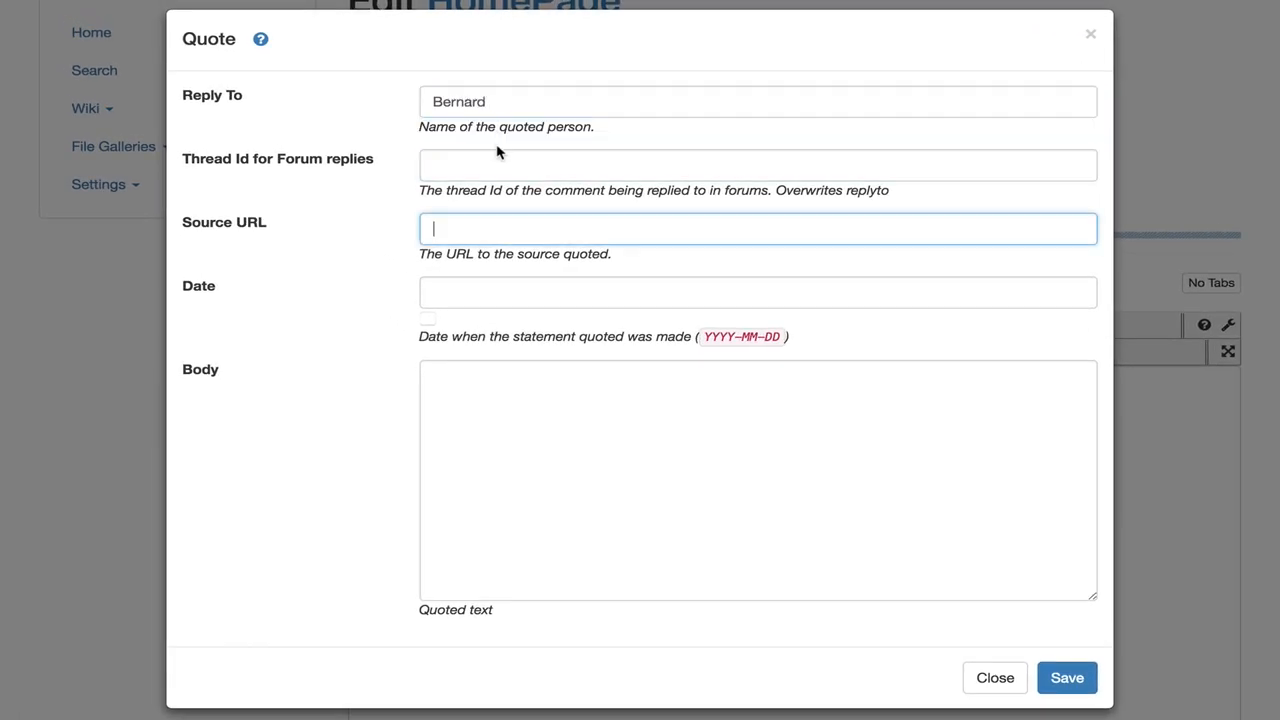
text(http://ww)
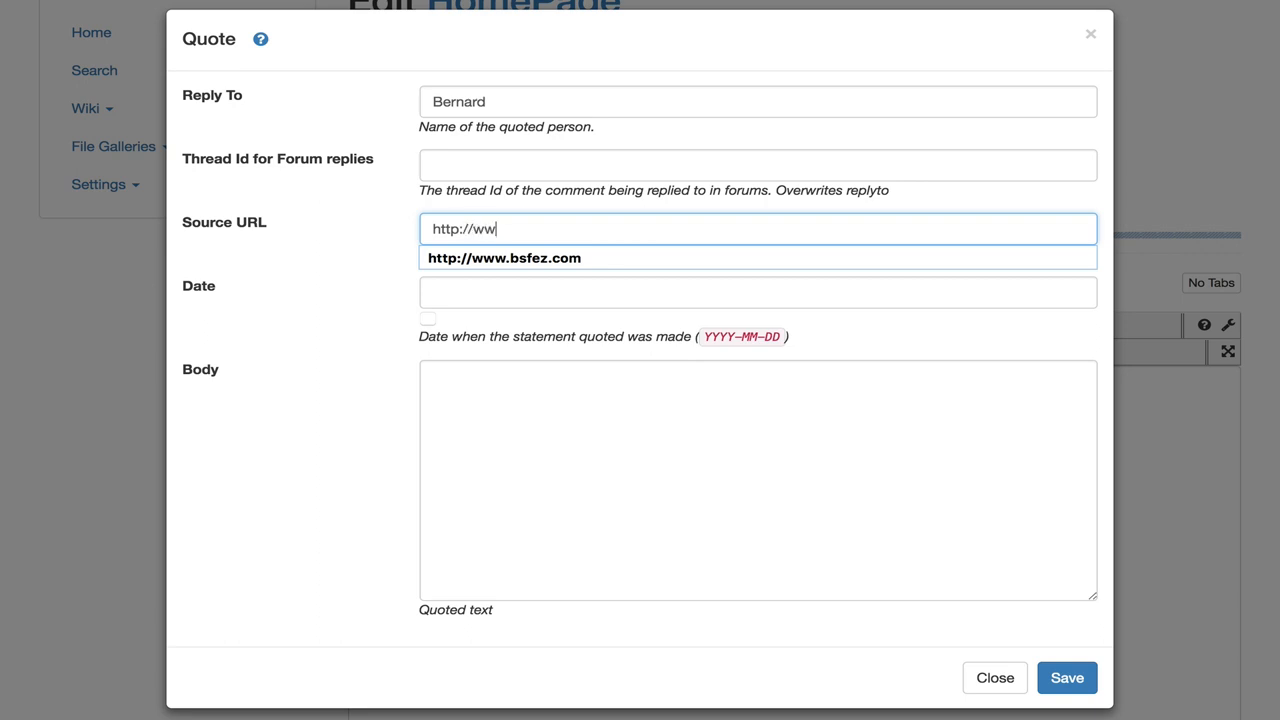
click(757, 292)
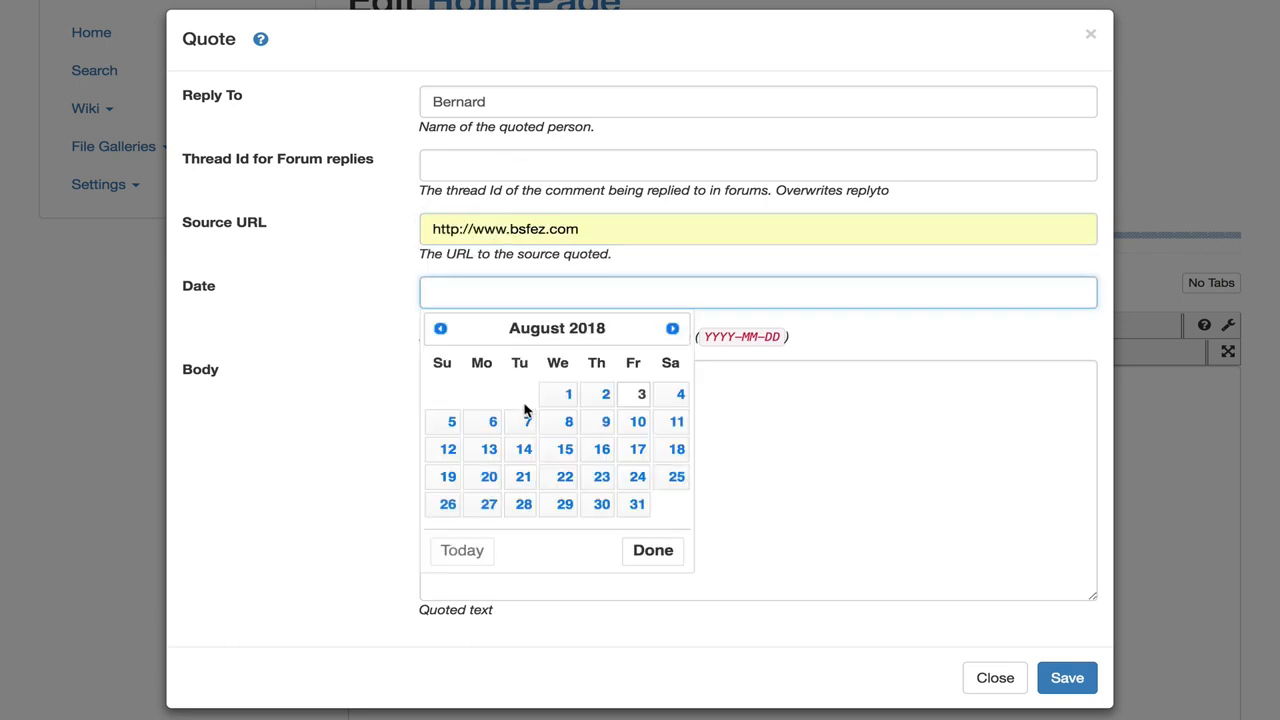
click(524, 421)
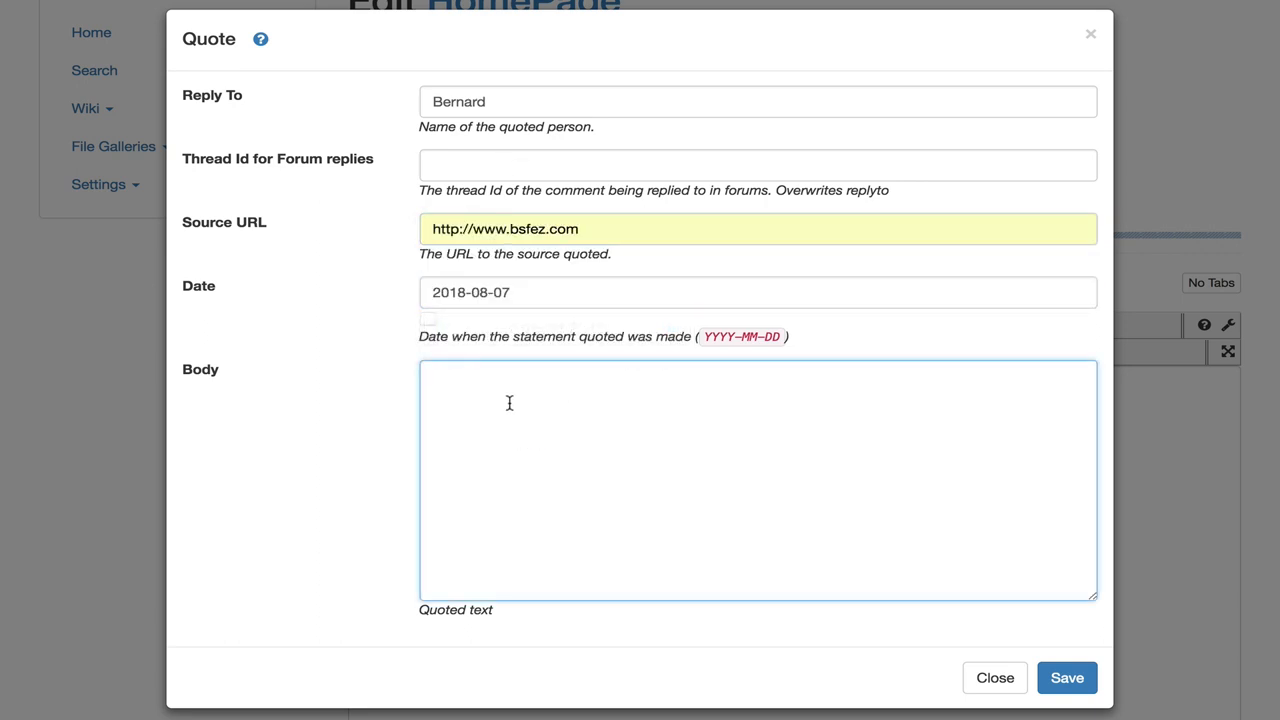
text(bla bla bla bla bla bla bla bla bla bla bla bla bla bla)
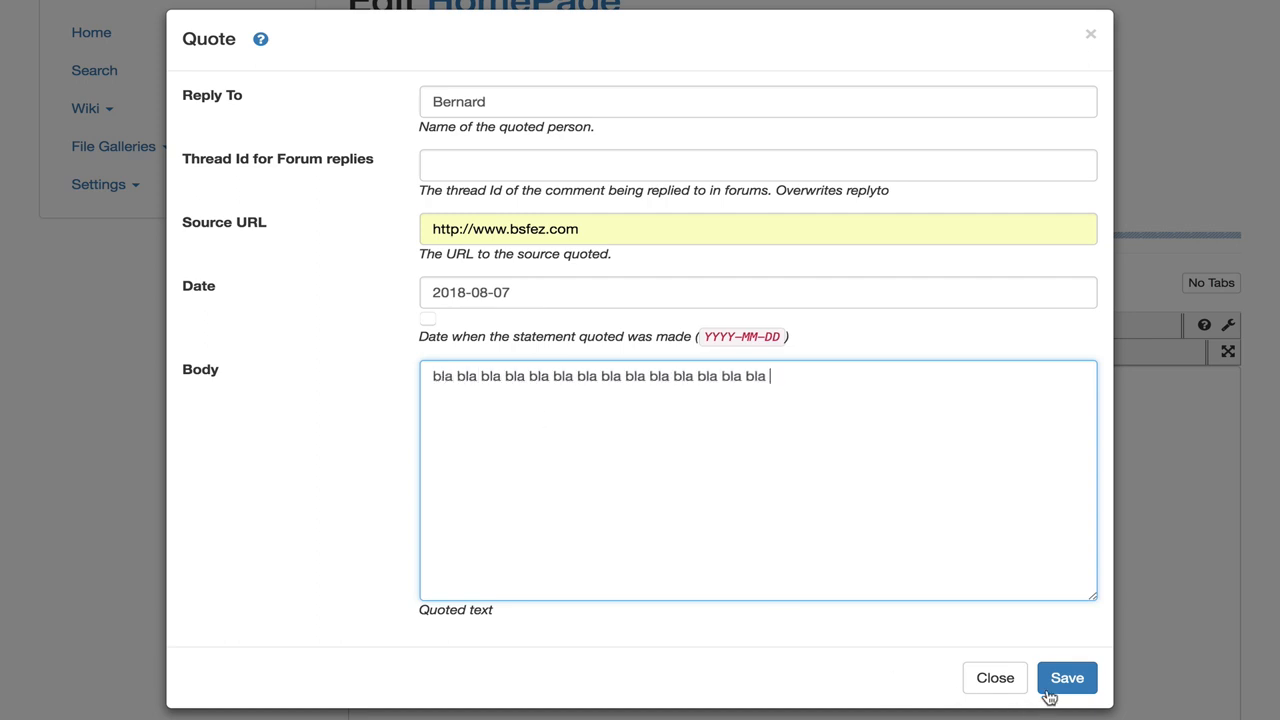
click(1066, 677)
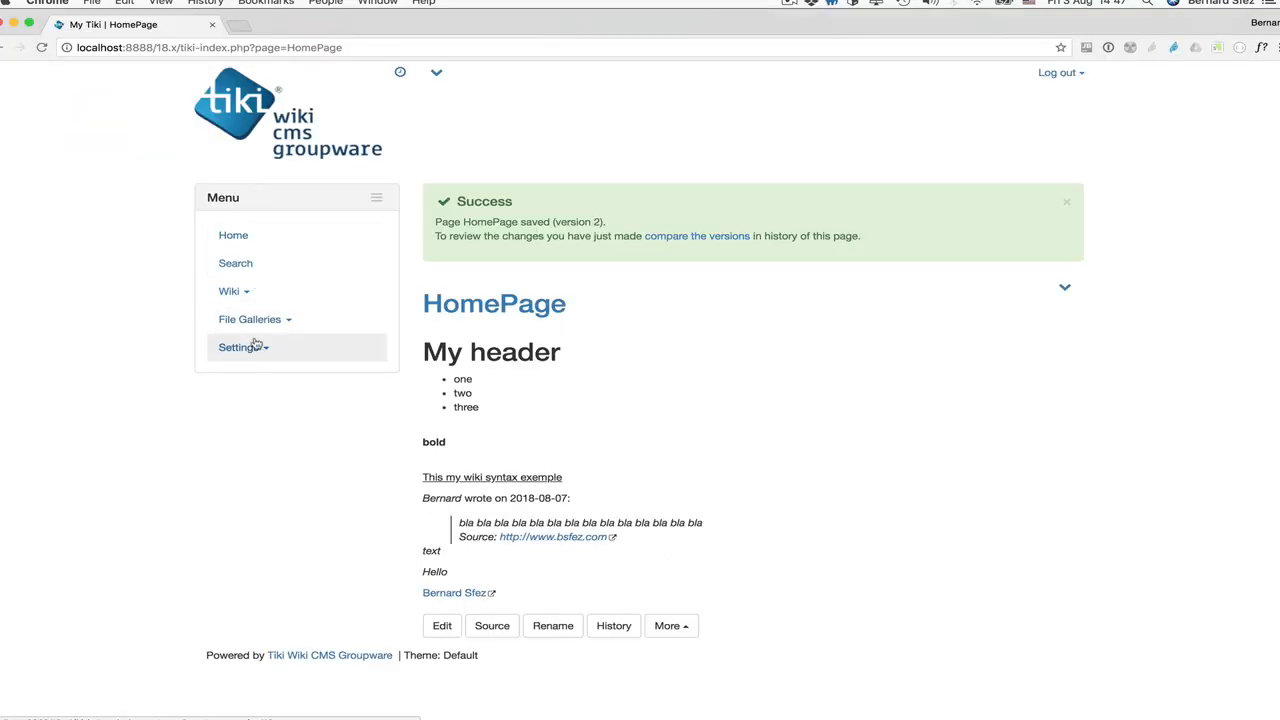
- Browse the Editing and Plugins control panel settings
click(240, 347)
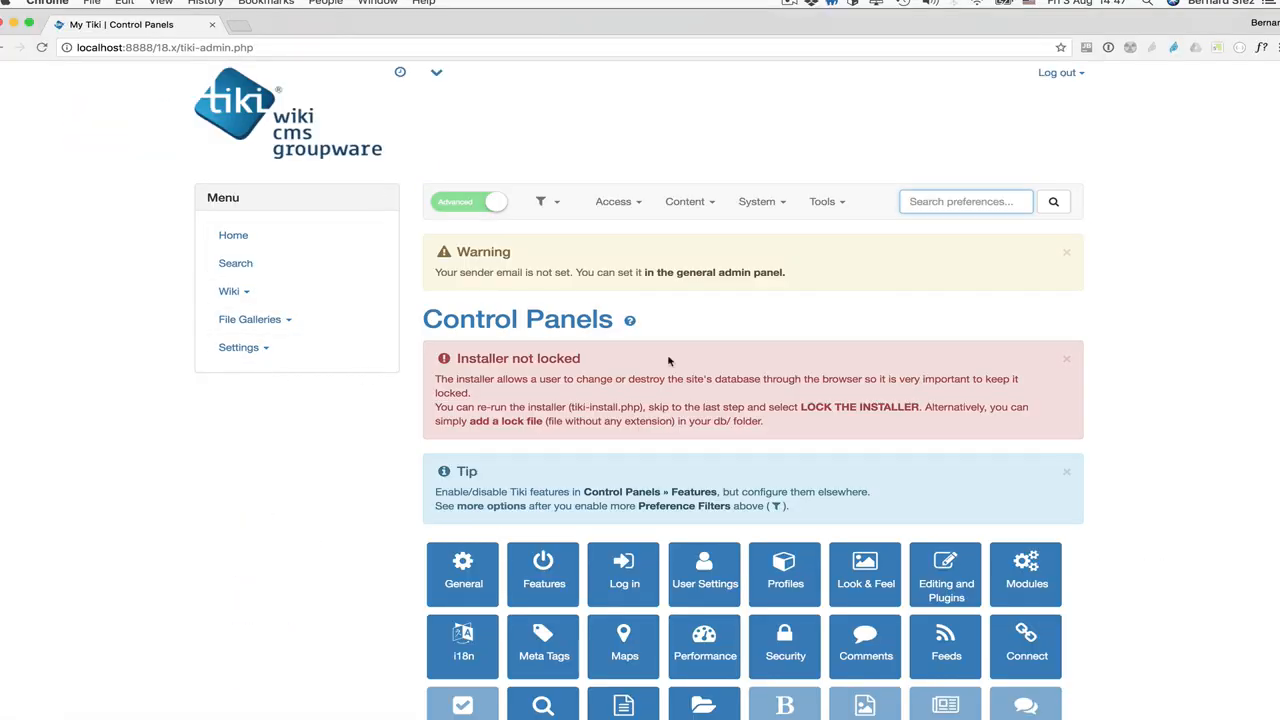
scroll(down, 3)
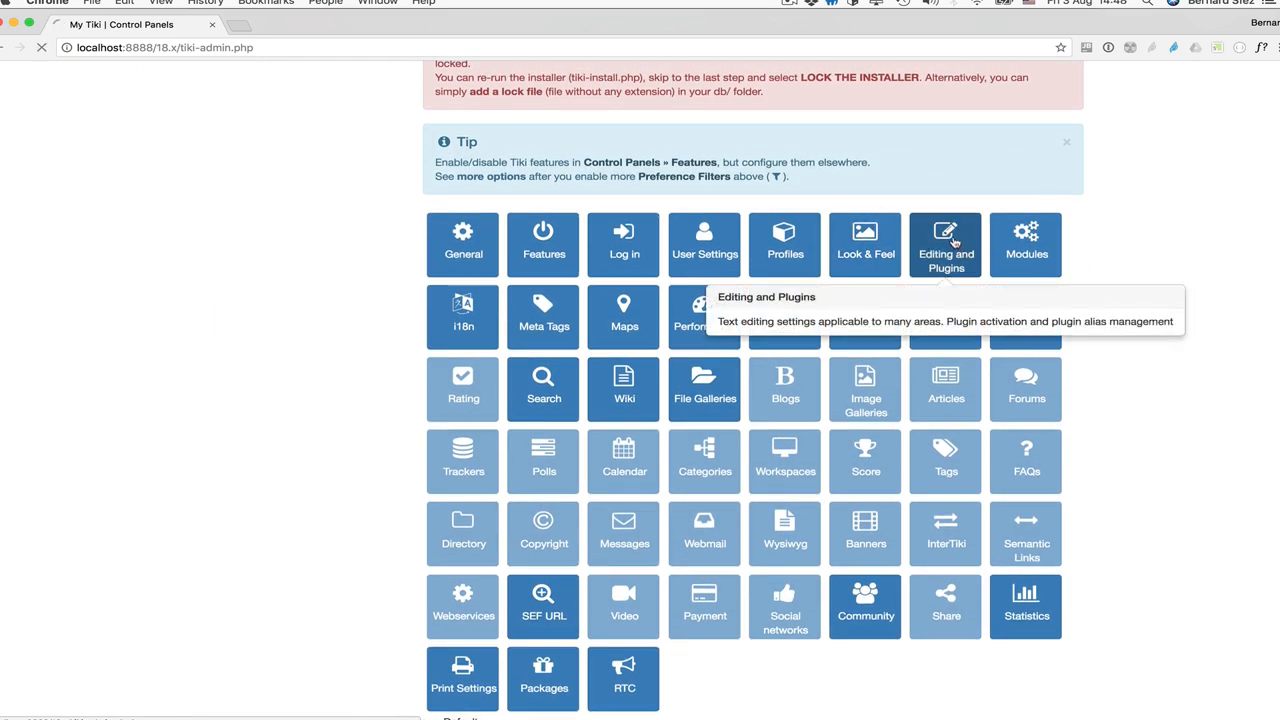
click(945, 244)
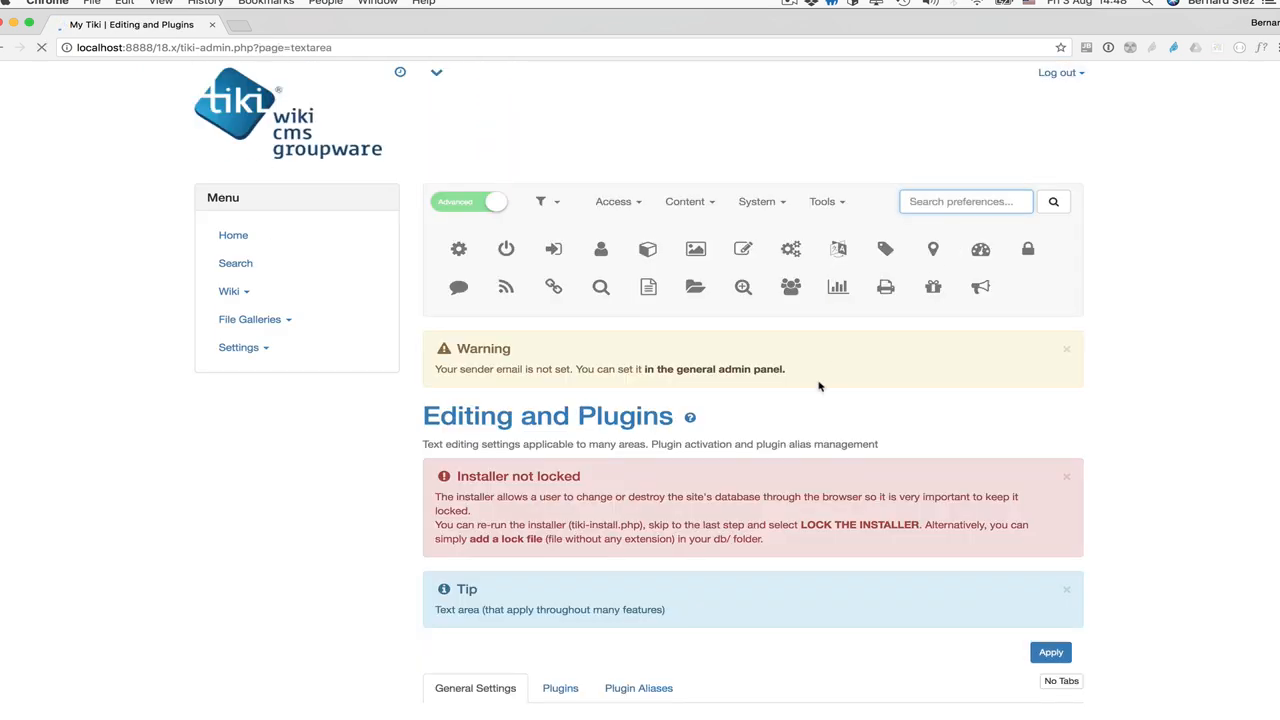
scroll(down, 3)
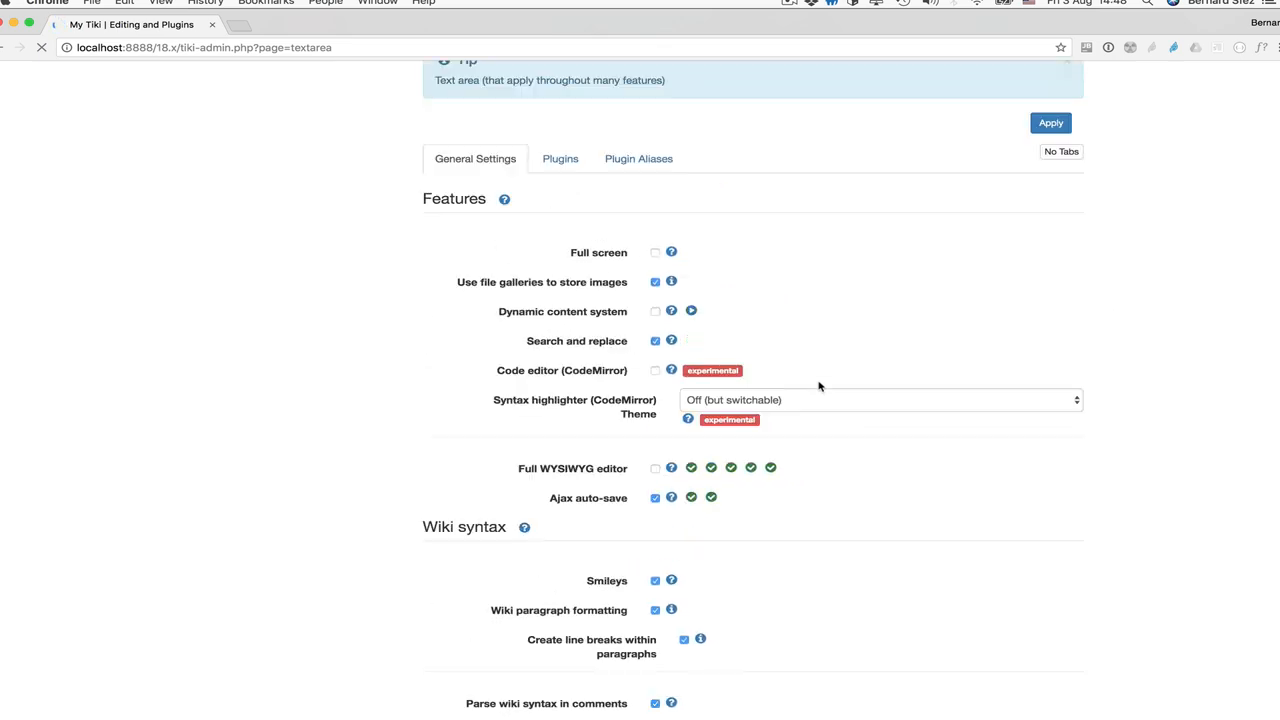
scroll(down, 3)
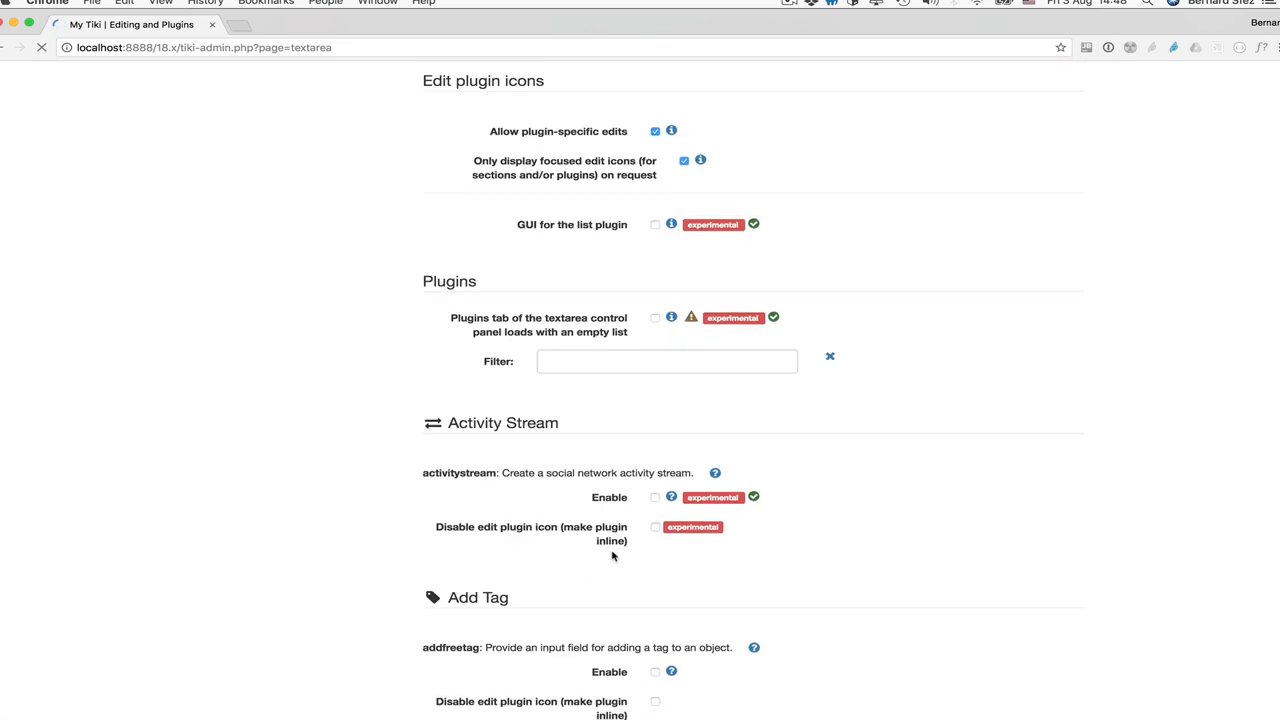
scroll(down, 3)
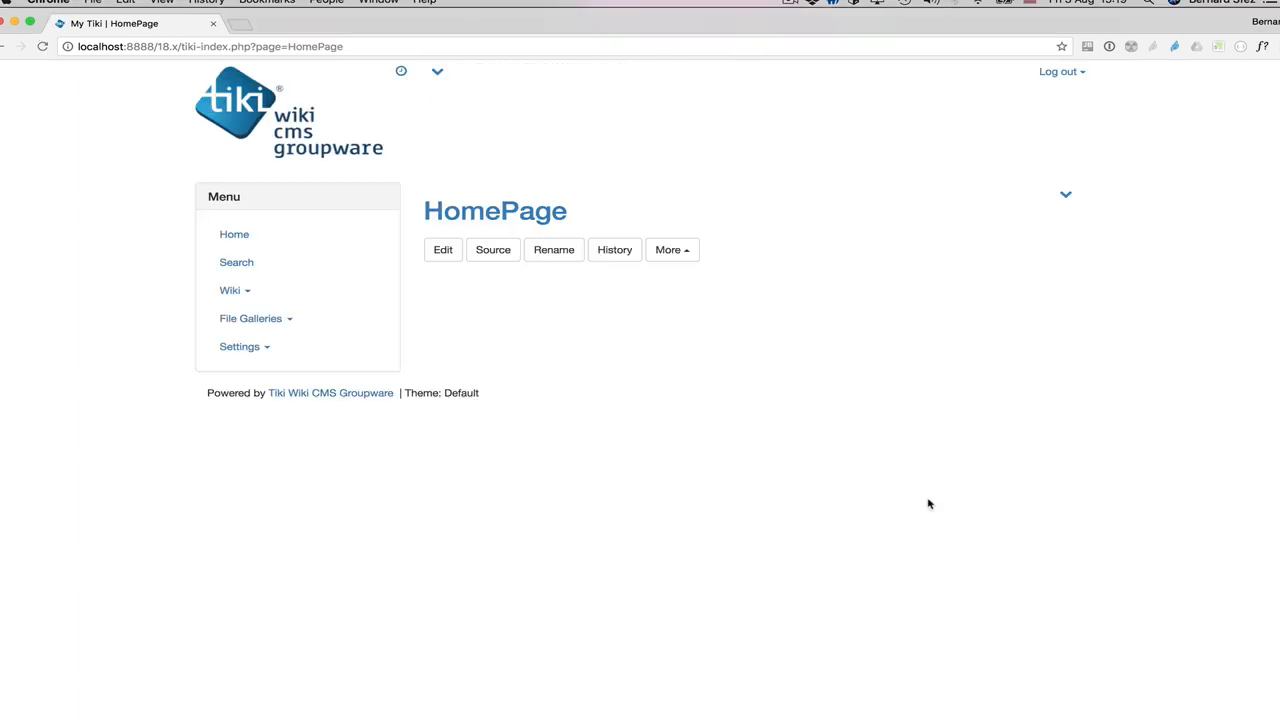
mouse_move(539, 144)
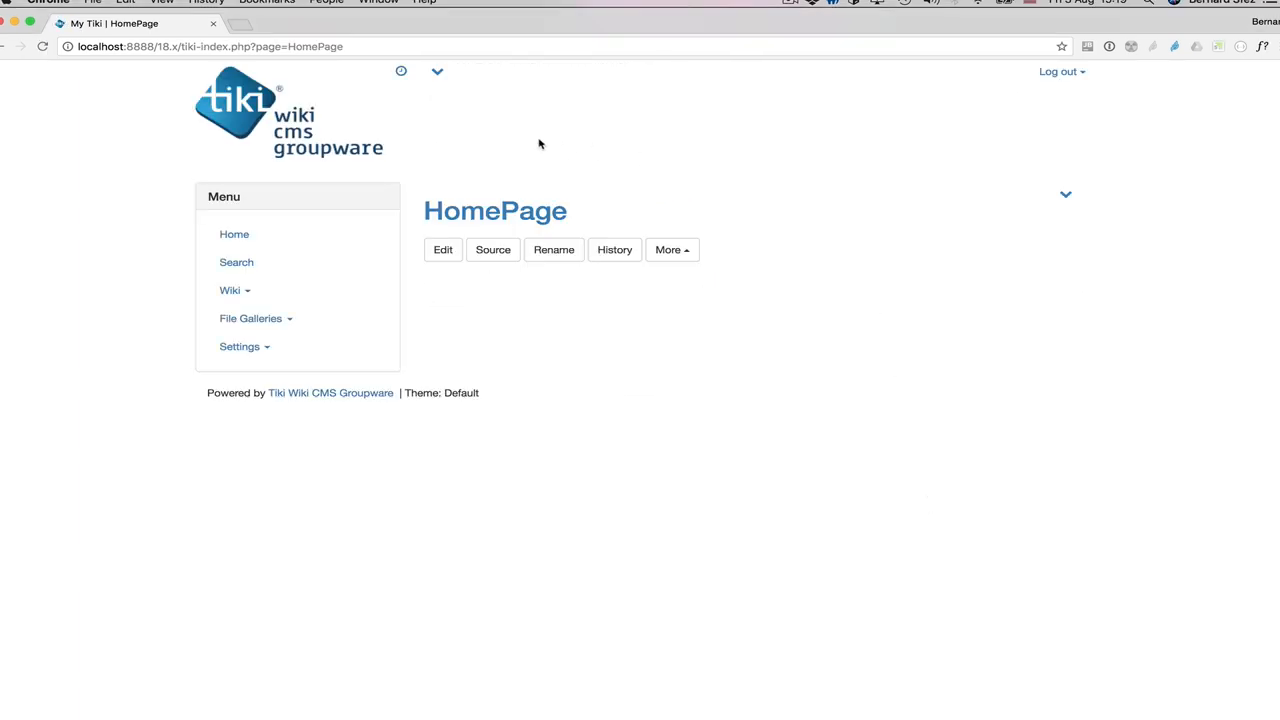
- Edit HomePage and write the header 'My nice header'
click(443, 249)
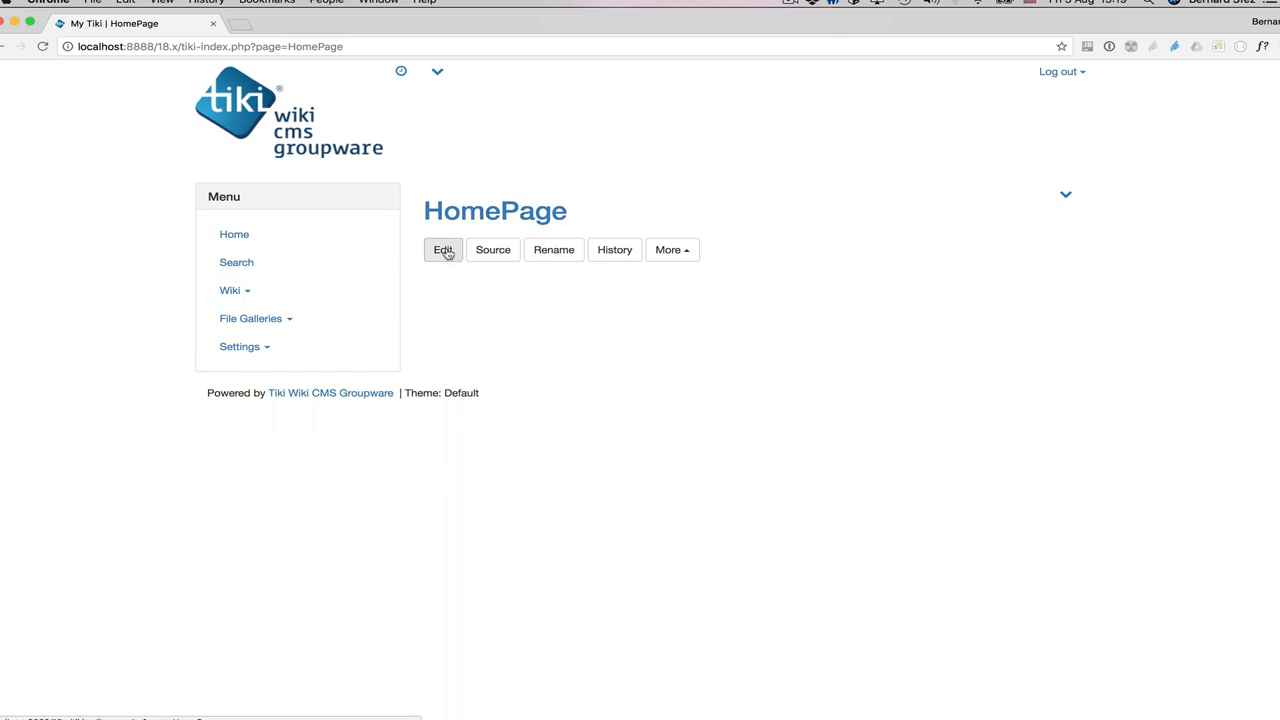
click(443, 249)
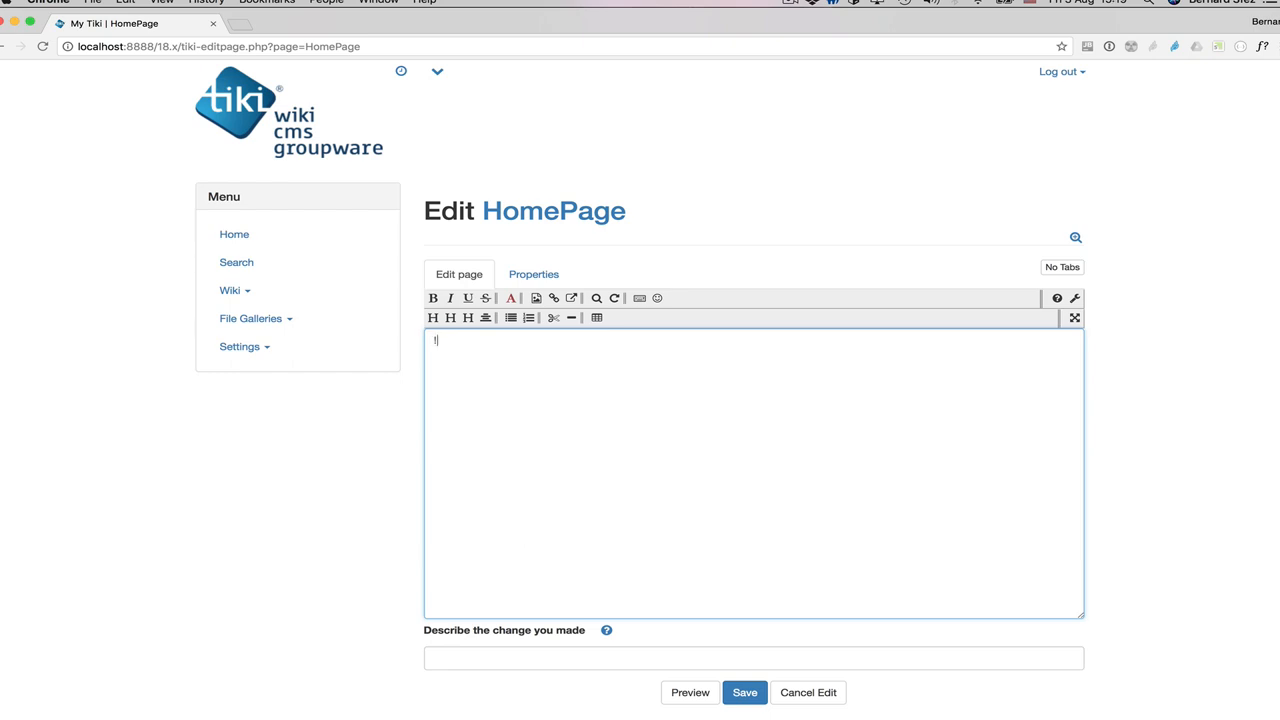
text(My nice)
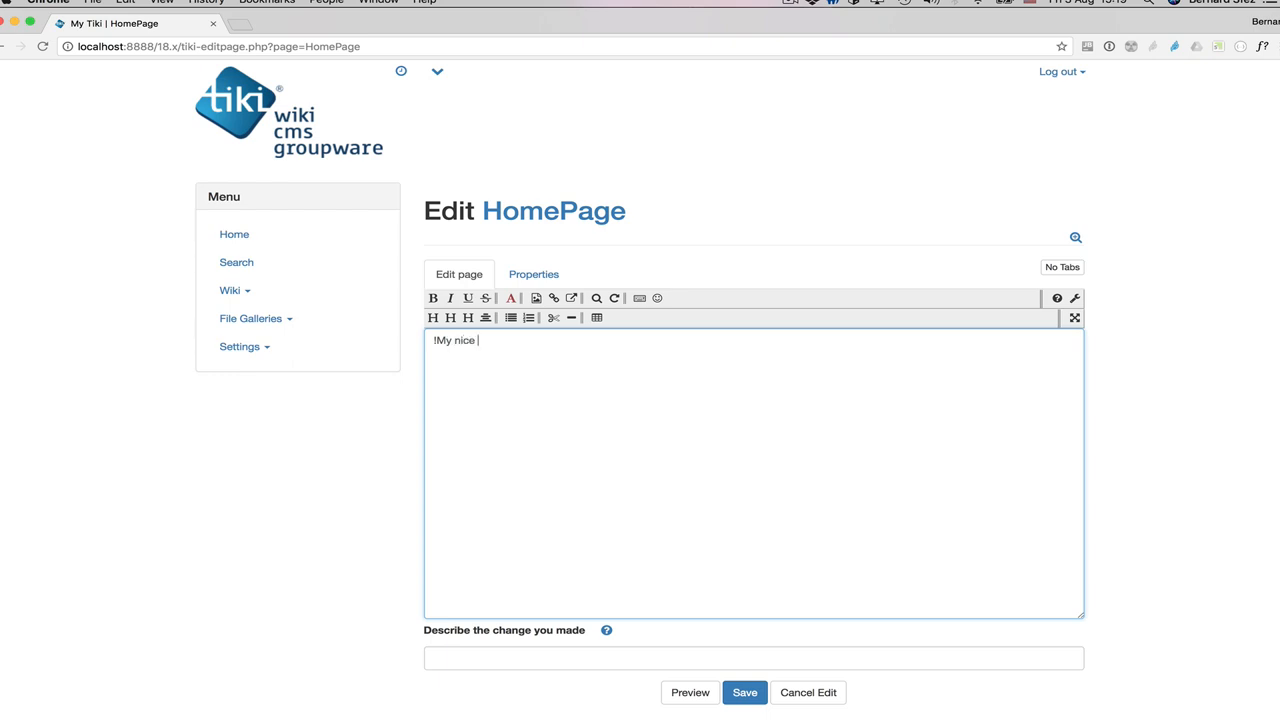
text(header)
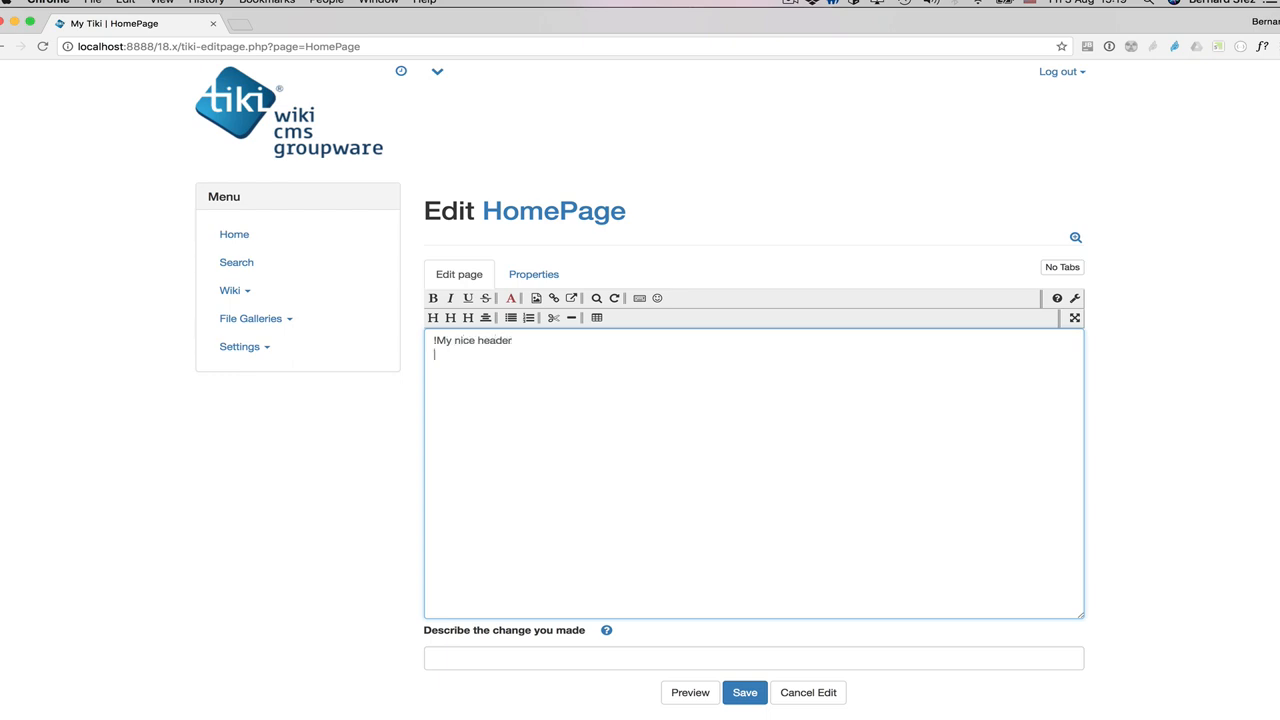
- Add italic 'Some italic text', boxed 'Some text in a box' and a --- horizontal rule
text(''Some)
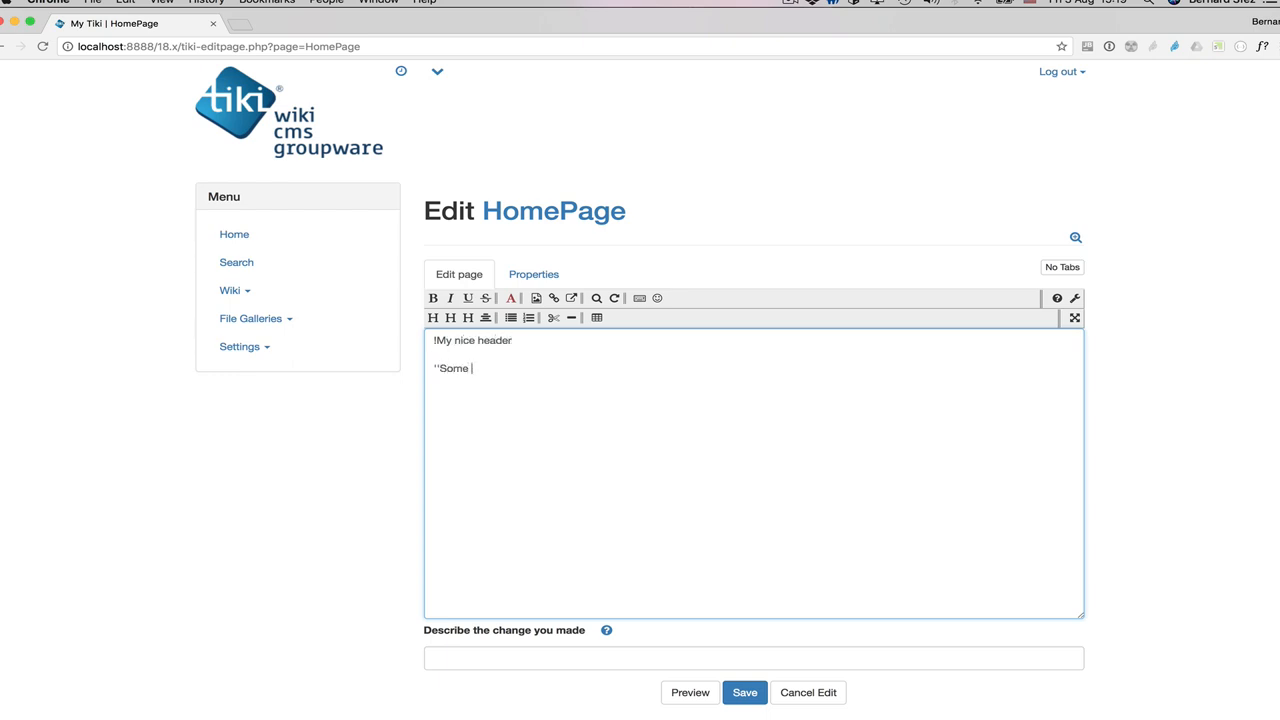
text(italic text')
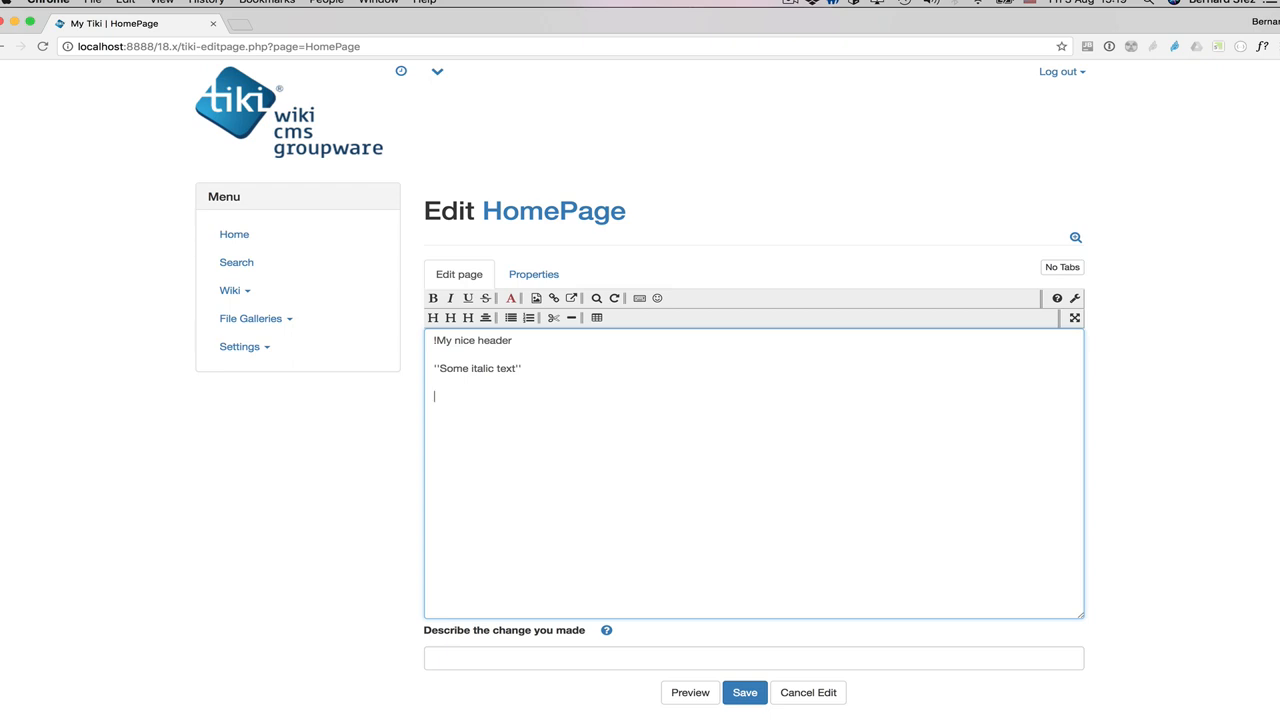
text(^Some)
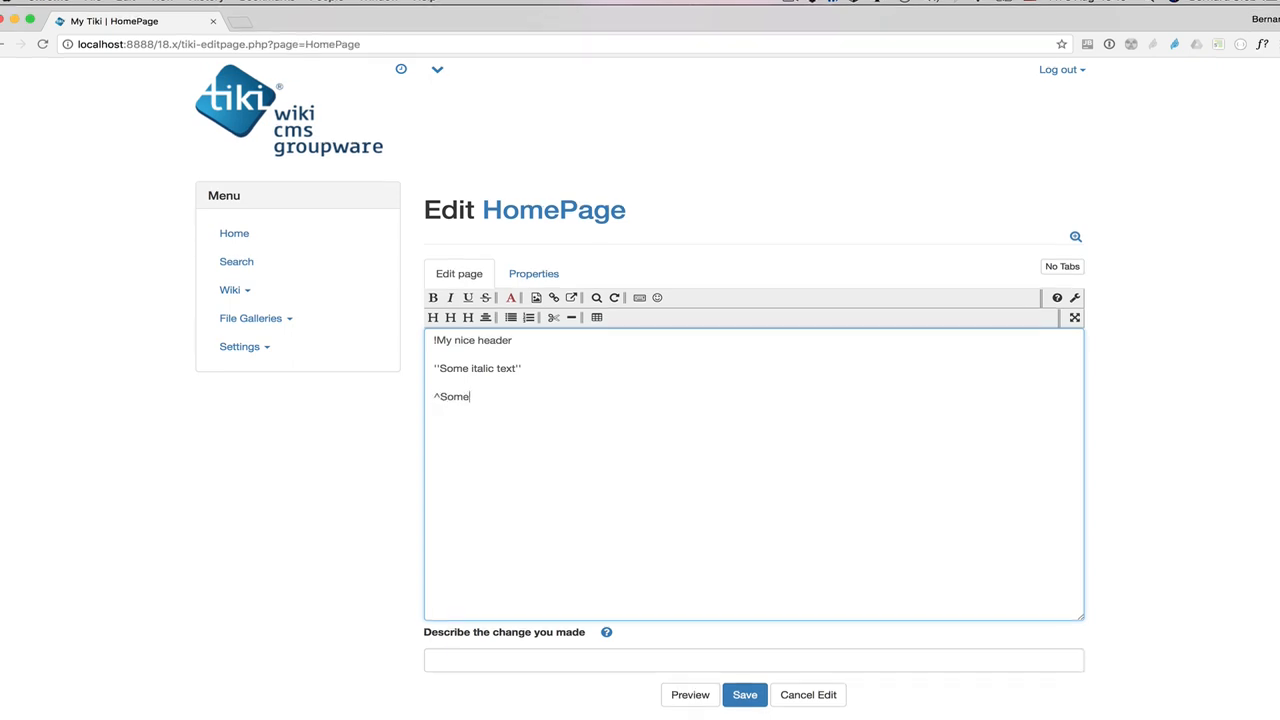
text(text in a box^)
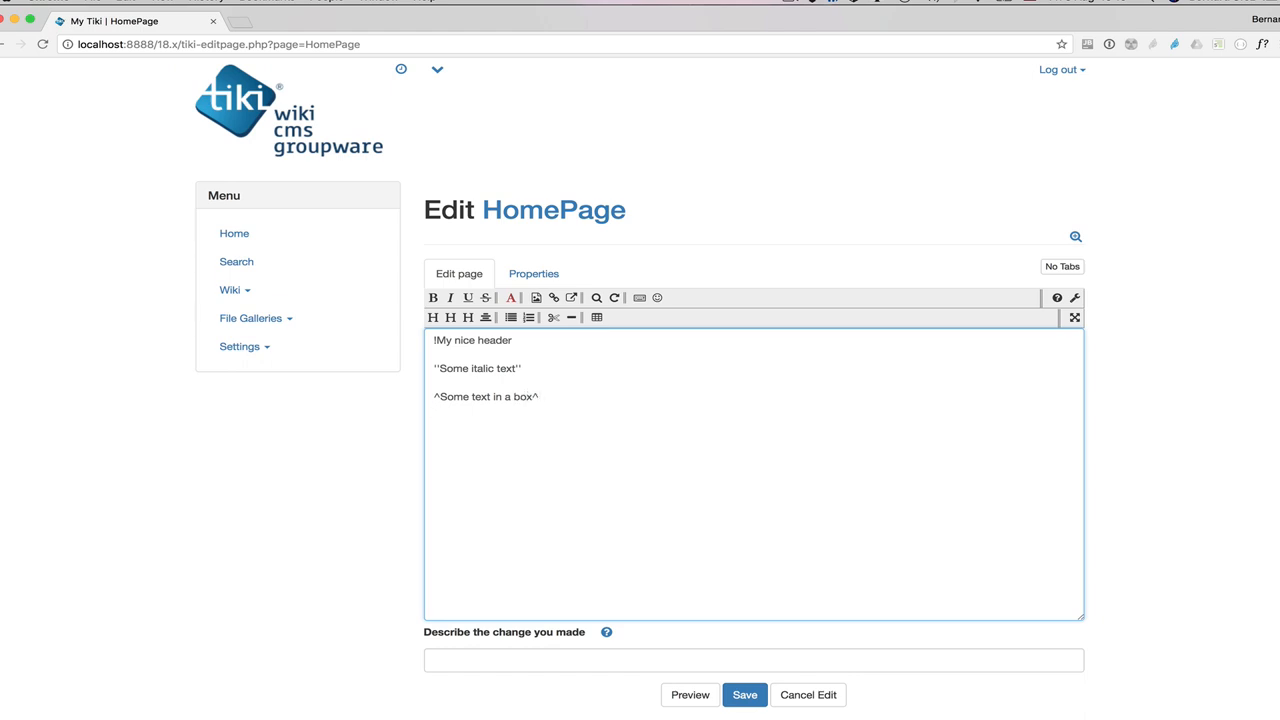
text(---)
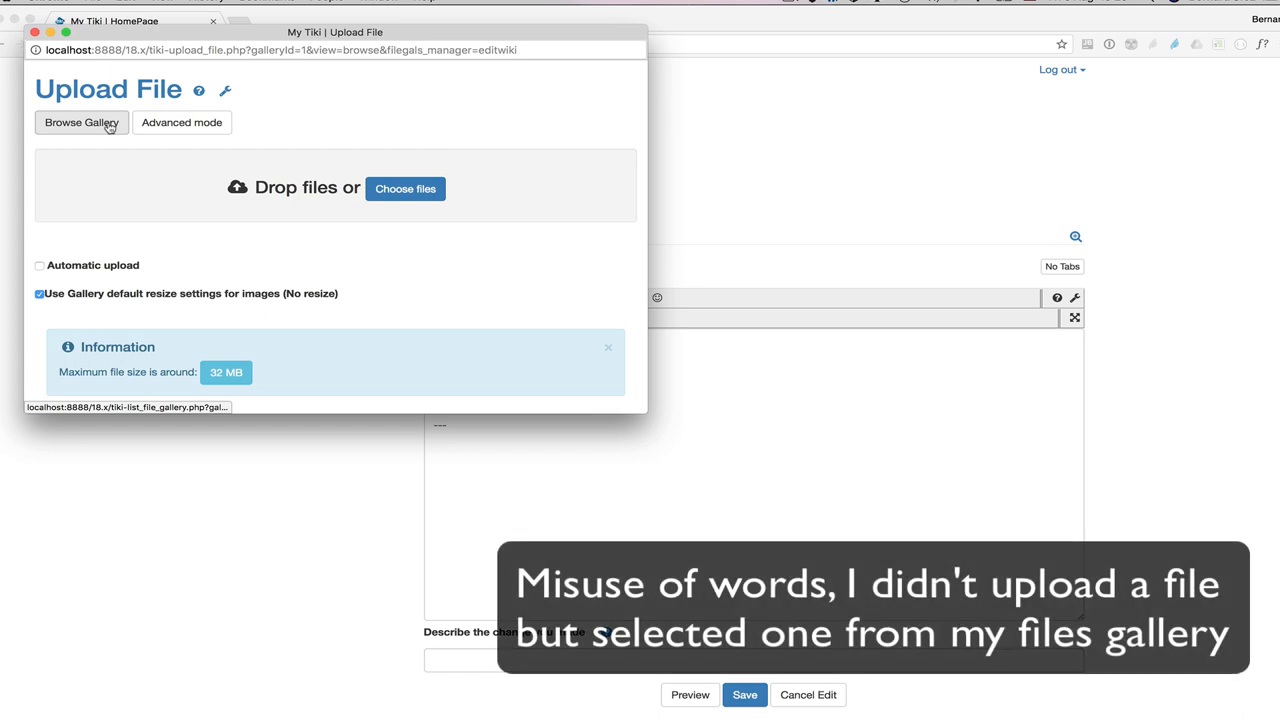
- Insert gallery image fileId 1 under the rule and save HomePage as version 4
click(81, 122)
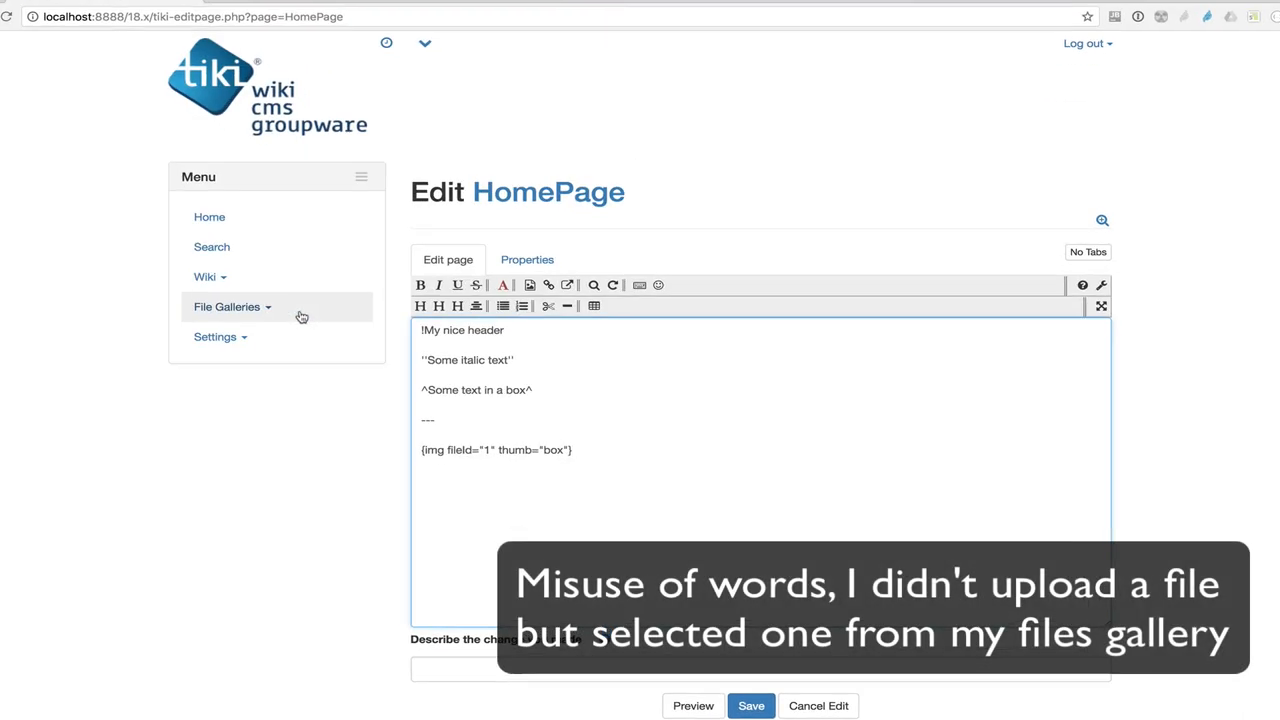
scroll(down, 3)
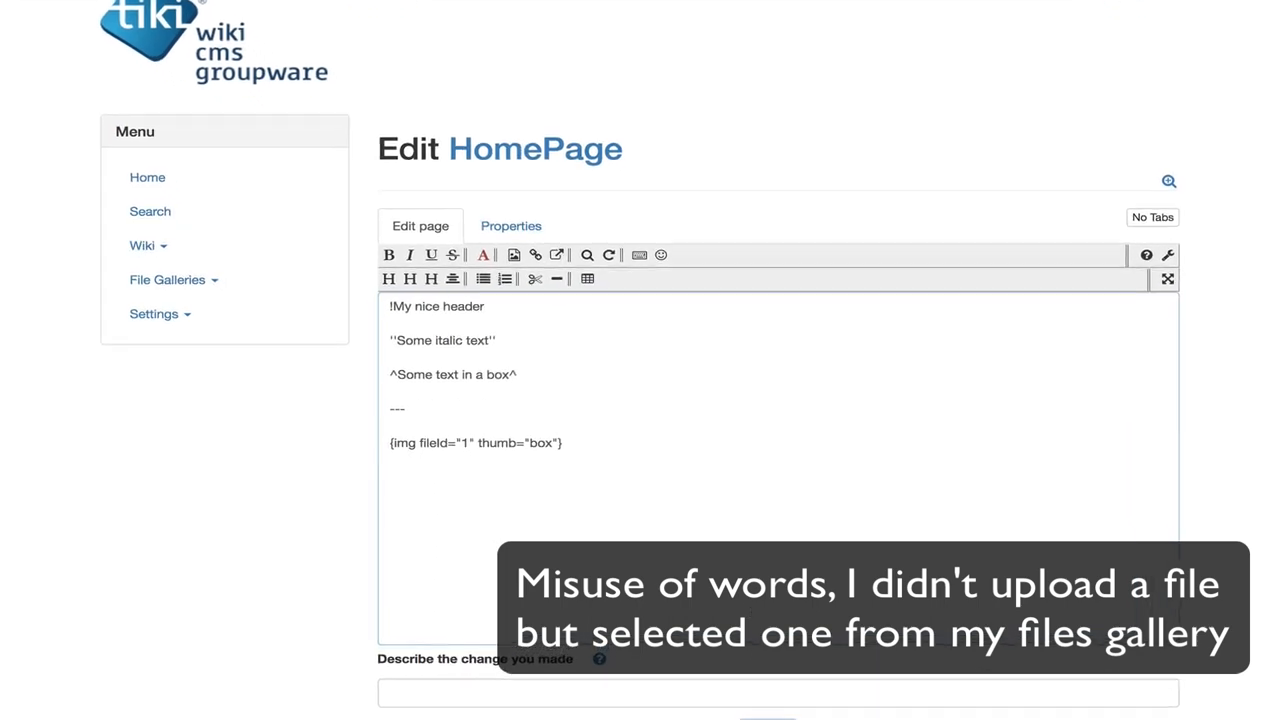
click(767, 718)
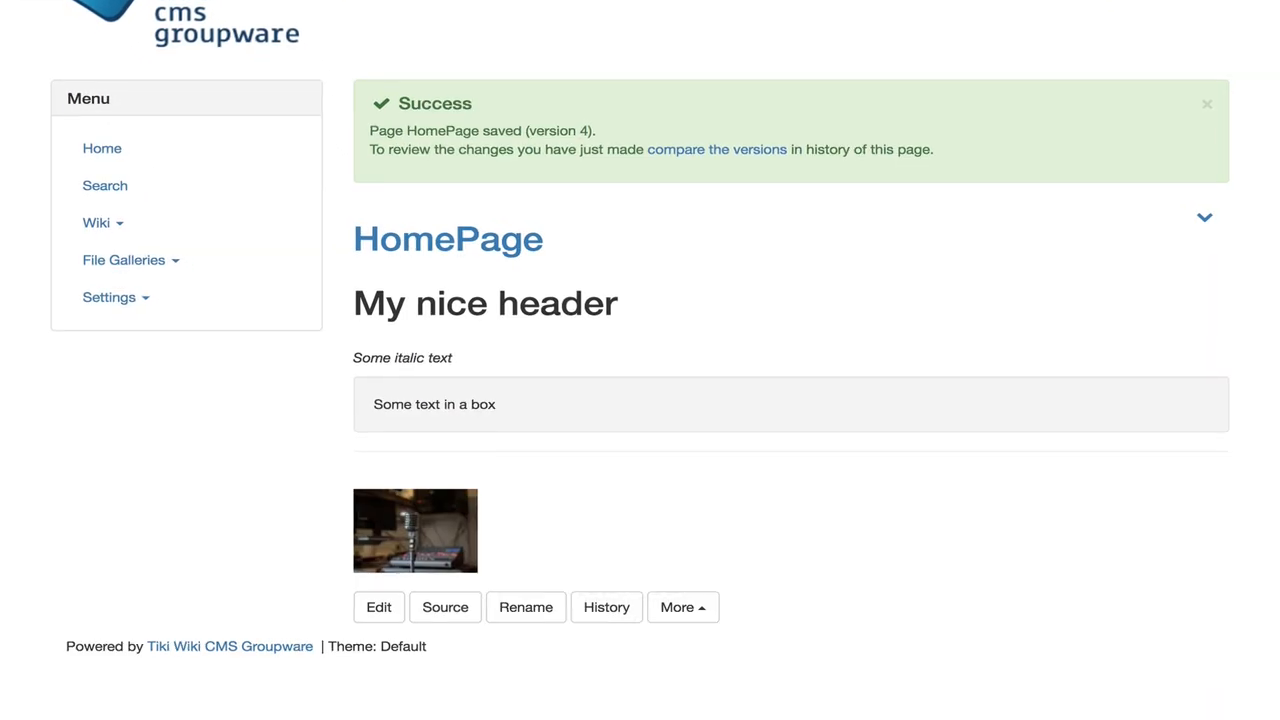
mouse_move(615, 514)
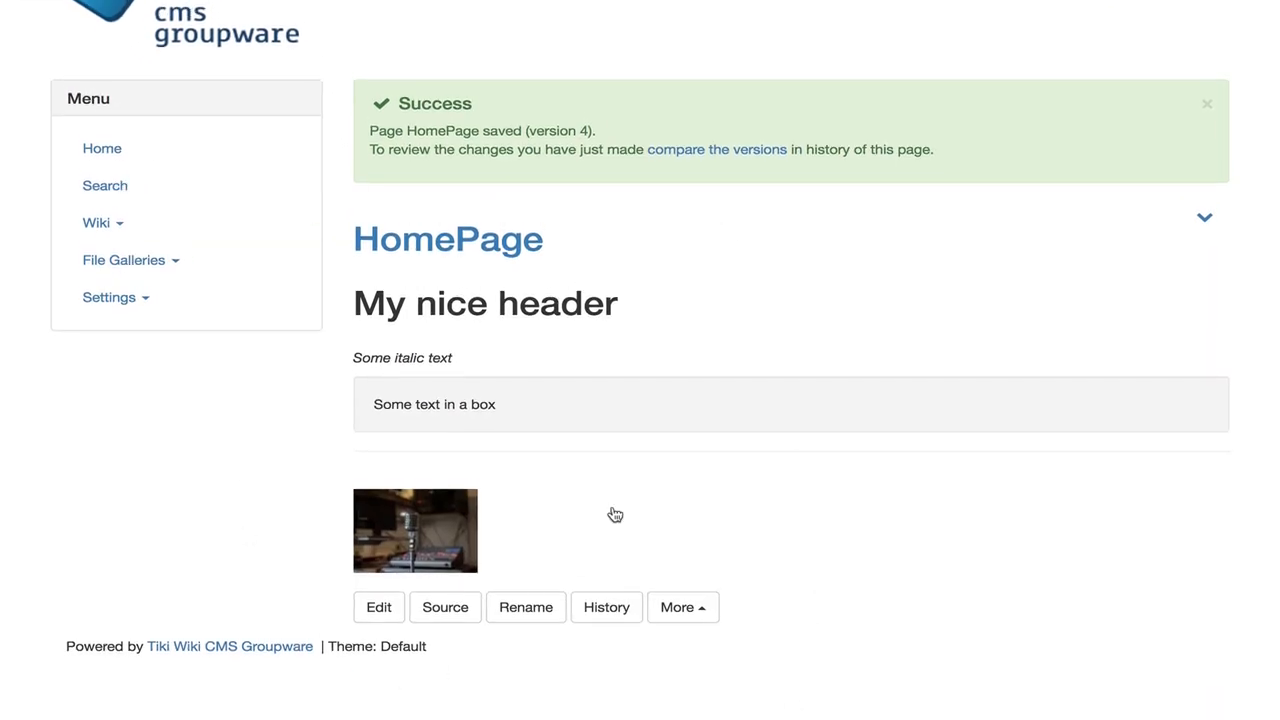